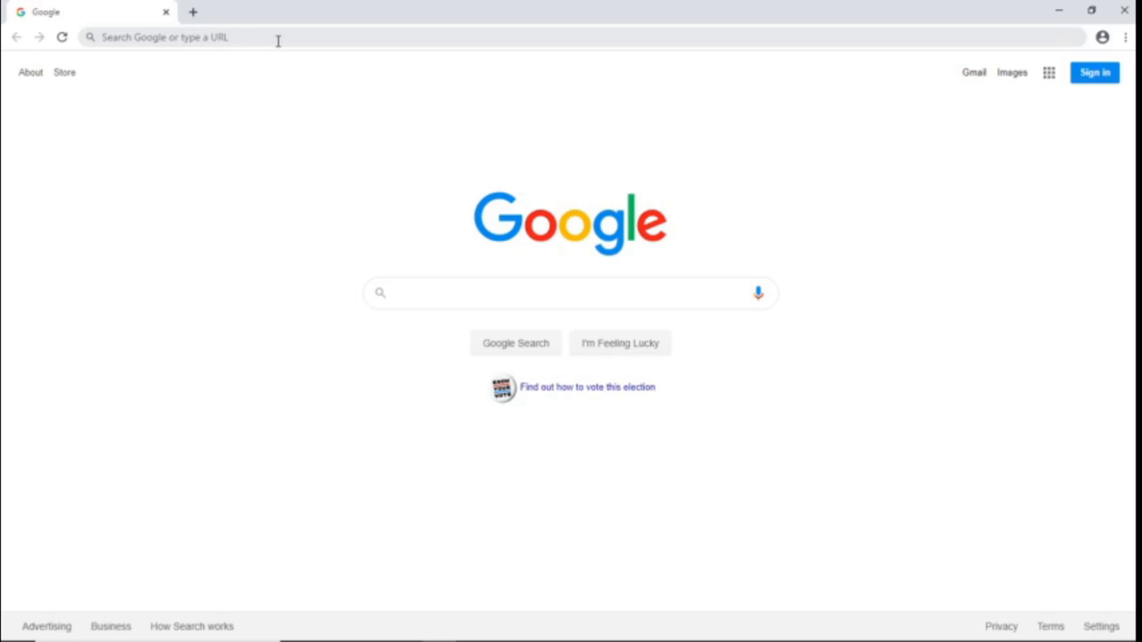
Step: Navigate to digitalpalireader.online from the Chrome address bar
text(digitalpalireader.online/_dprhtml/index.html)
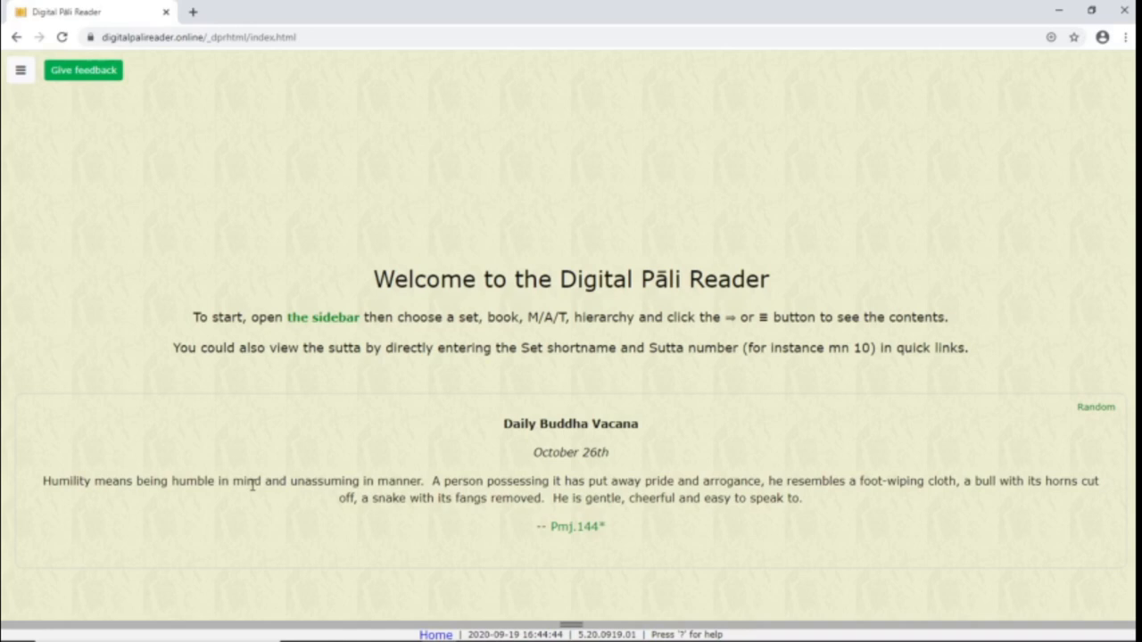
mouse_move(546, 450)
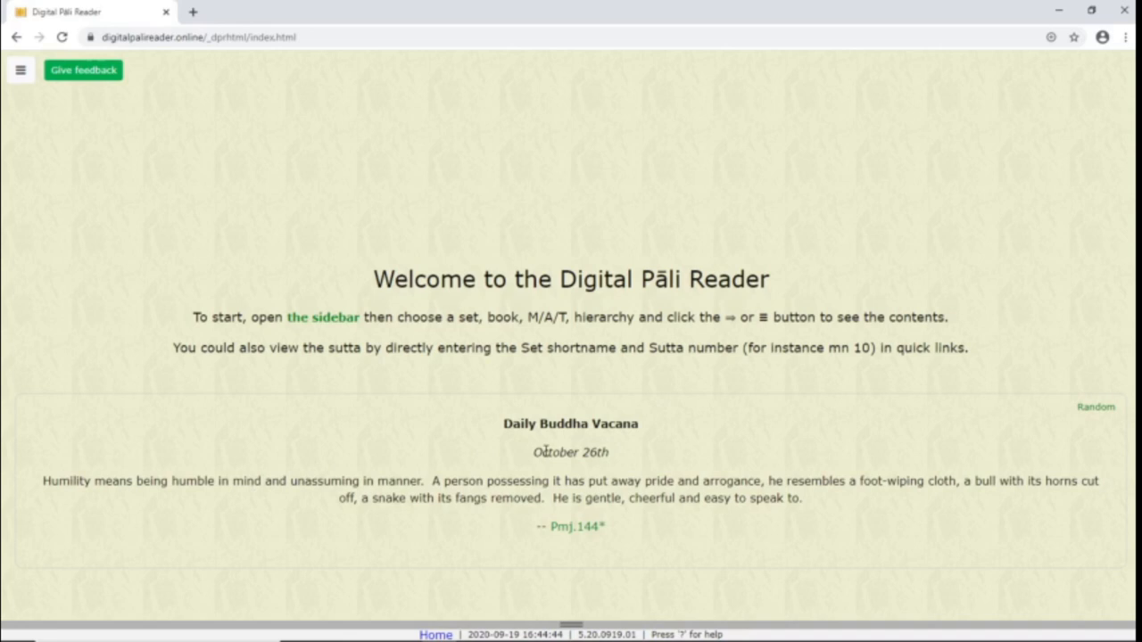
mouse_move(211, 428)
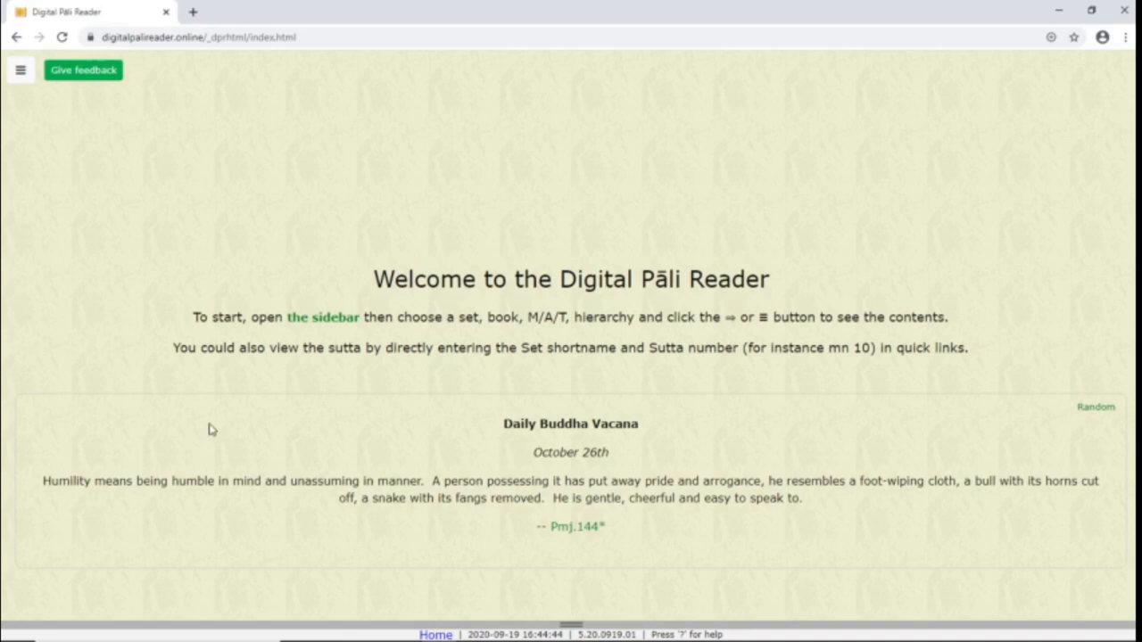
mouse_move(32, 93)
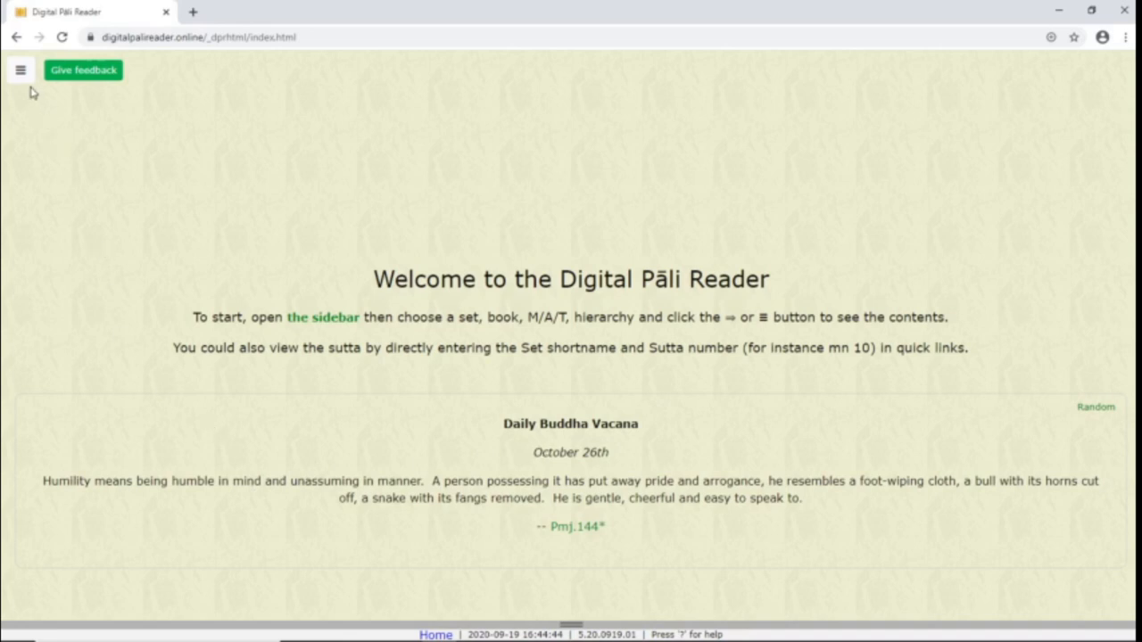
Step: Show the navigation sidebar and focus the Quick Link field
click(22, 69)
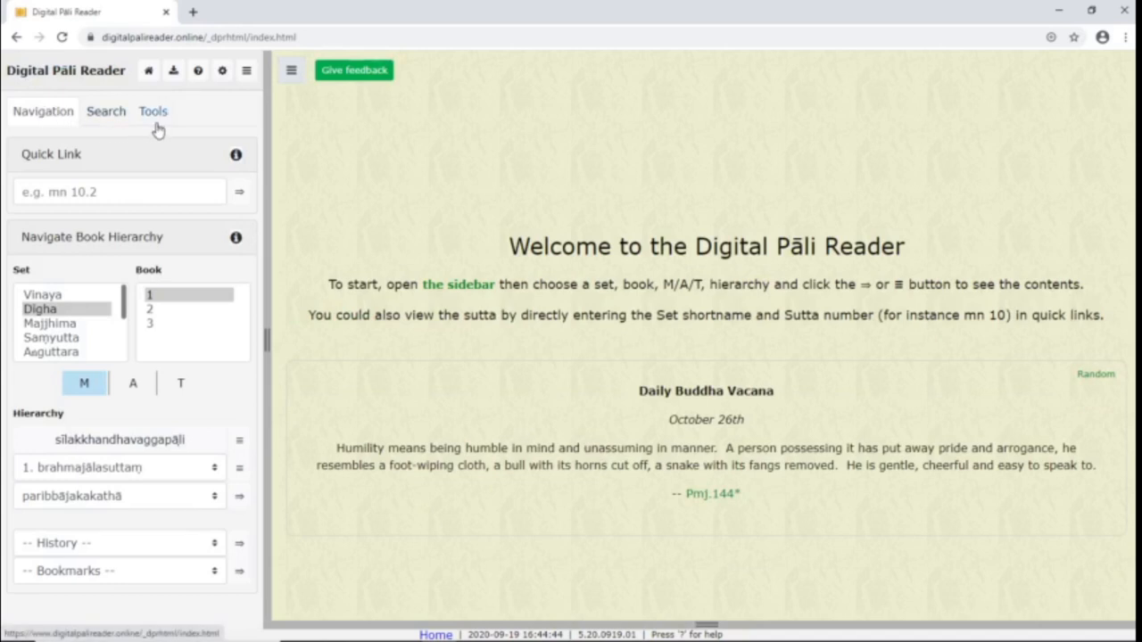
mouse_move(159, 129)
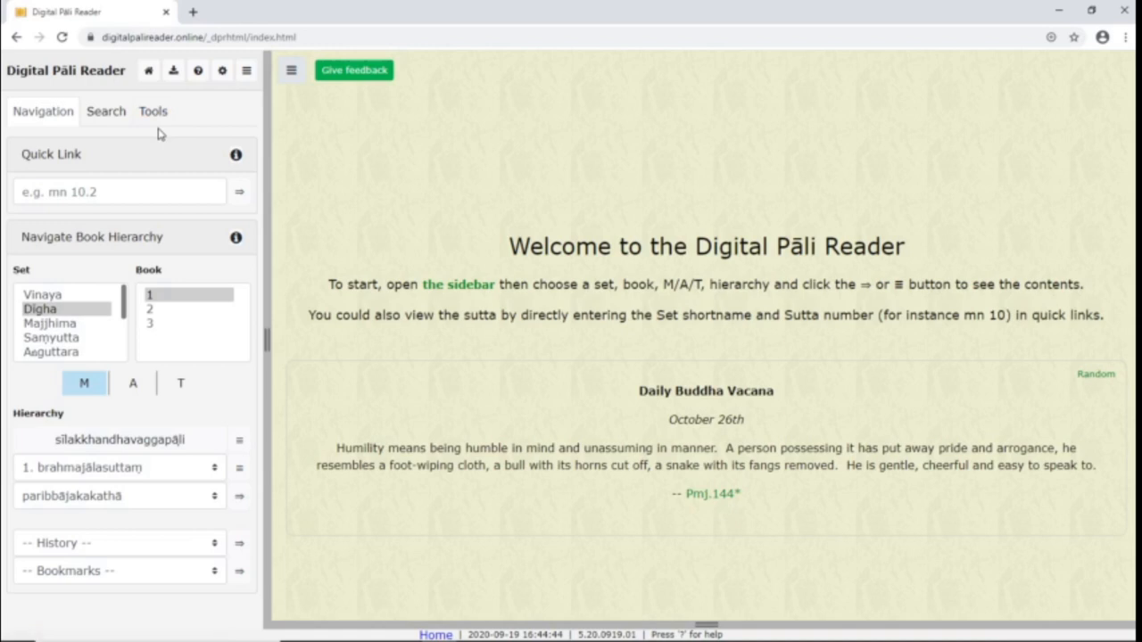
mouse_move(197, 242)
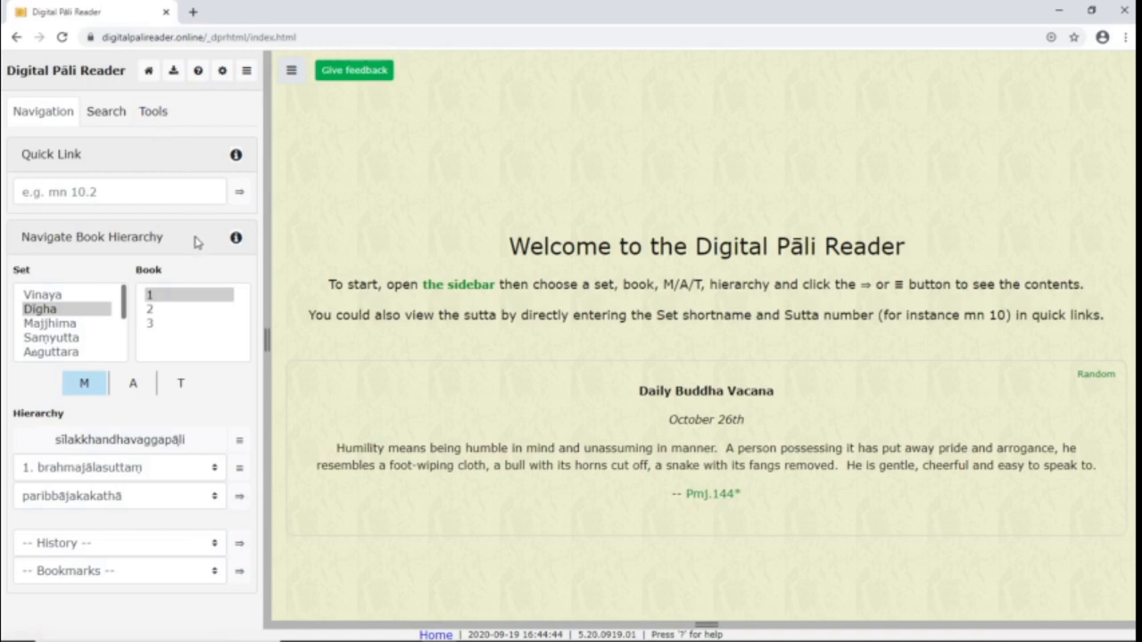
click(118, 193)
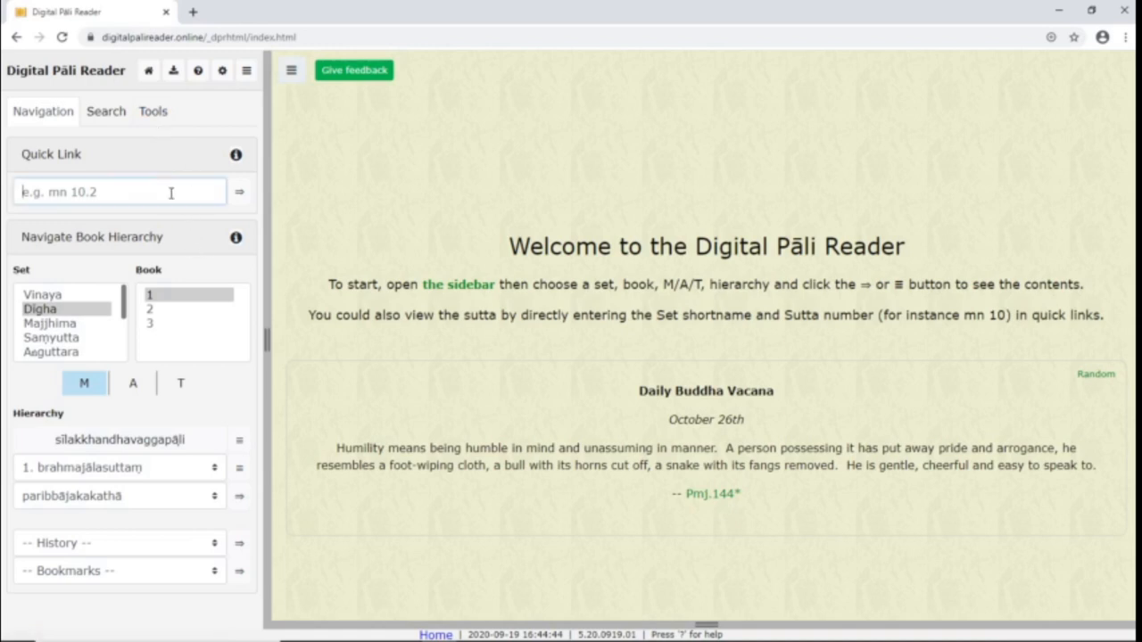
click(117, 193)
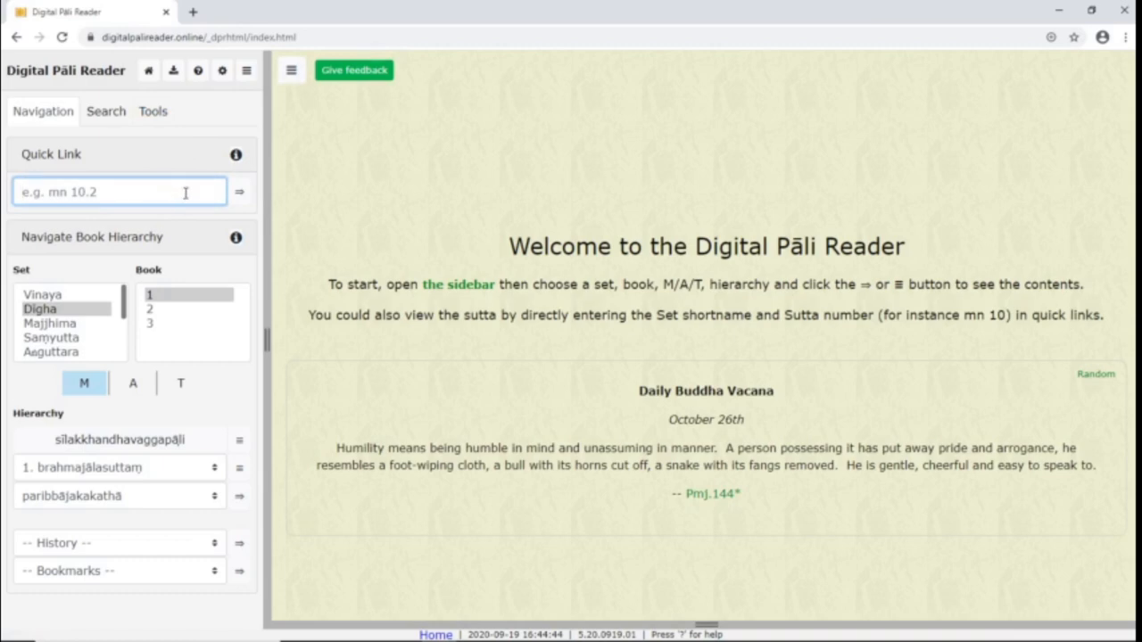
Step: View and dismiss the quick-link format help (e.g. DN1.1 references)
click(235, 153)
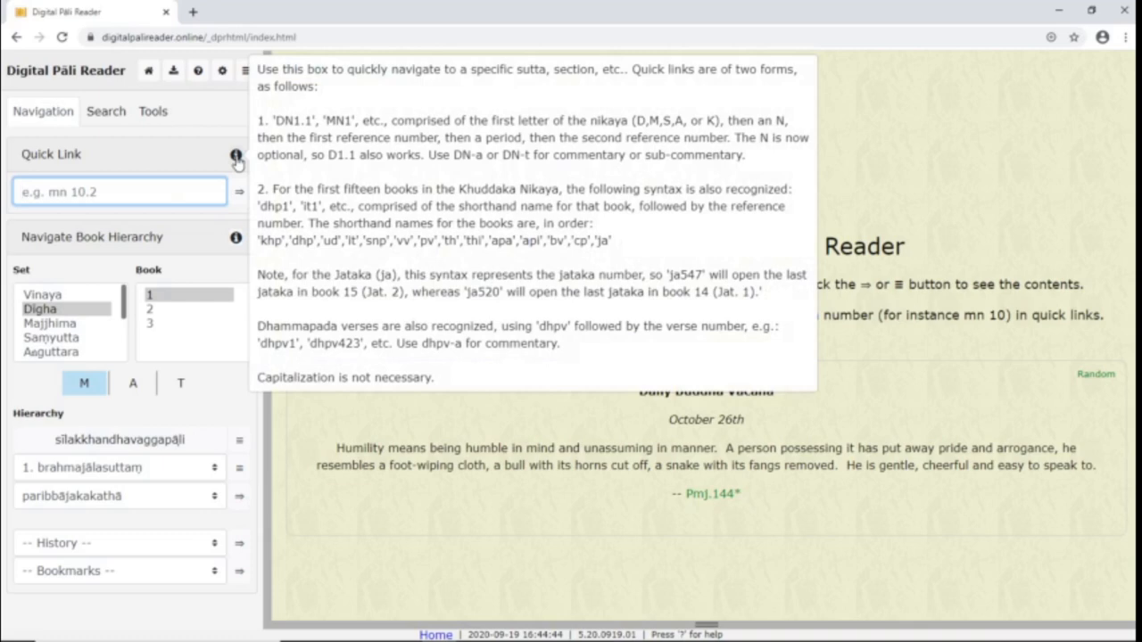
click(235, 158)
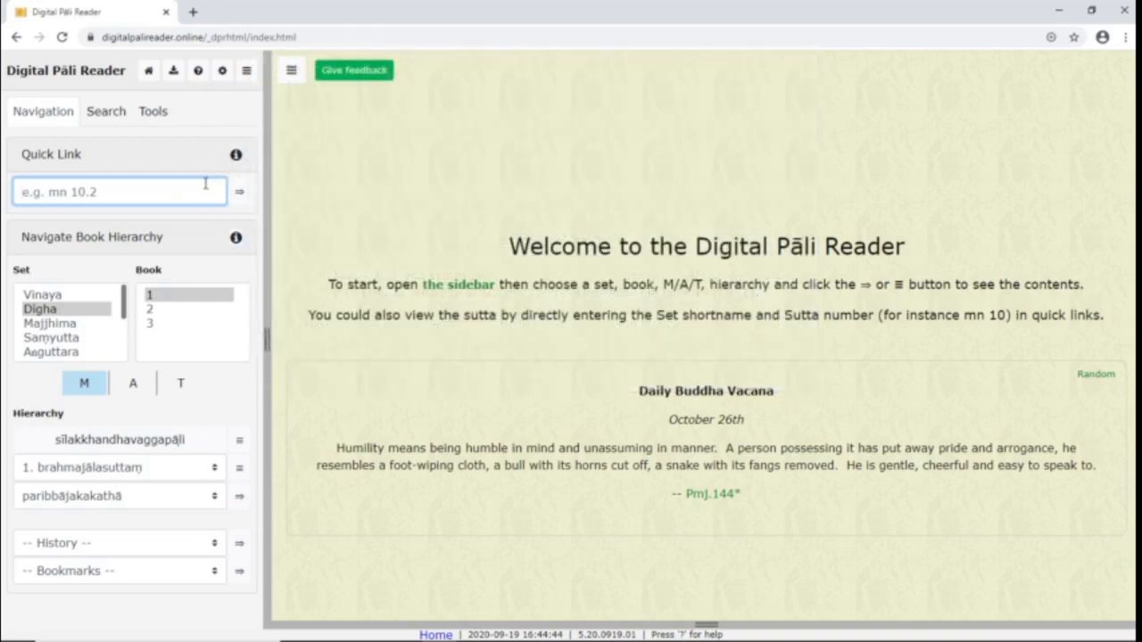
Step: Load sutta MN 13 via the quick link 'mn13' and accept the cookie notice
text(mn13)
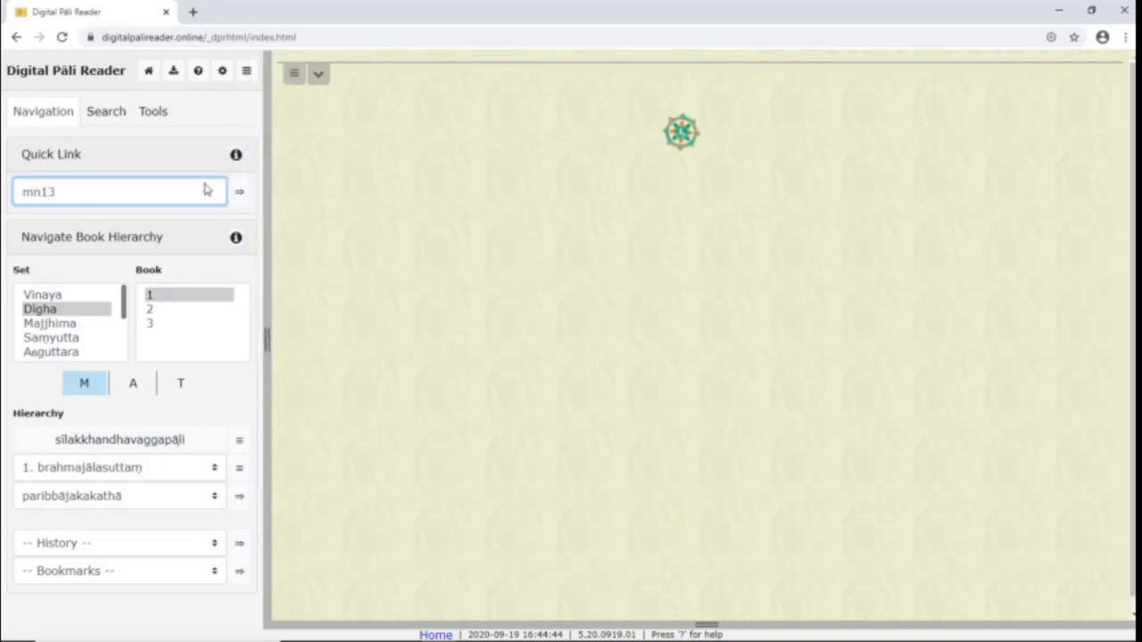
click(239, 192)
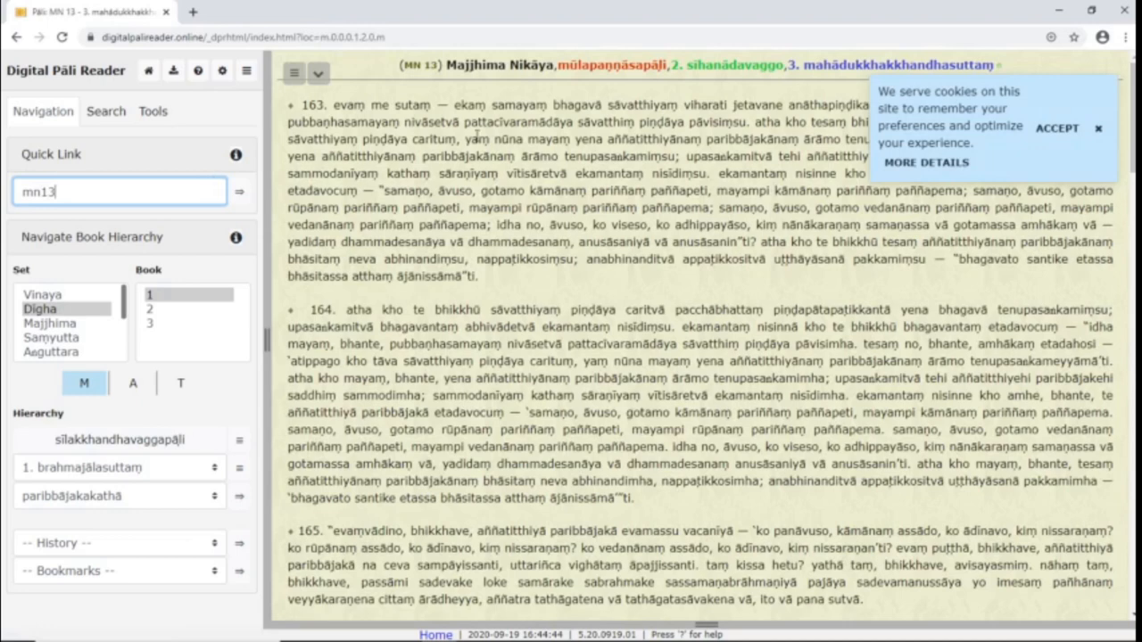
mouse_move(1056, 135)
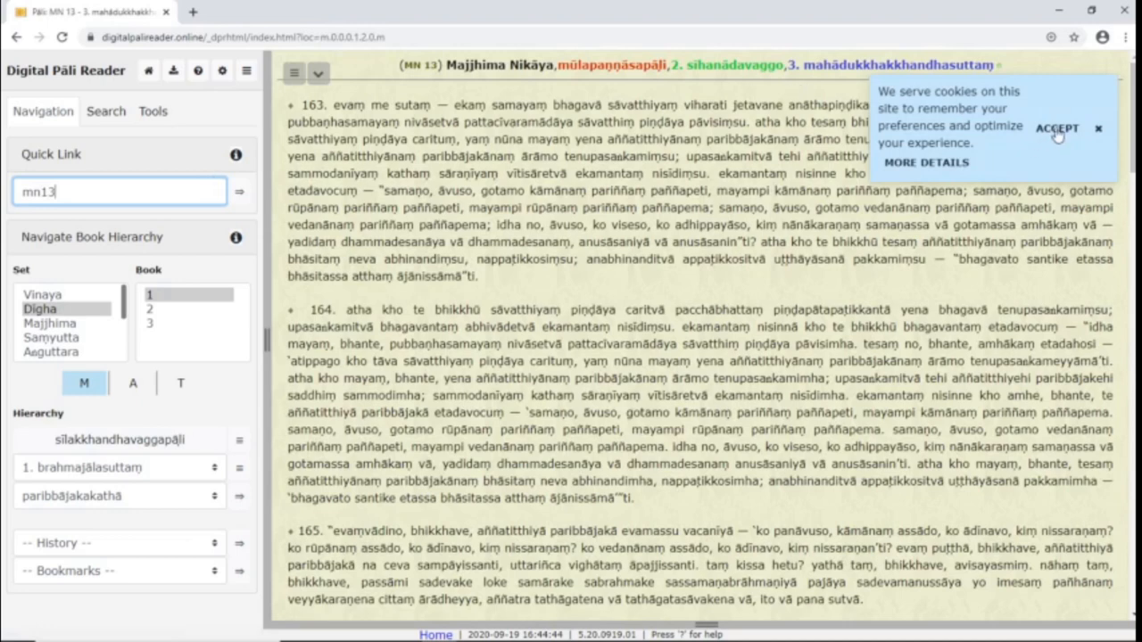
click(1056, 128)
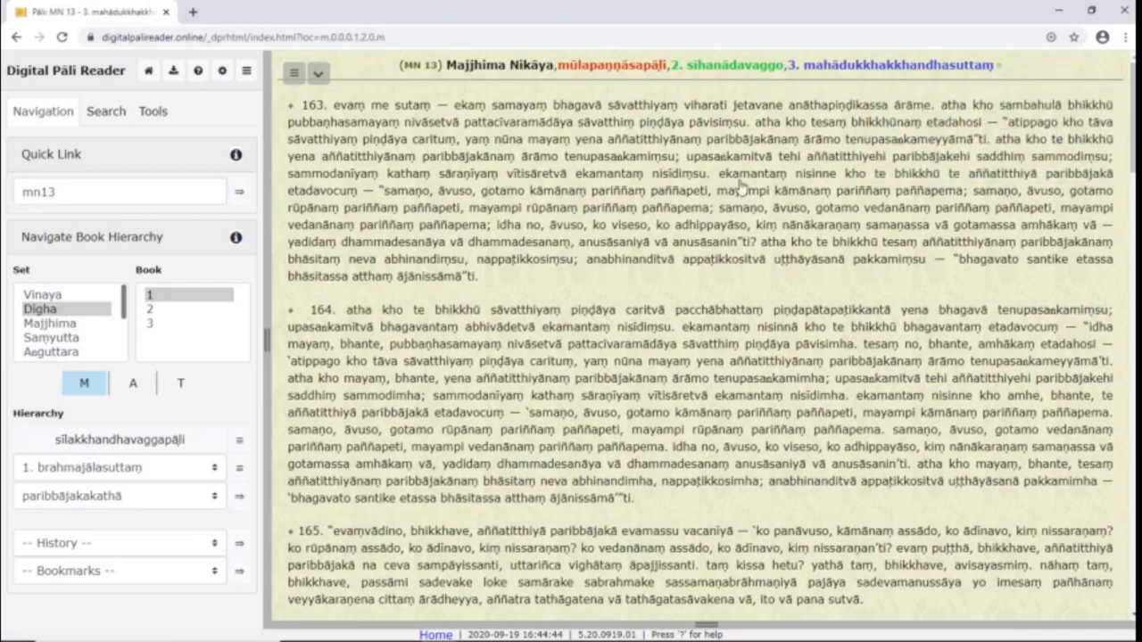
mouse_move(222, 246)
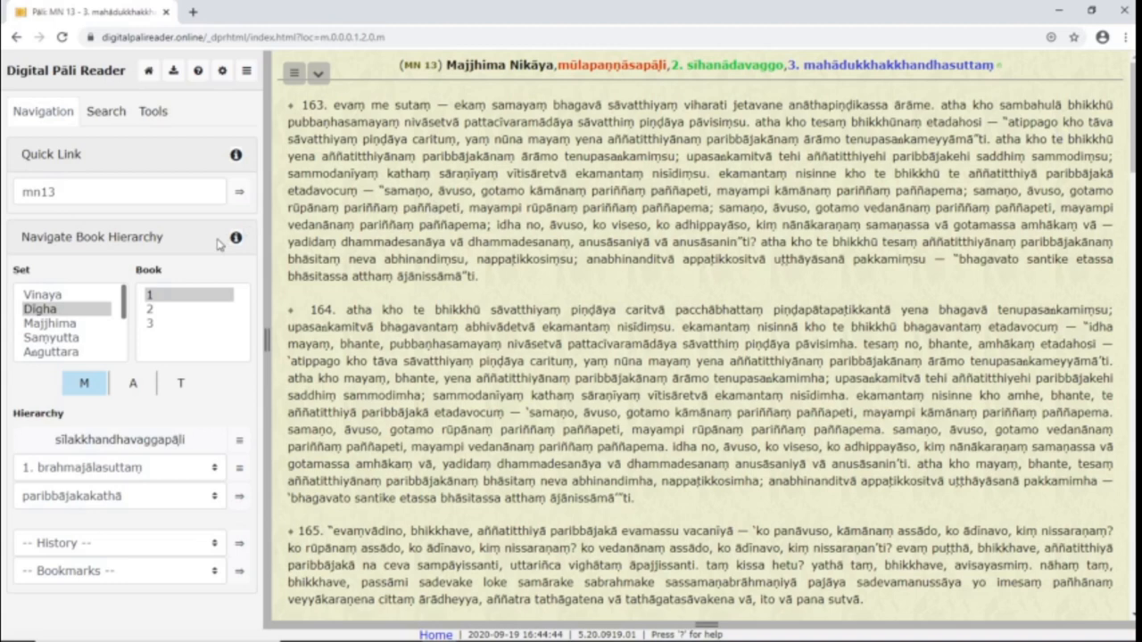
Step: Select Saṃyutta book 2 in the hierarchy and show the nidānavaggo index
click(52, 337)
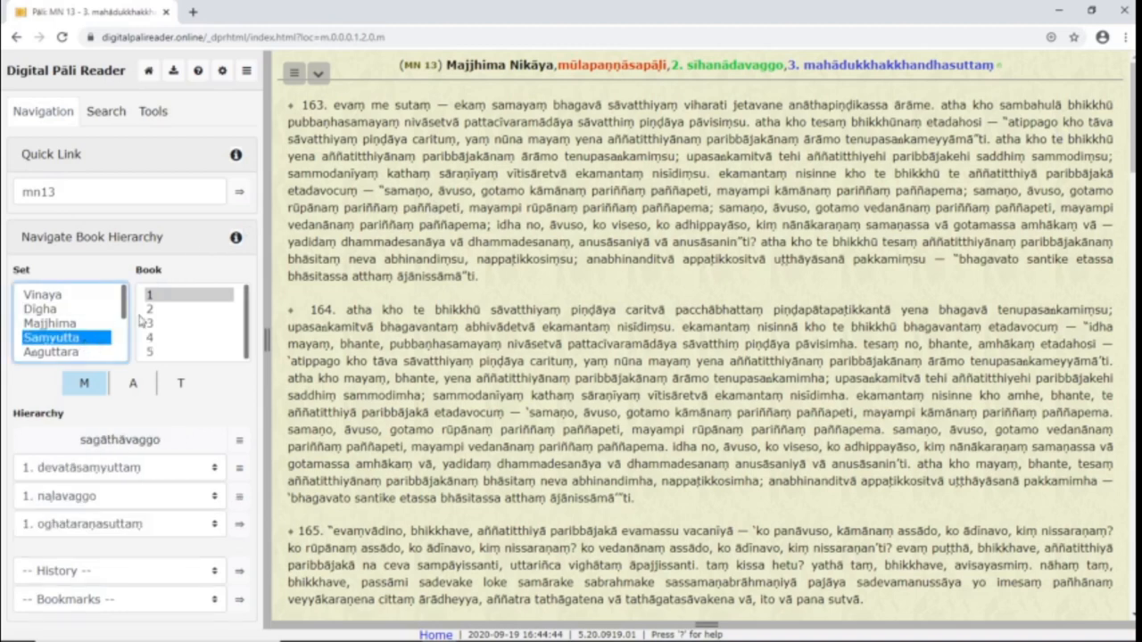
click(170, 309)
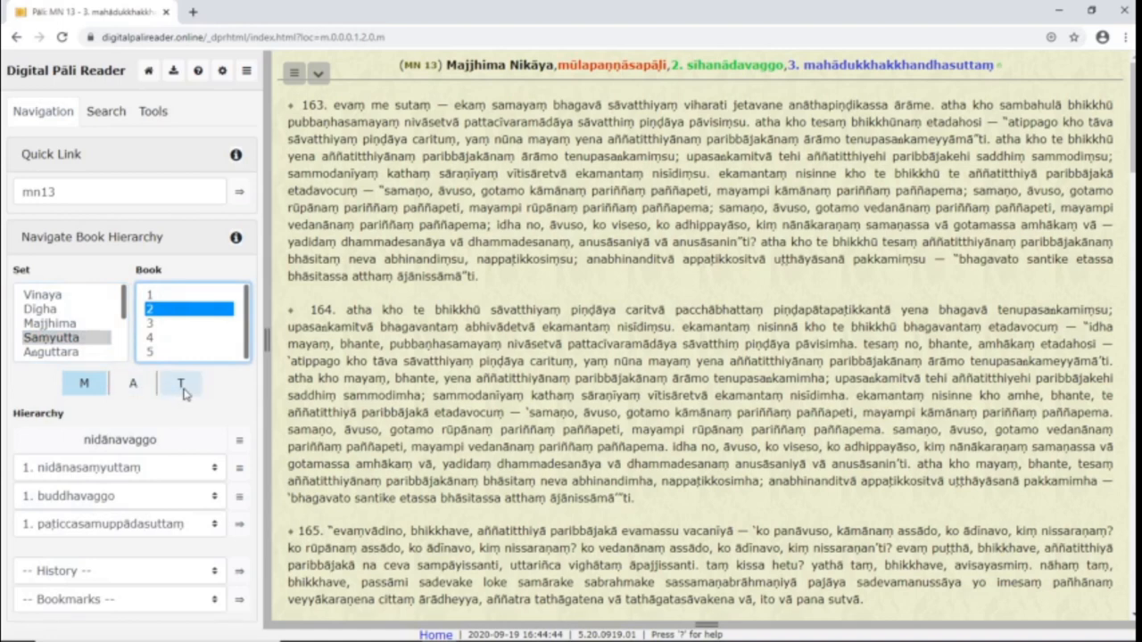
mouse_move(182, 414)
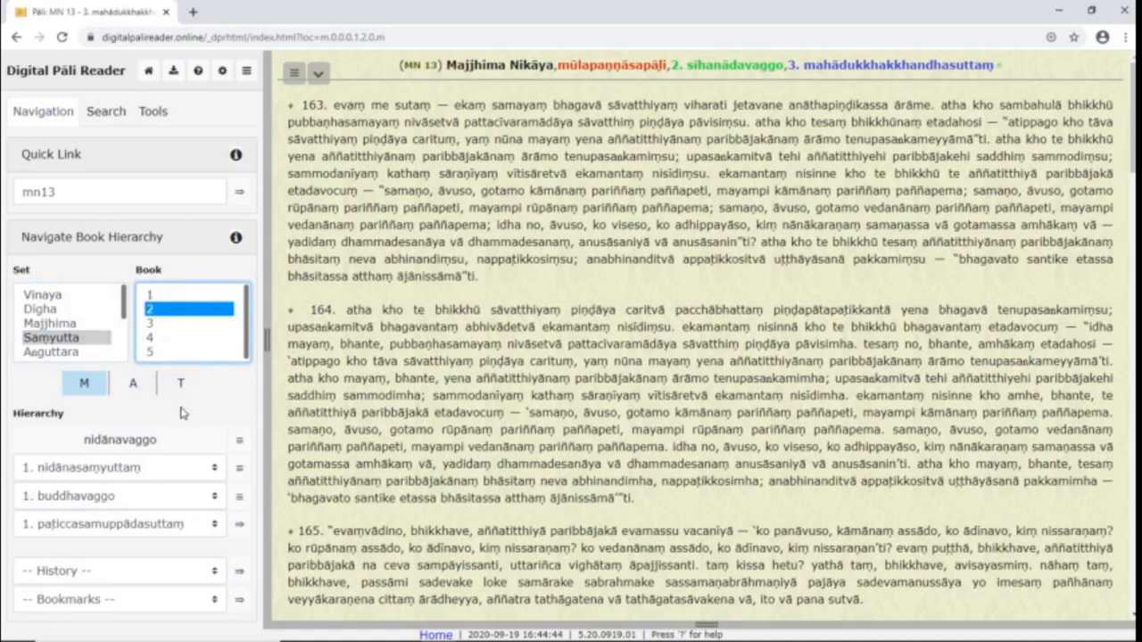
mouse_move(178, 442)
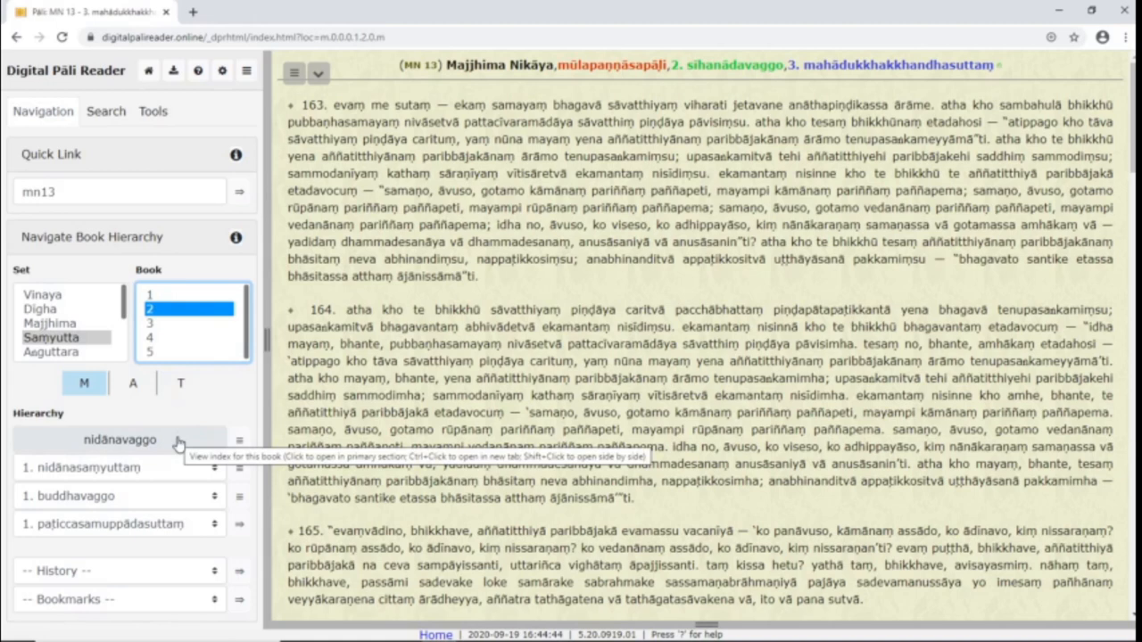
click(118, 439)
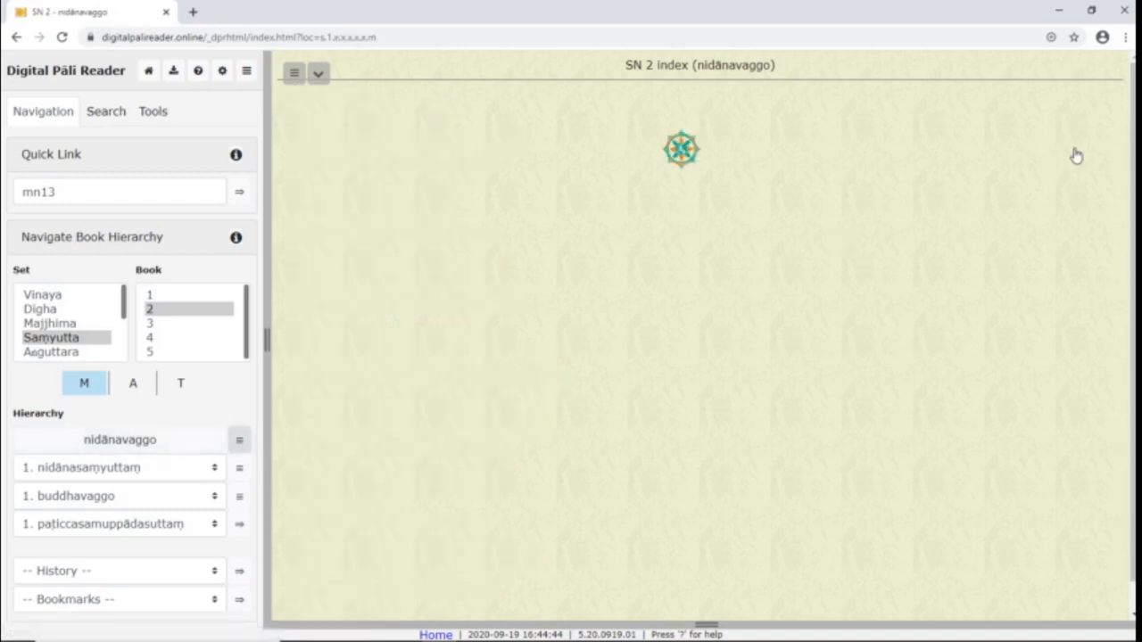
mouse_move(1076, 157)
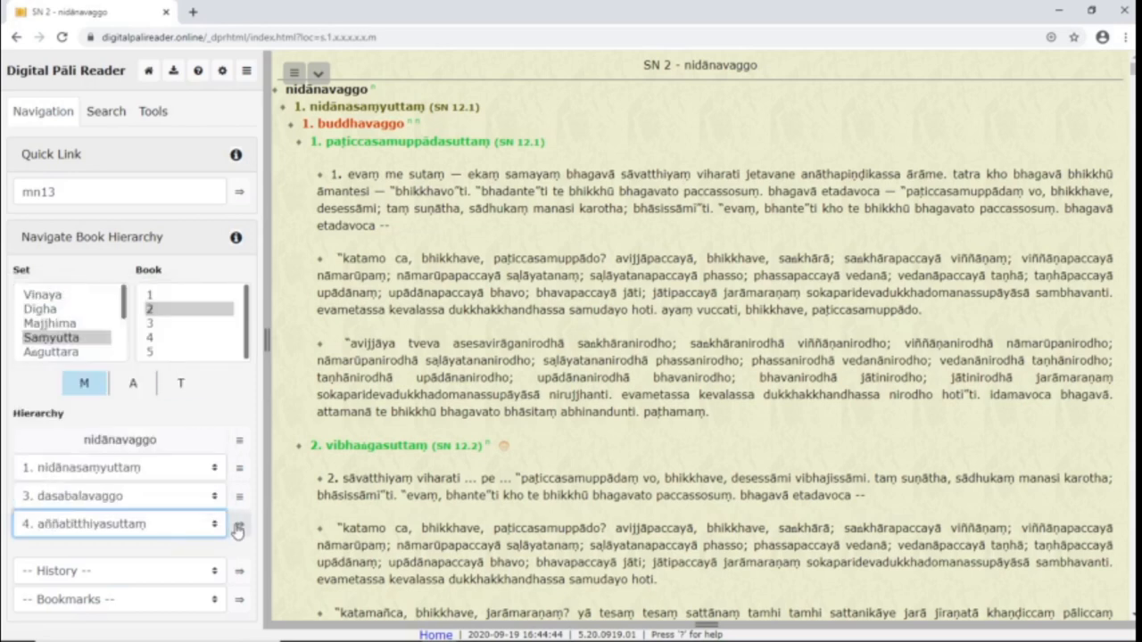
Step: Browse nidānasaṃyuttaṃ and dasabalavaggo indexes, view aññatitthiyasuttaṃ, then load SN 12.11 āhārasuttaṃ
click(239, 525)
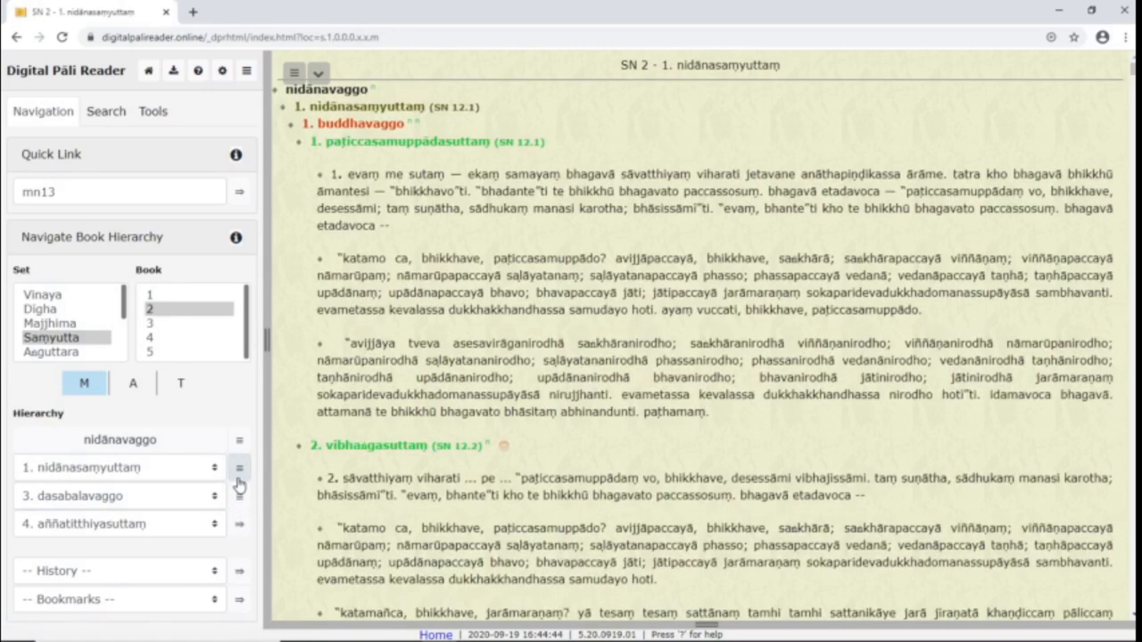
click(239, 495)
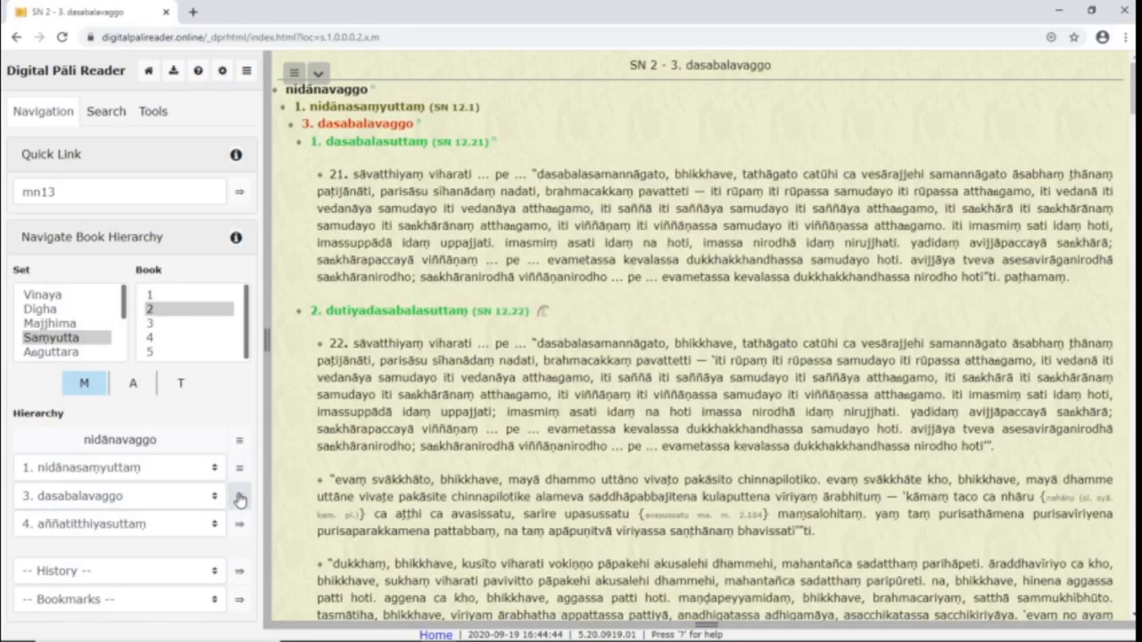
mouse_move(237, 527)
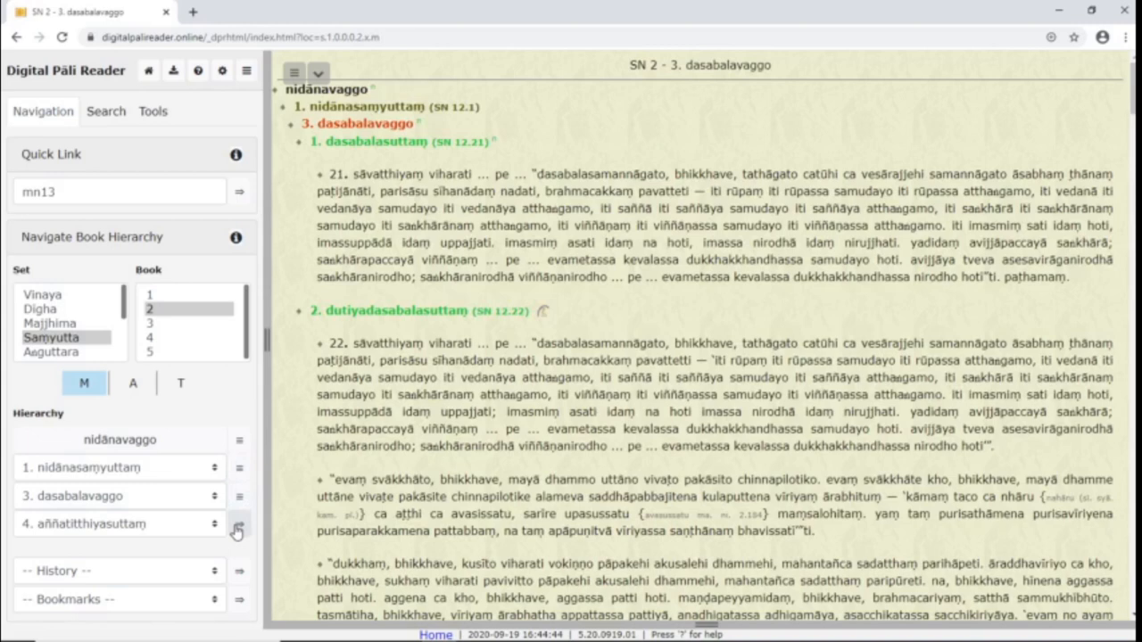
mouse_move(236, 535)
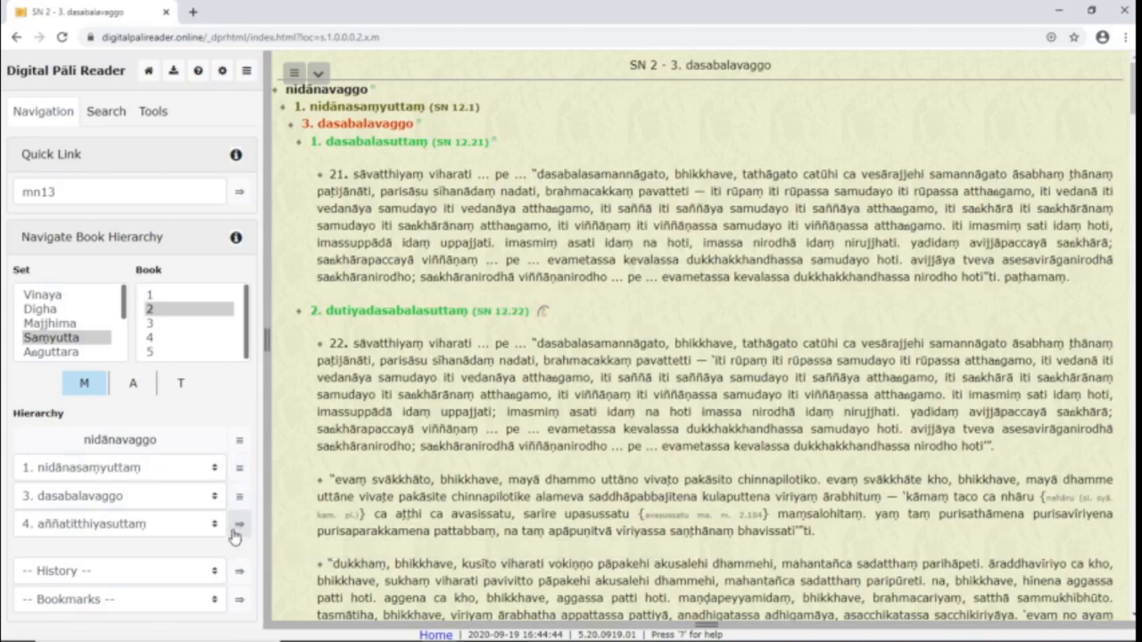
click(239, 524)
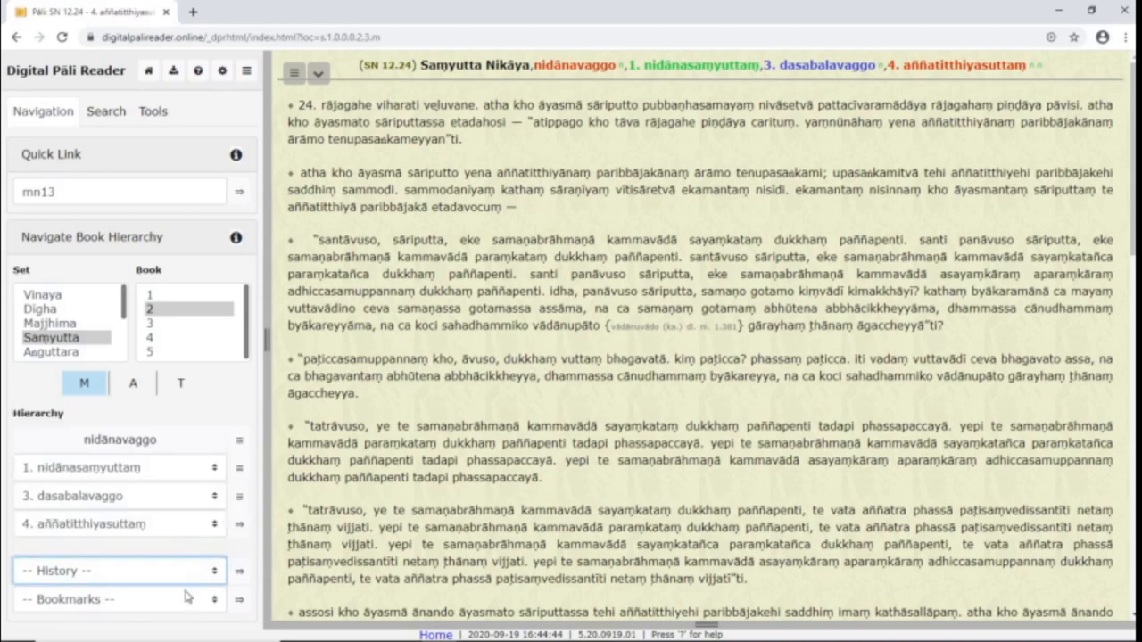
mouse_move(189, 480)
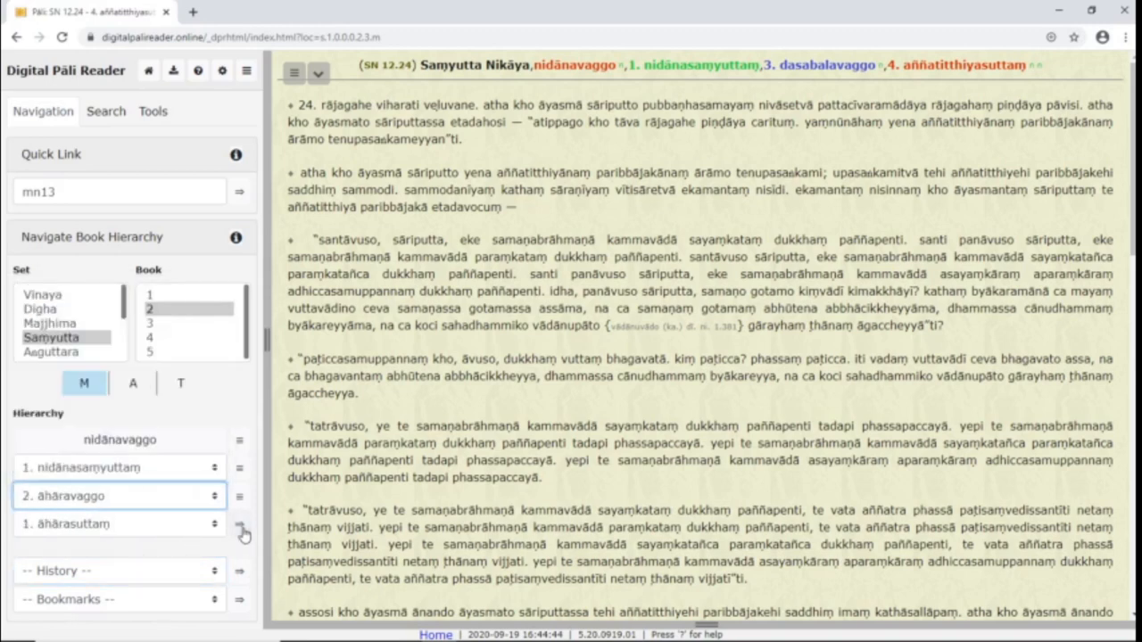
click(239, 525)
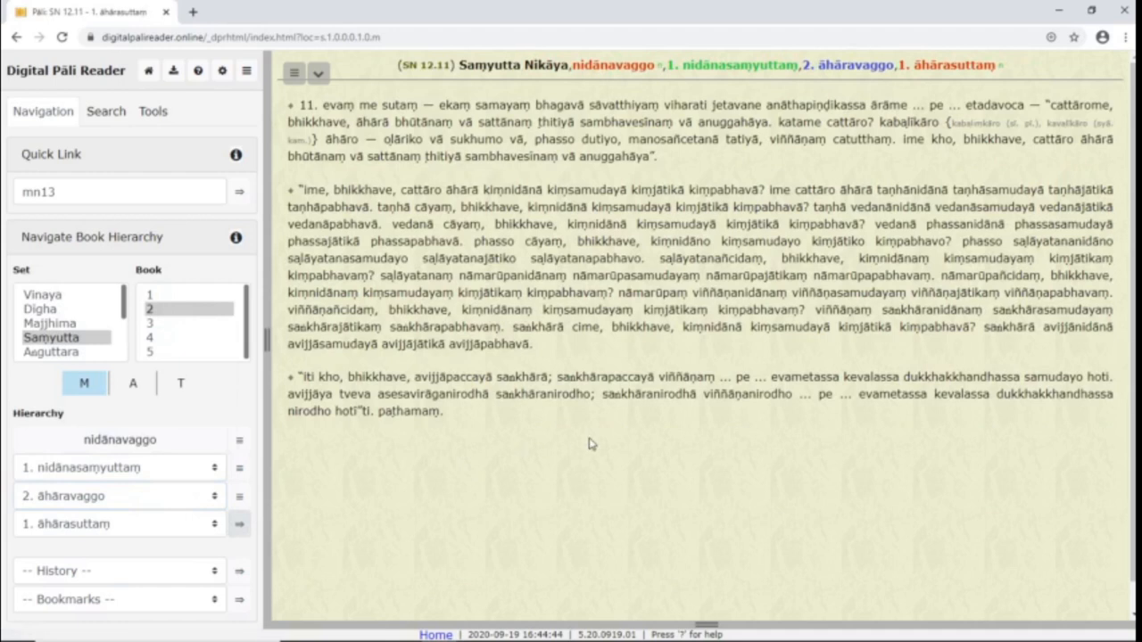
Step: Look up saṅkhārapaccayā in the dictionary pane, then ṭhitiyā from the first paragraph
double_click(605, 377)
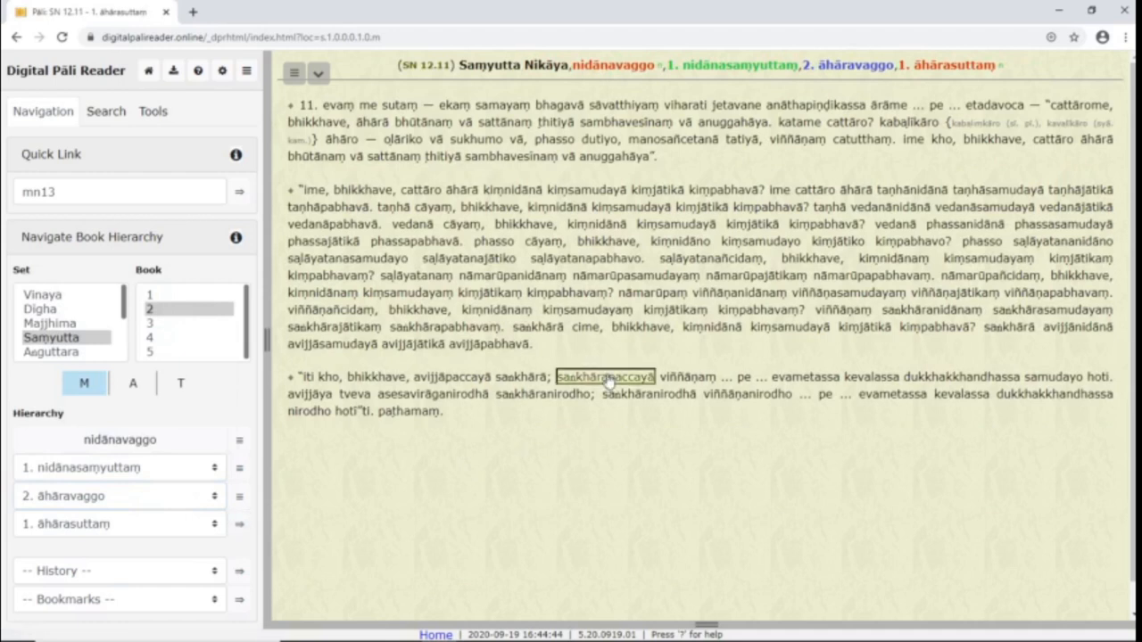
click(605, 376)
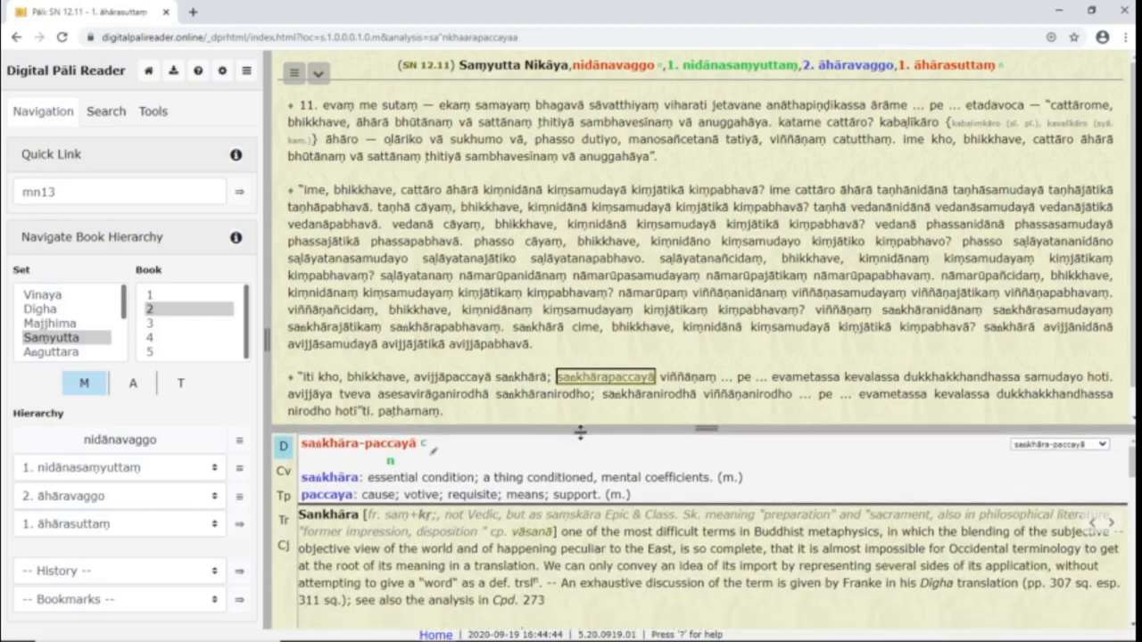
mouse_move(564, 446)
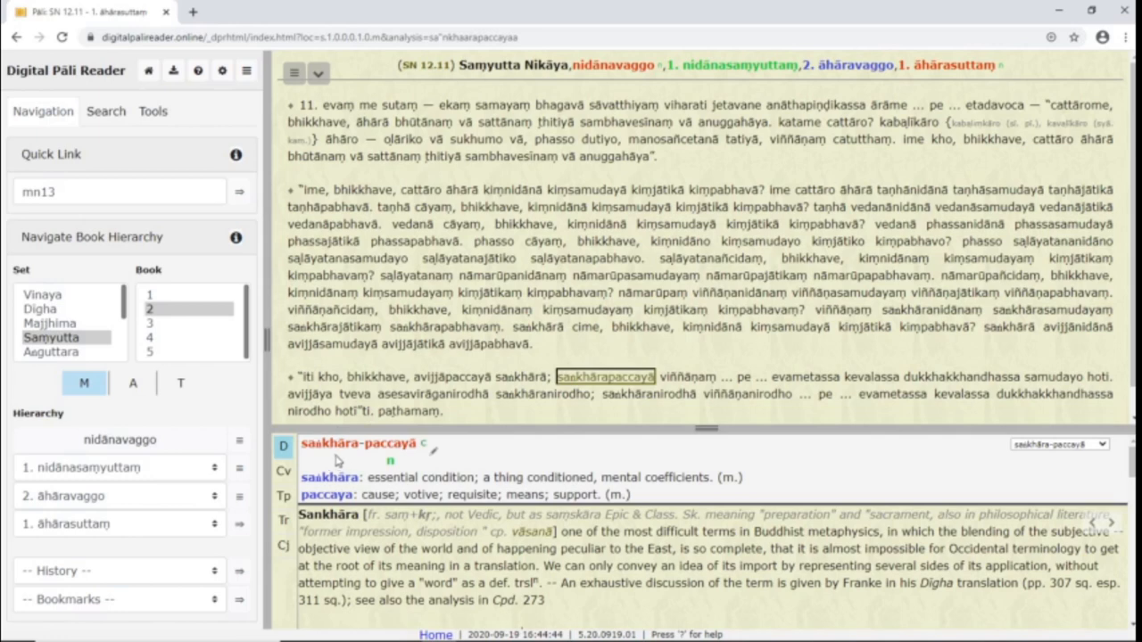
mouse_move(424, 599)
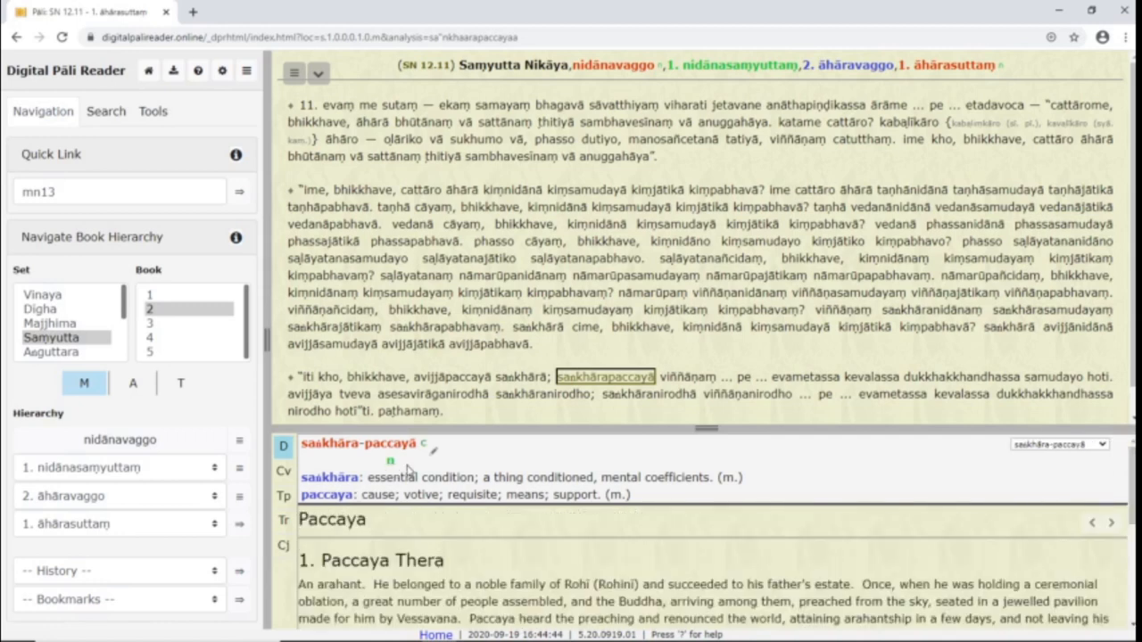
mouse_move(563, 128)
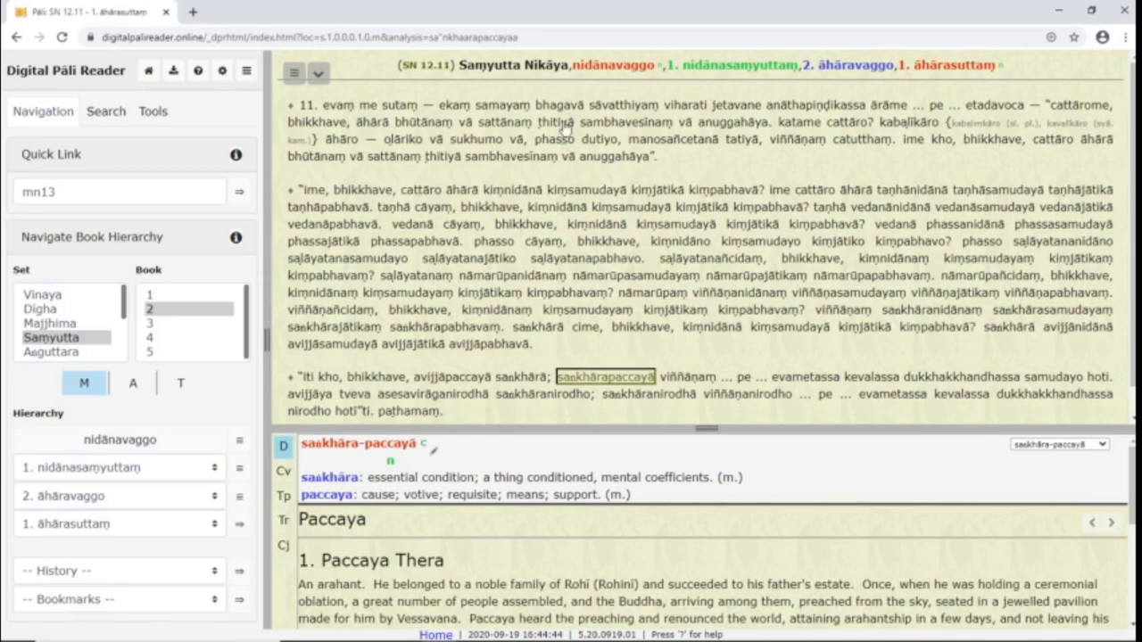
click(555, 122)
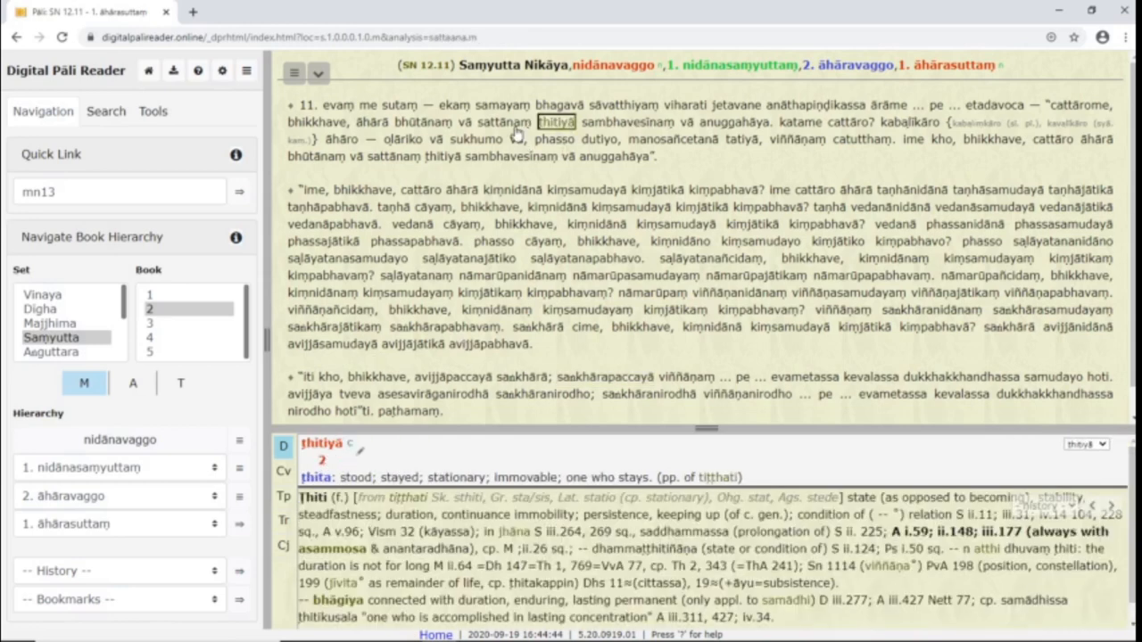
Step: Look up sattānaṃ and cattārome (cattāro-me split) and show the declension table for bhikkhave
click(503, 121)
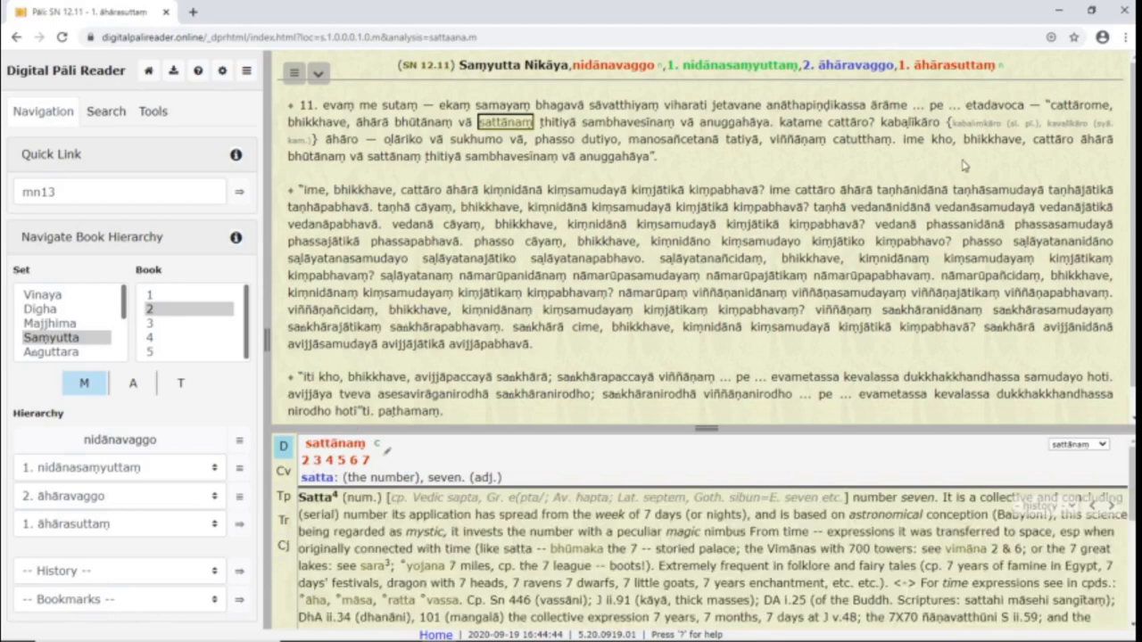
click(1078, 103)
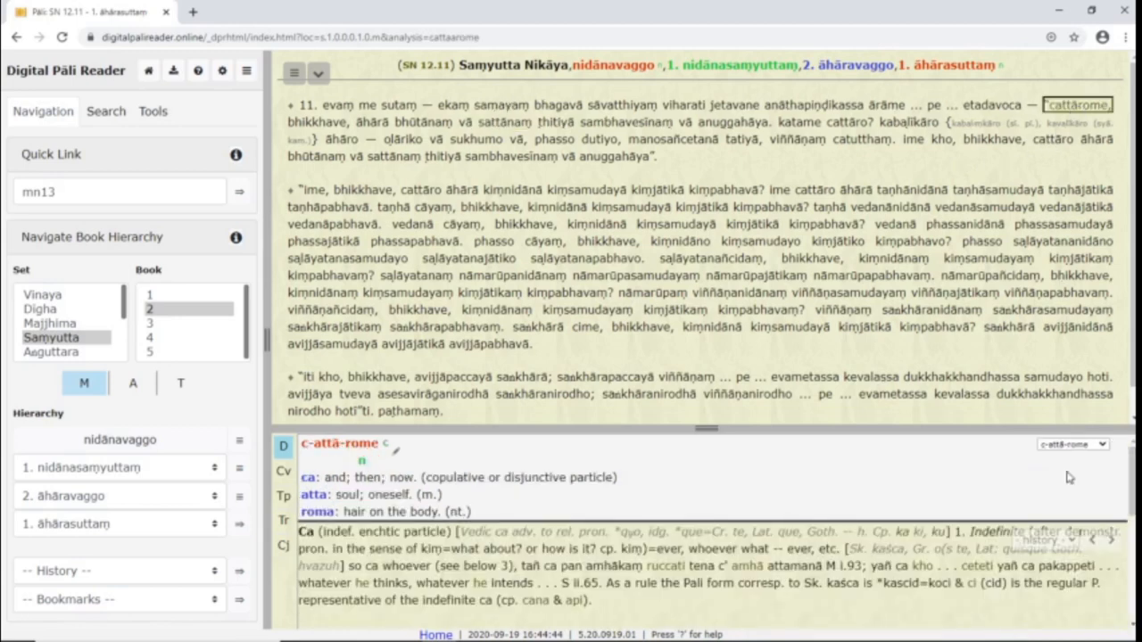
click(1070, 444)
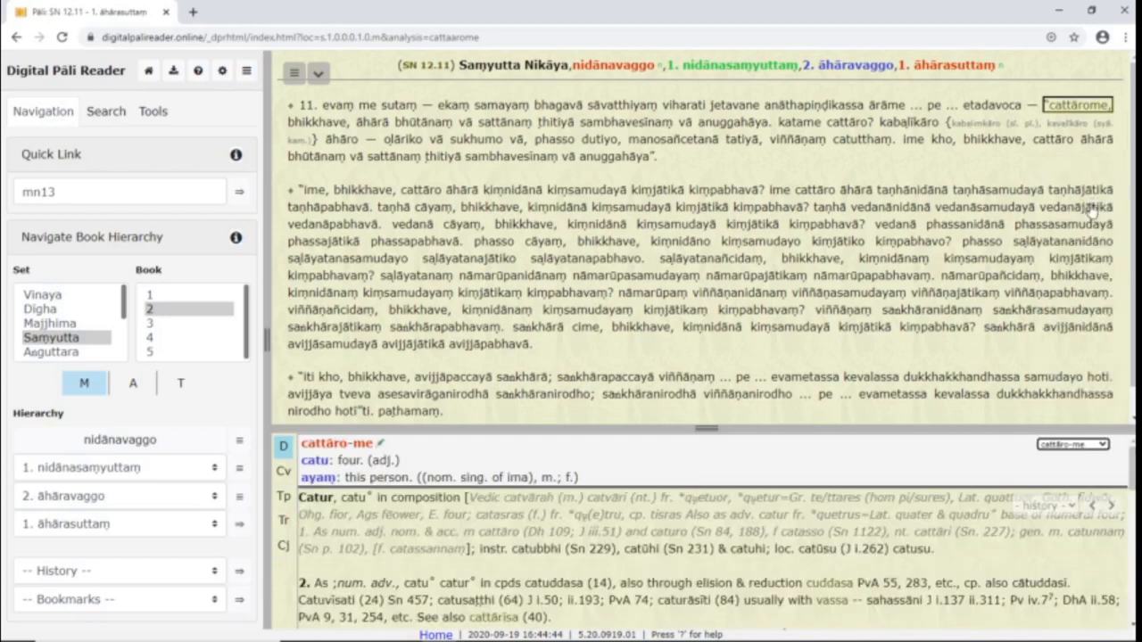
mouse_move(410, 371)
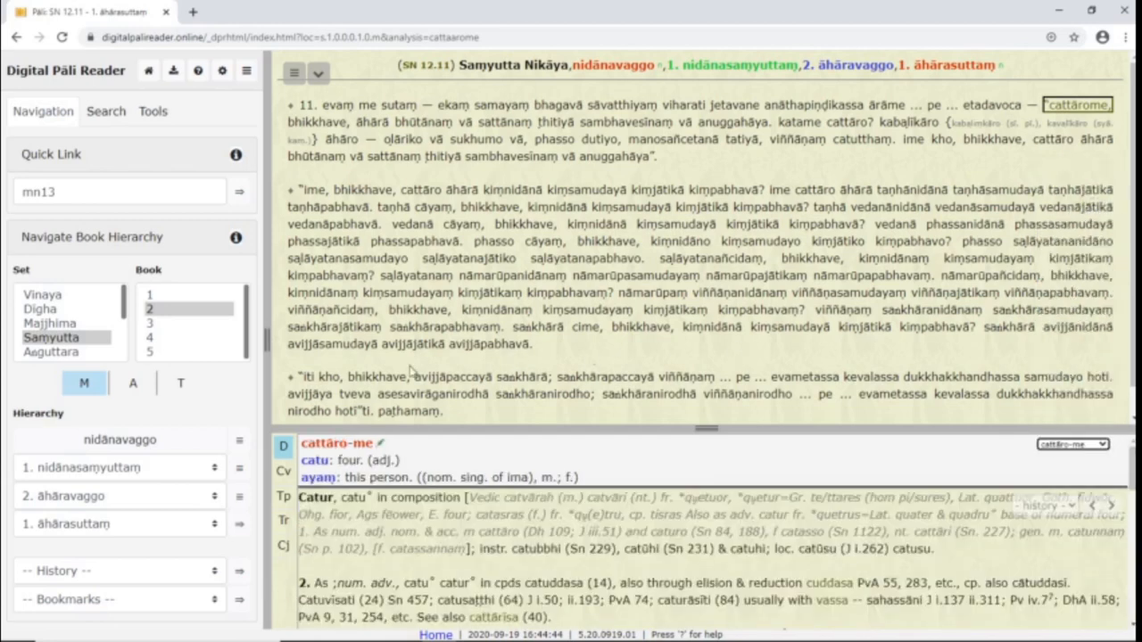
click(378, 376)
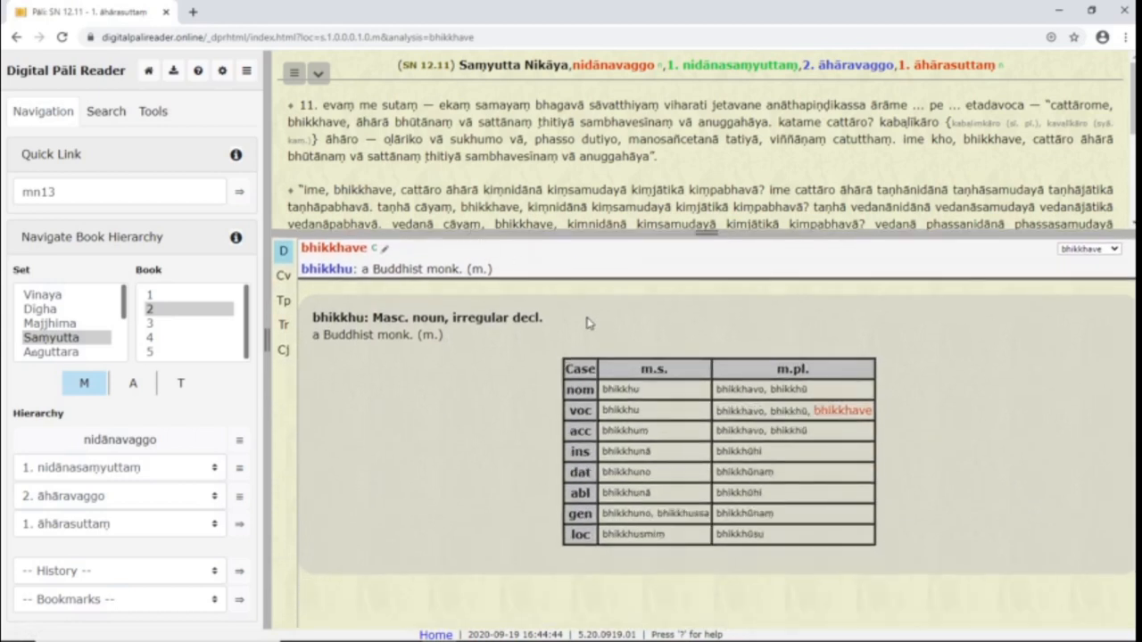
mouse_move(845, 342)
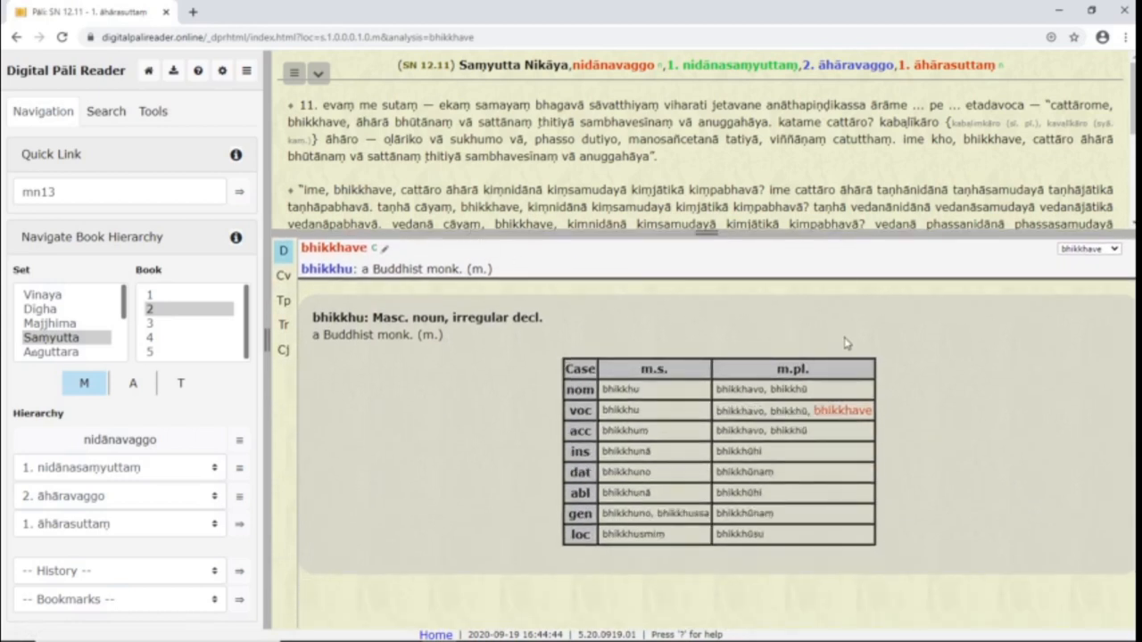
mouse_move(820, 389)
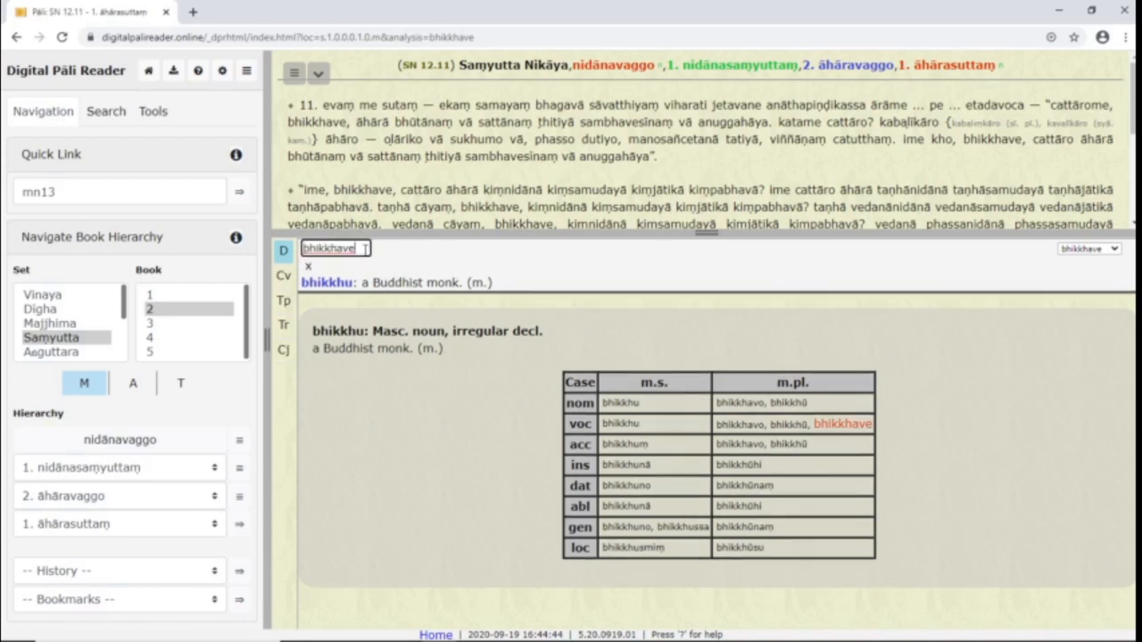
Step: Change the lookup term to 'bhikkhun' and show the bhikkhu dictionary entry
text(bhikkhuni)
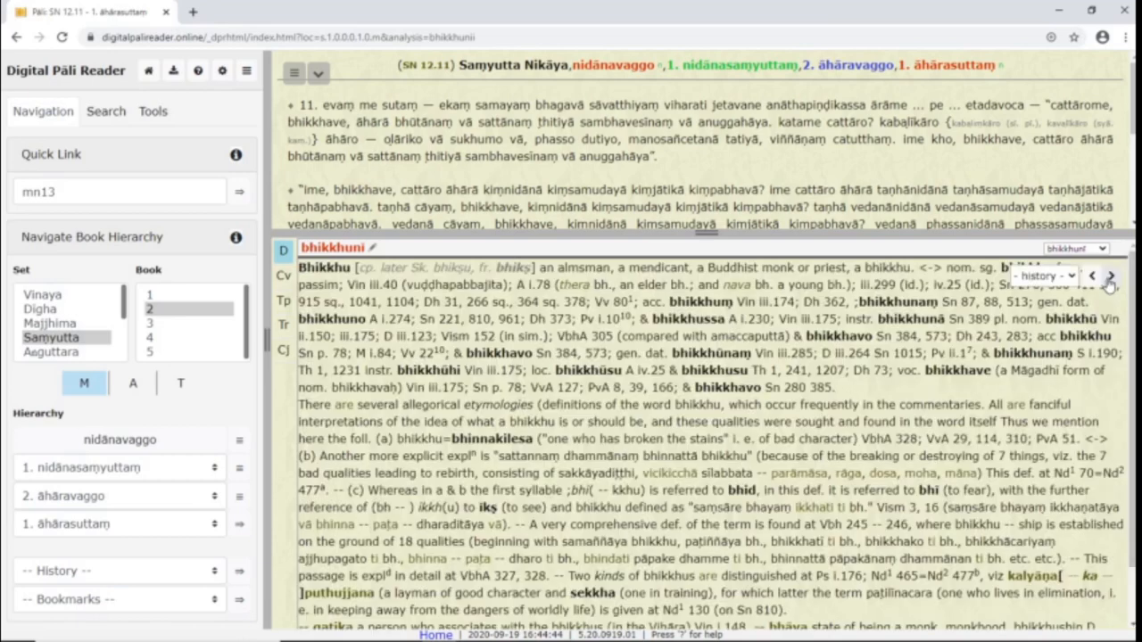
click(1070, 275)
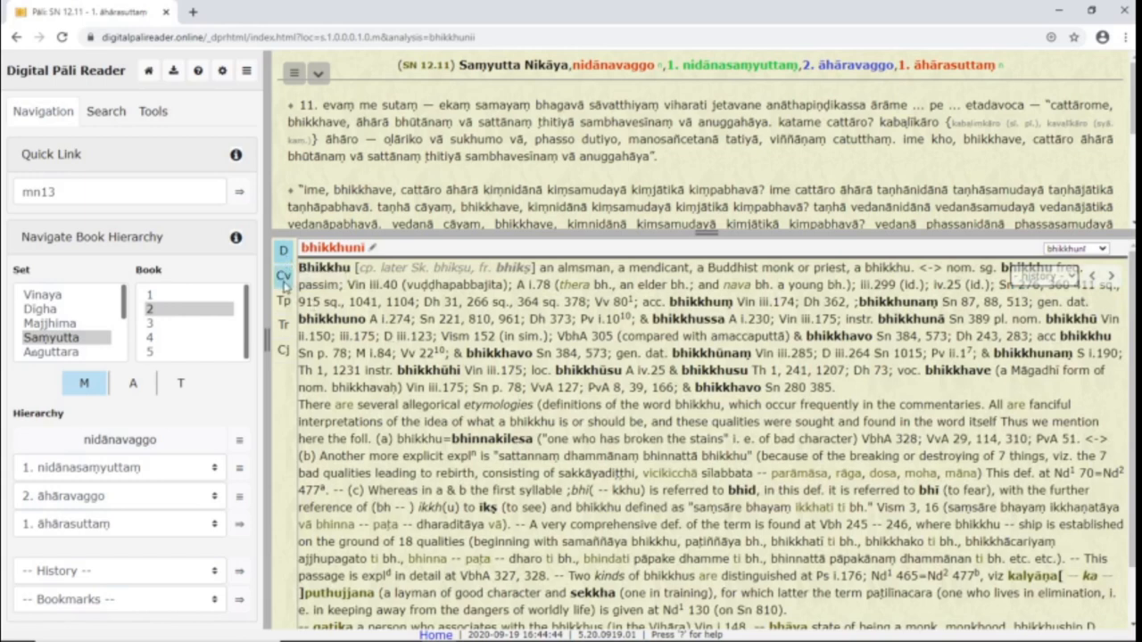
Step: Switch the lower pane to the script converter, then the conjugation/declension form
click(284, 274)
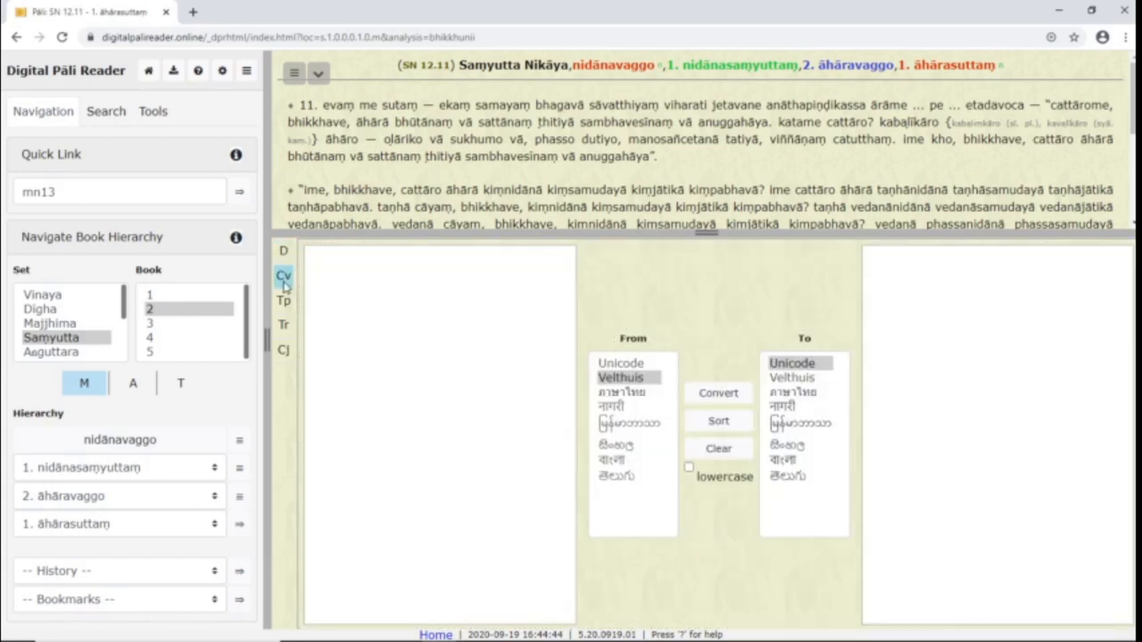
click(283, 300)
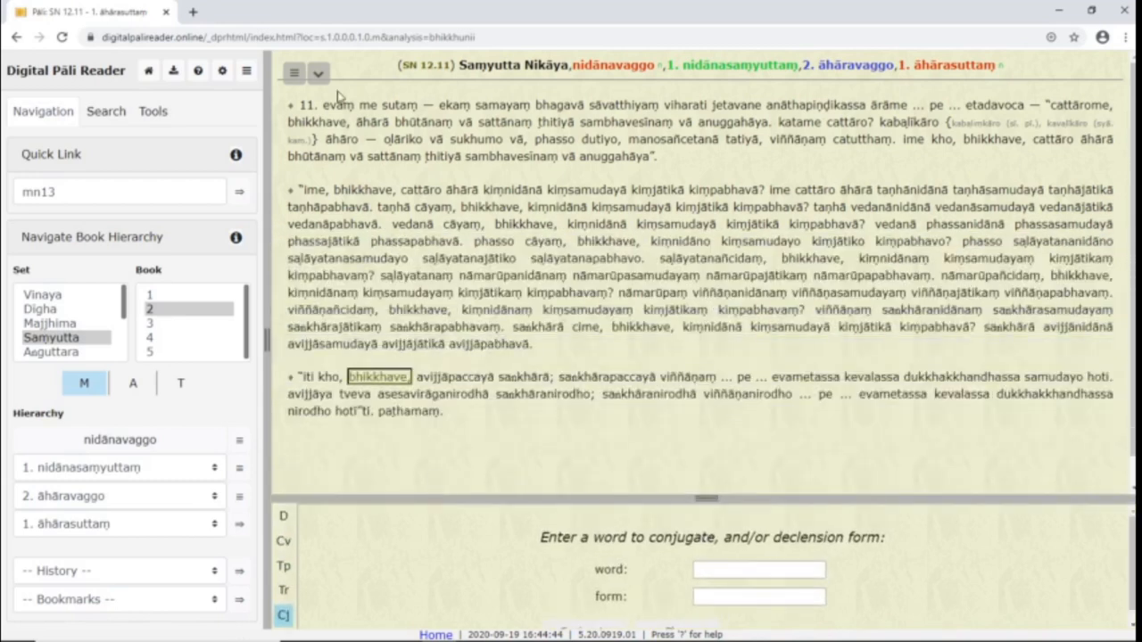
click(317, 73)
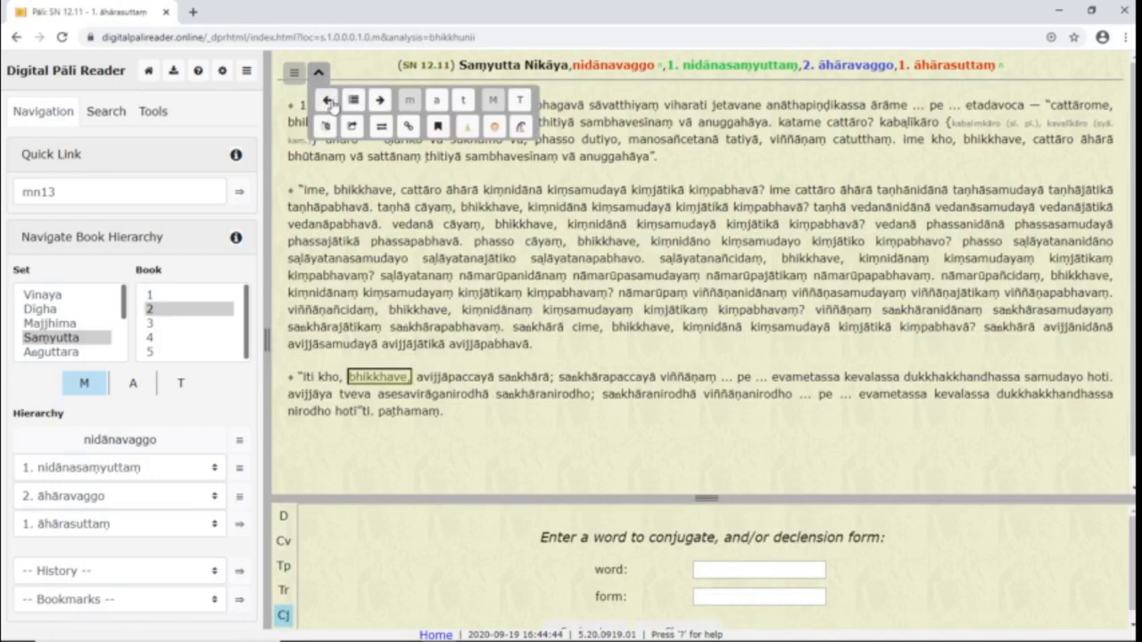
click(378, 100)
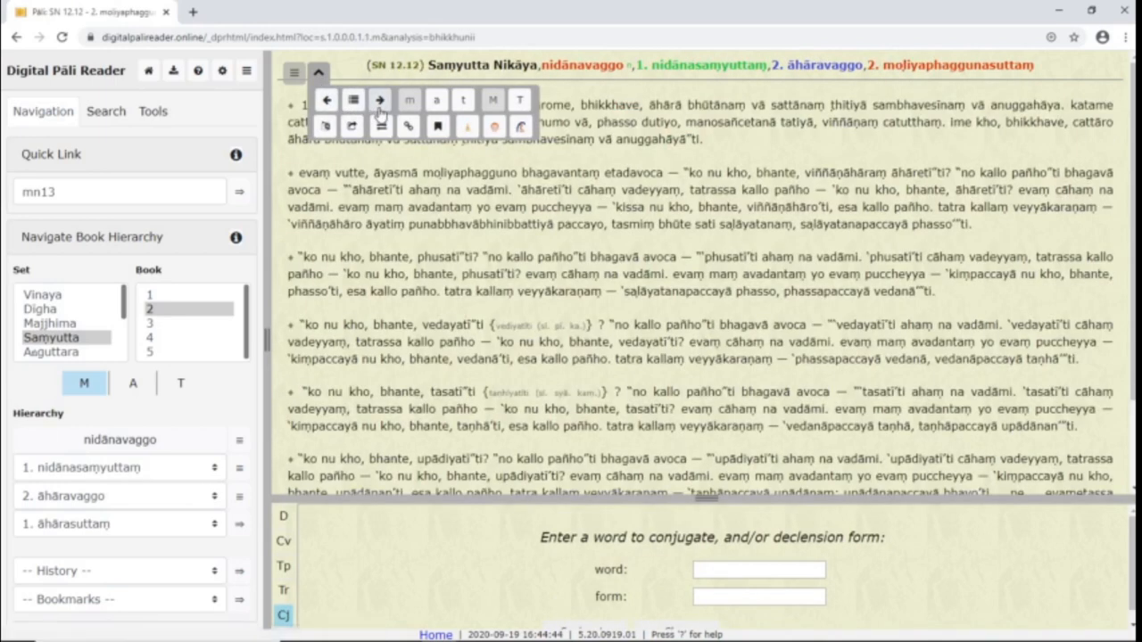
click(378, 100)
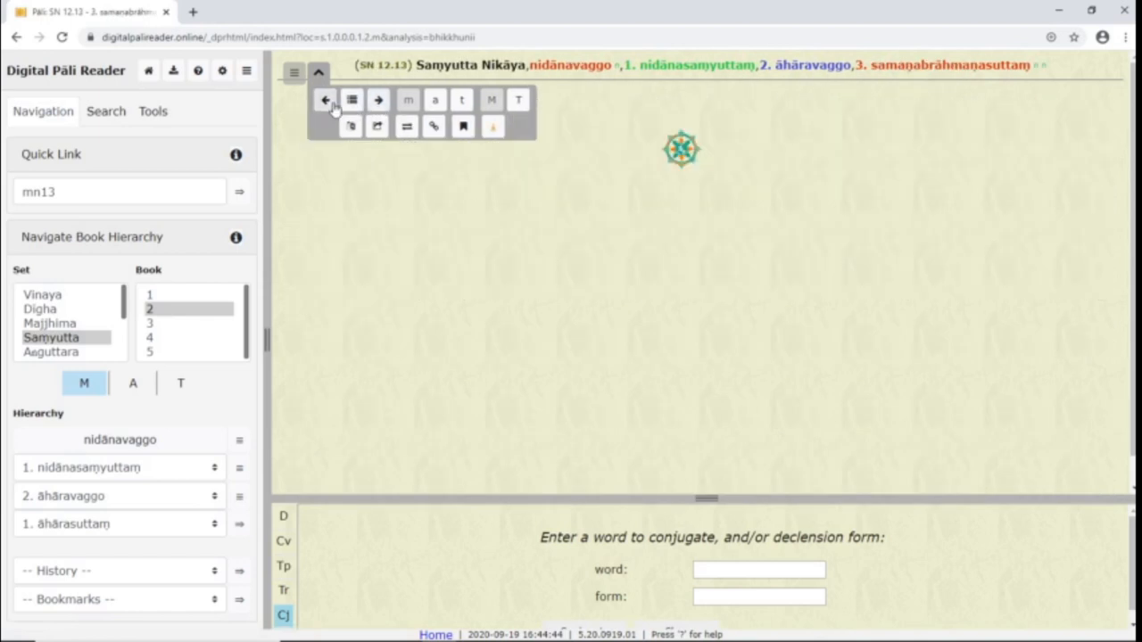
click(325, 100)
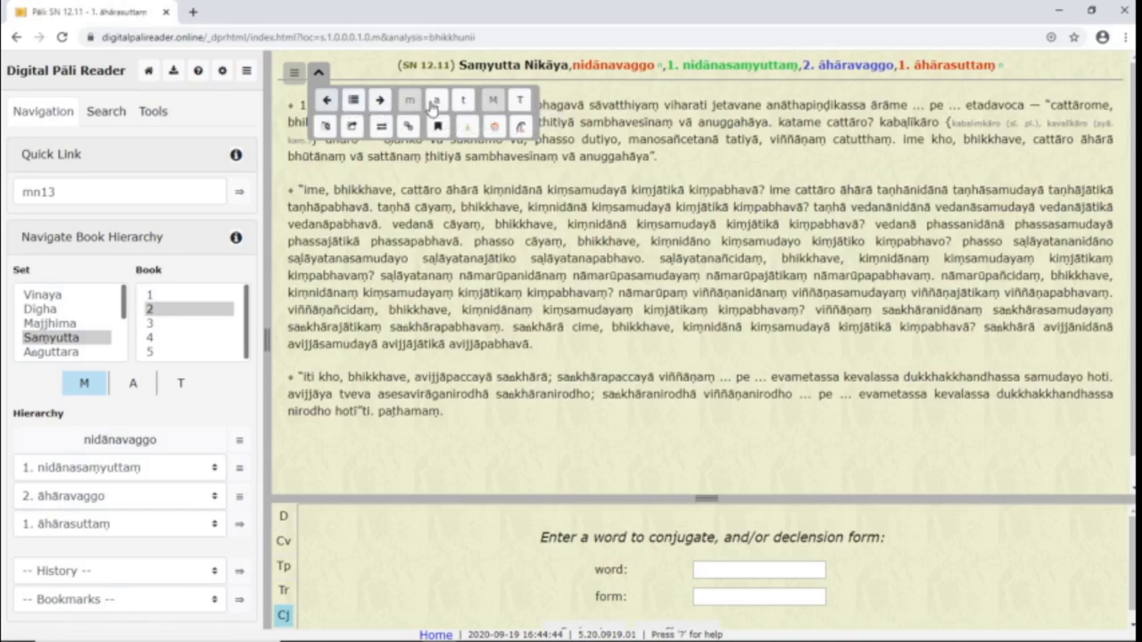
click(464, 100)
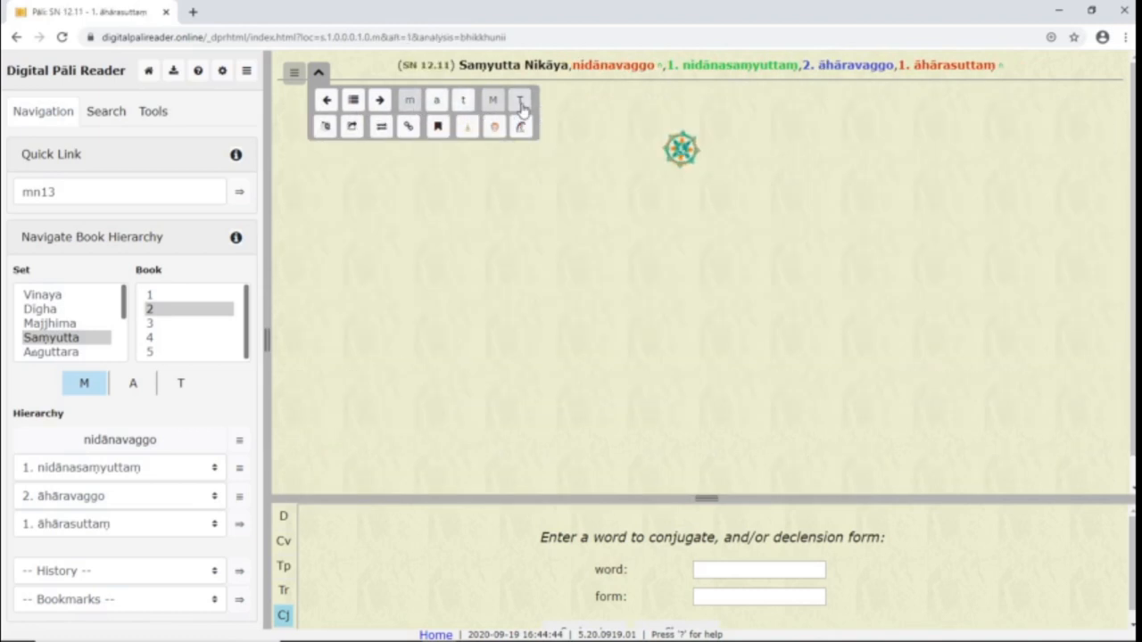
click(519, 100)
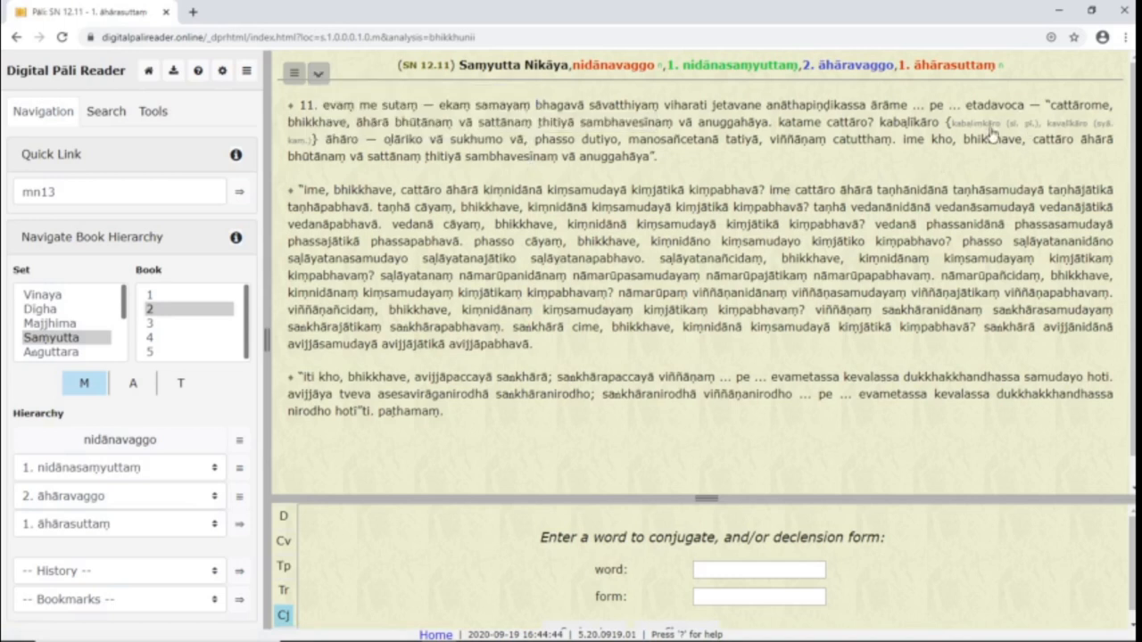
mouse_move(1014, 140)
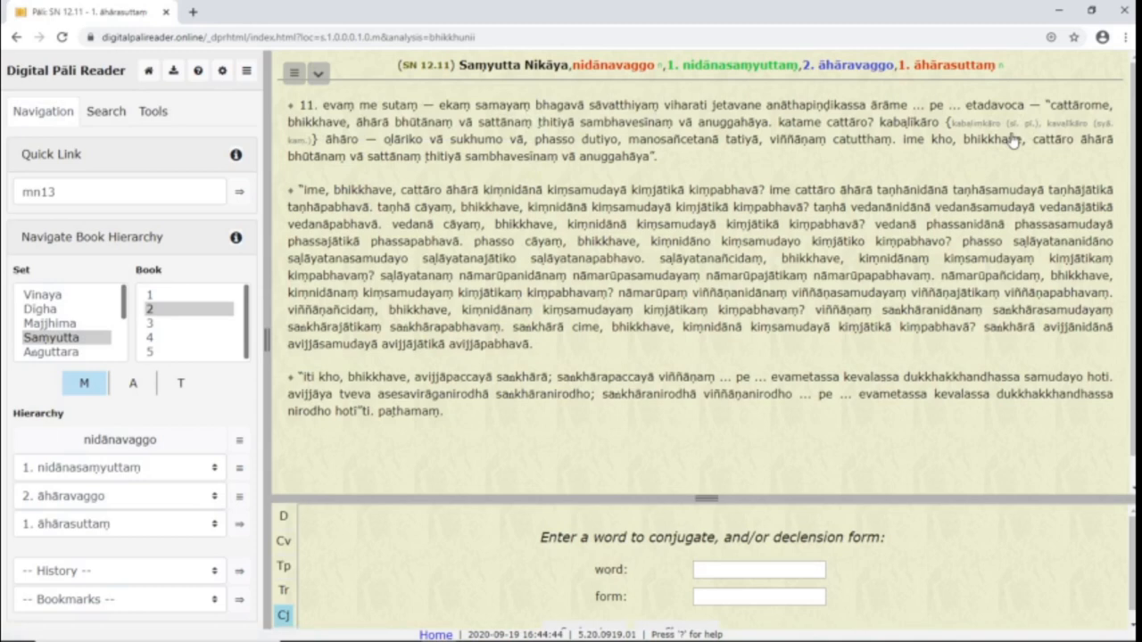
click(318, 73)
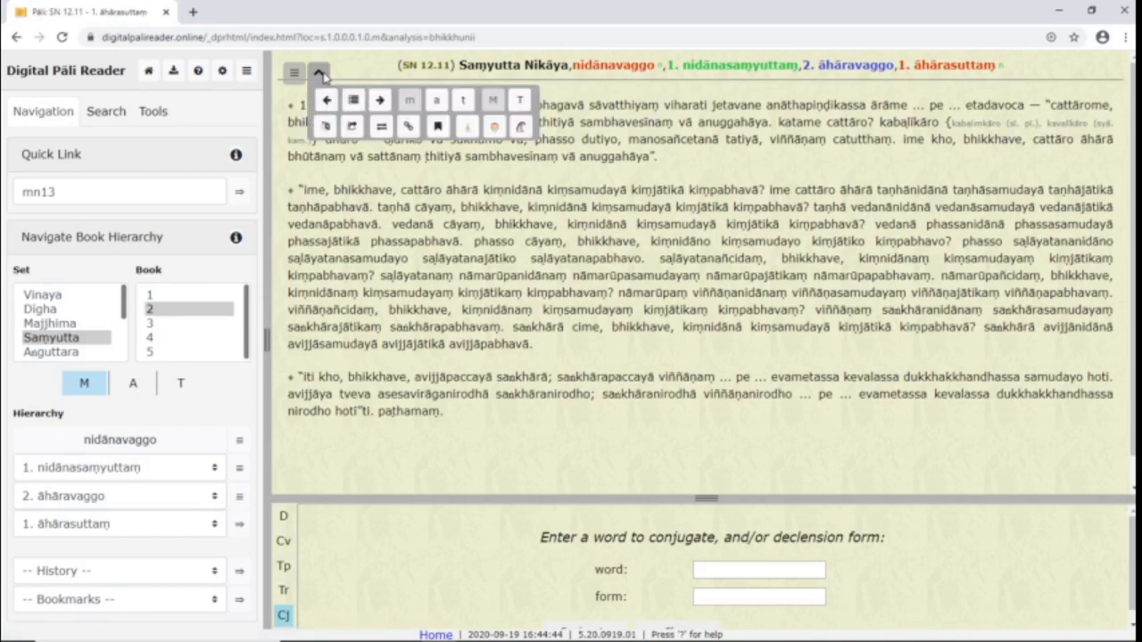
Step: Show dhammatalks.org and Nyanaponika Thera English translations beside SN 12.11
click(493, 124)
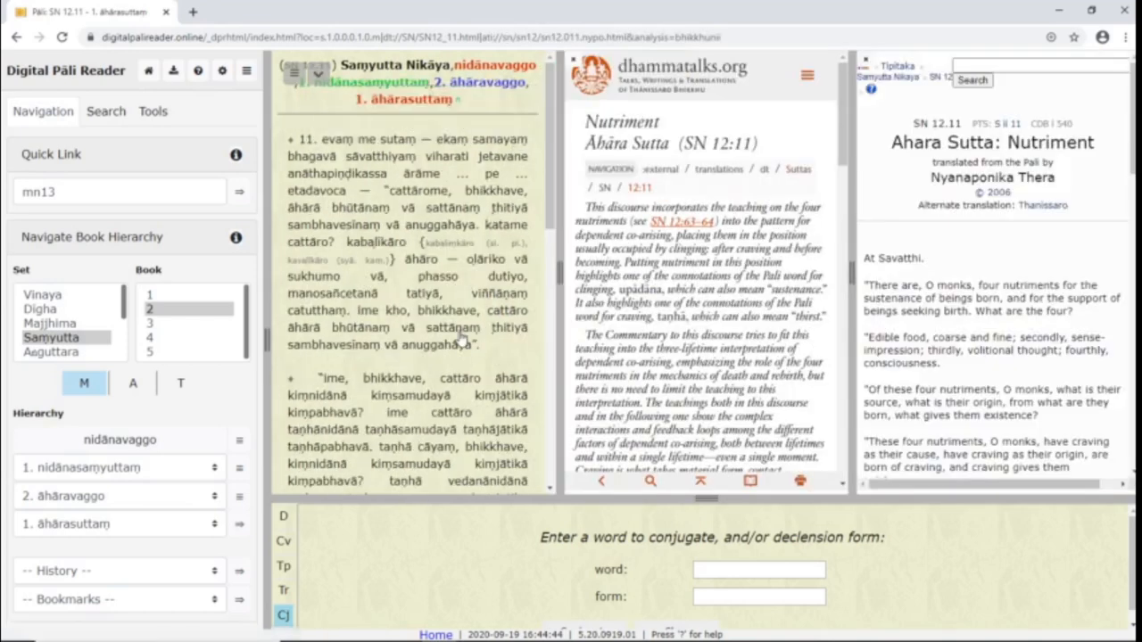
mouse_move(296, 391)
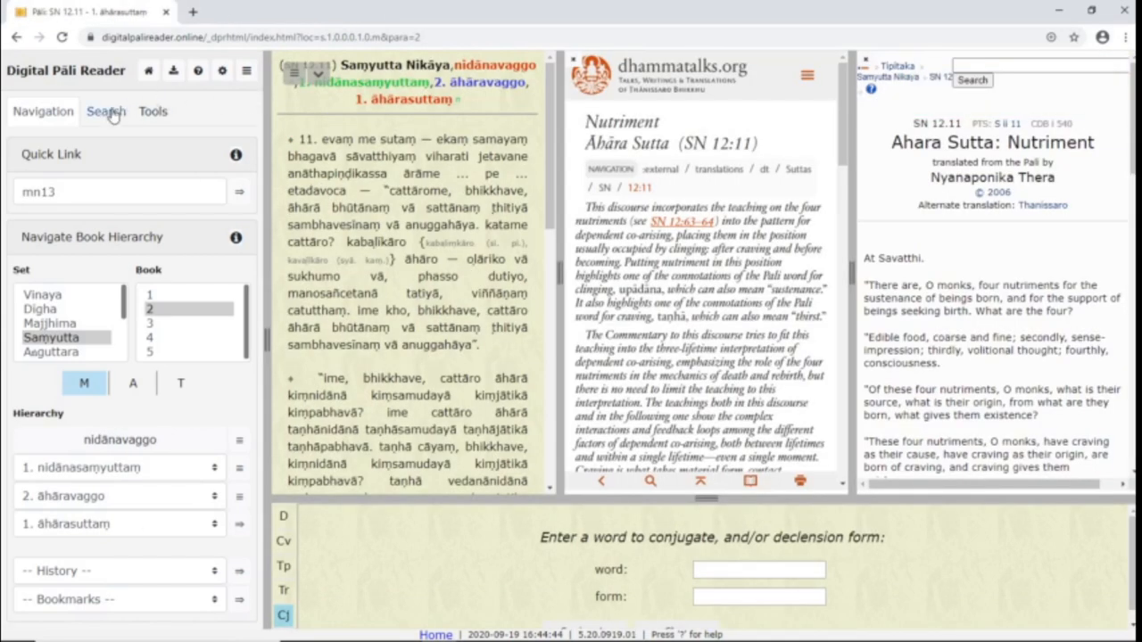
Step: Enter 'saṃsāra' as the search term with Multiple Sets selected
click(106, 111)
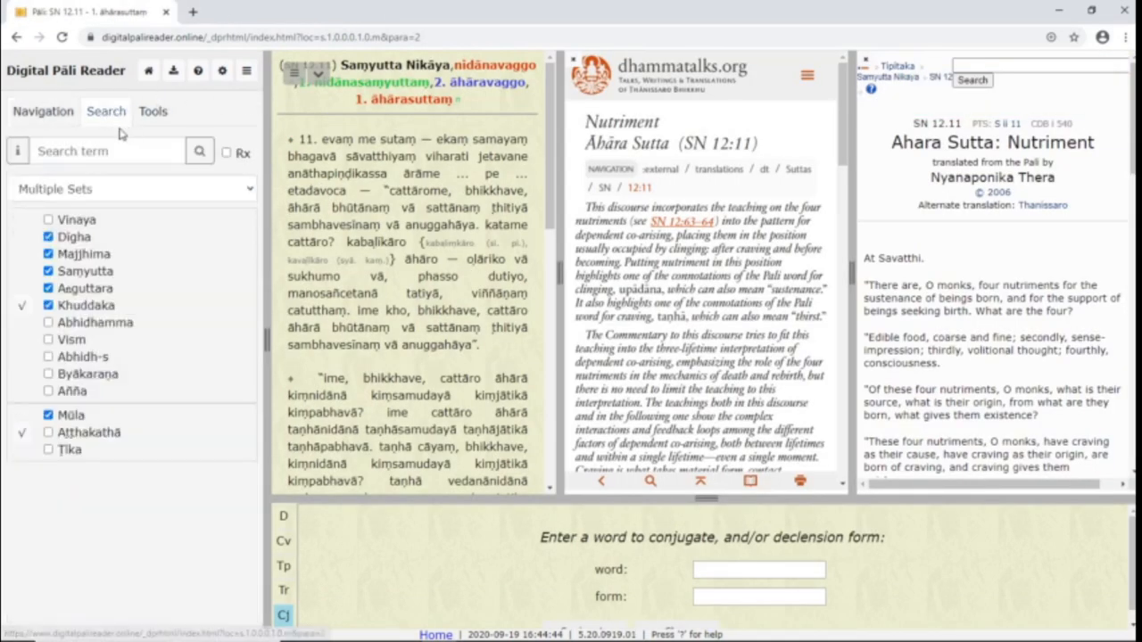
mouse_move(60, 173)
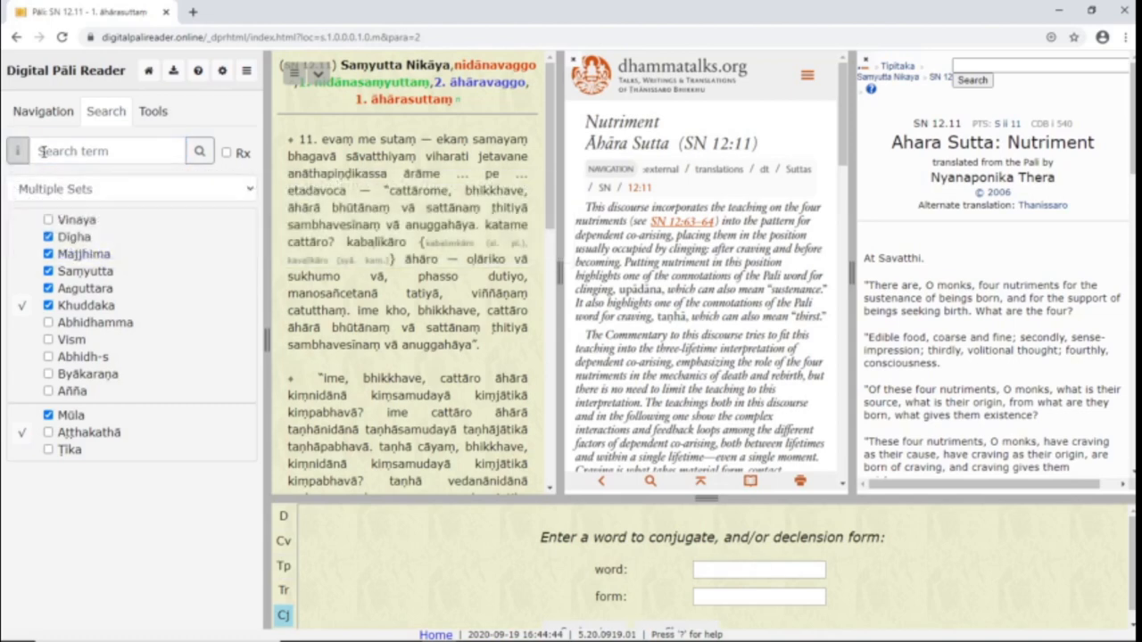
click(107, 150)
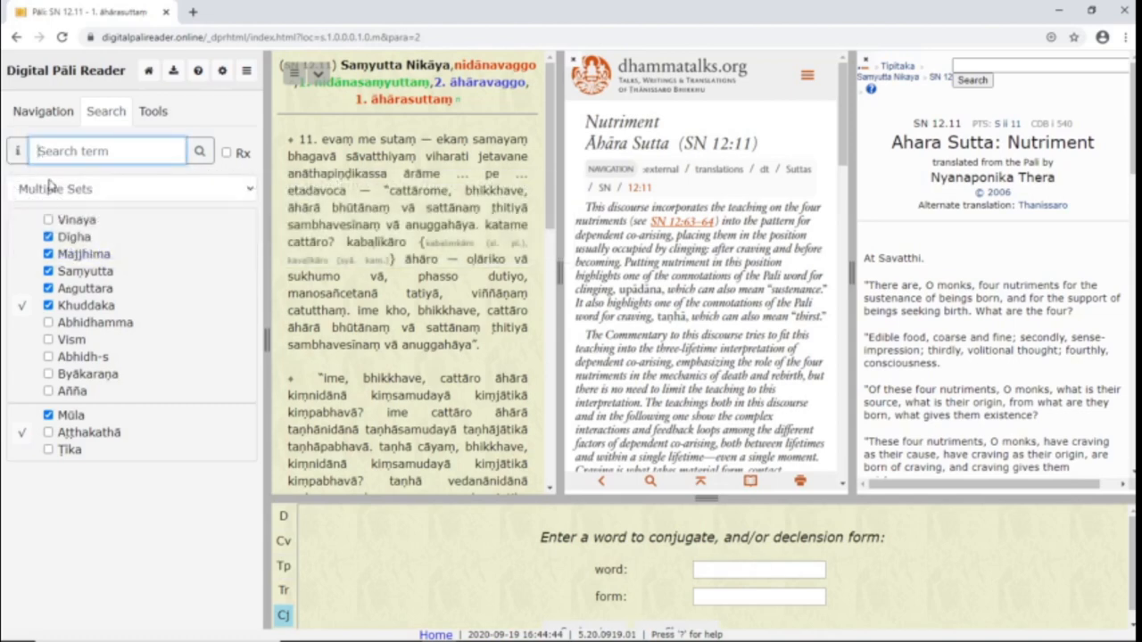
text(sa.)
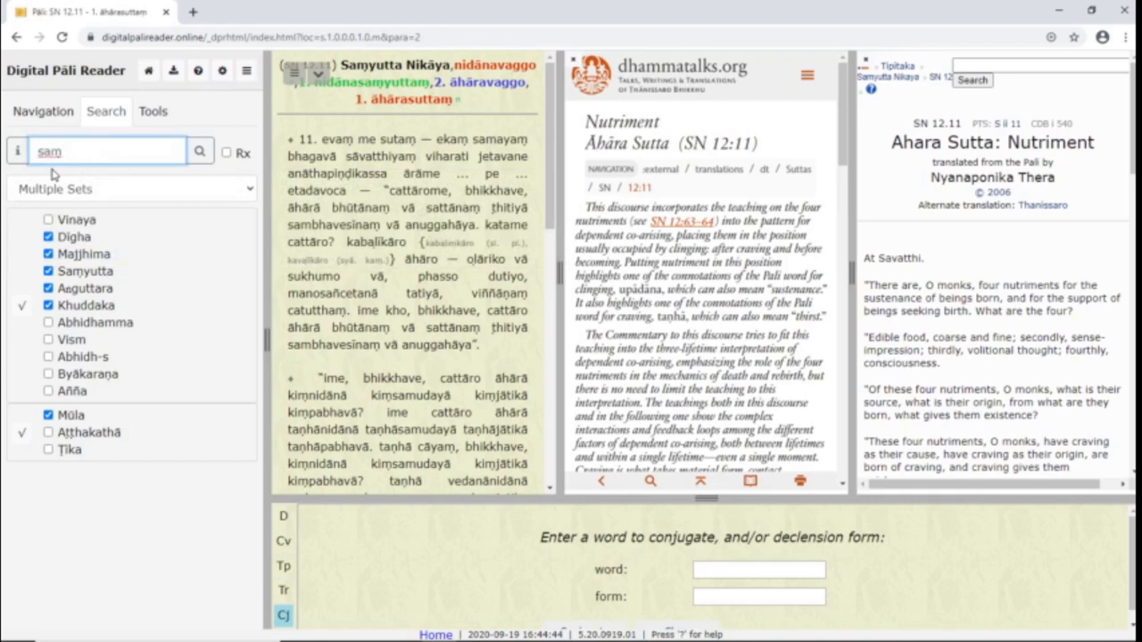
text(s)
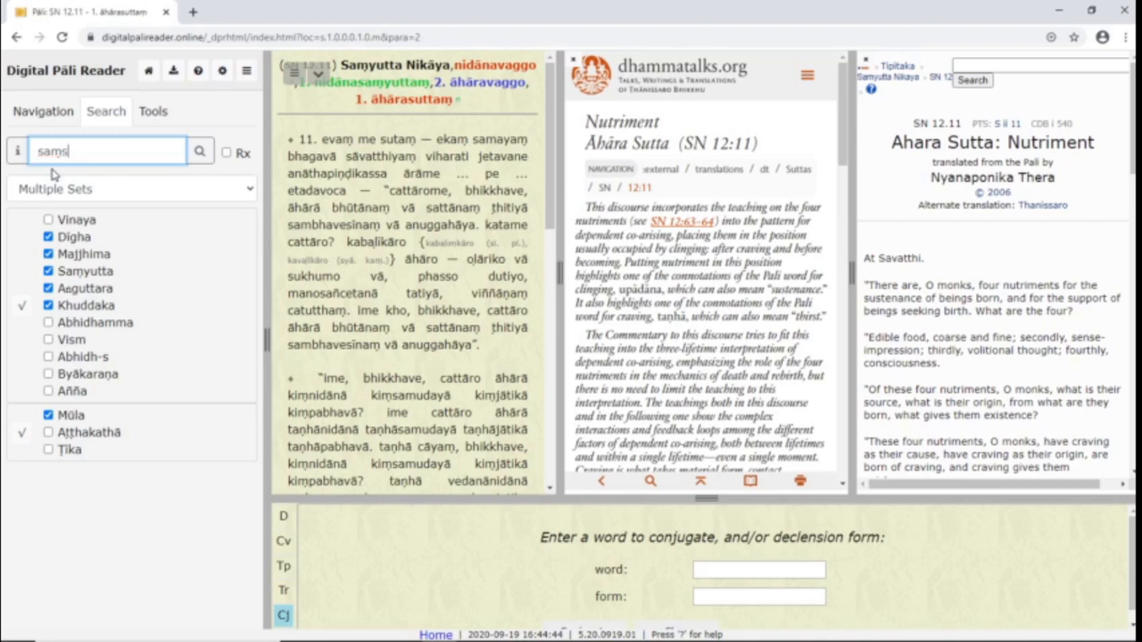
text(a)
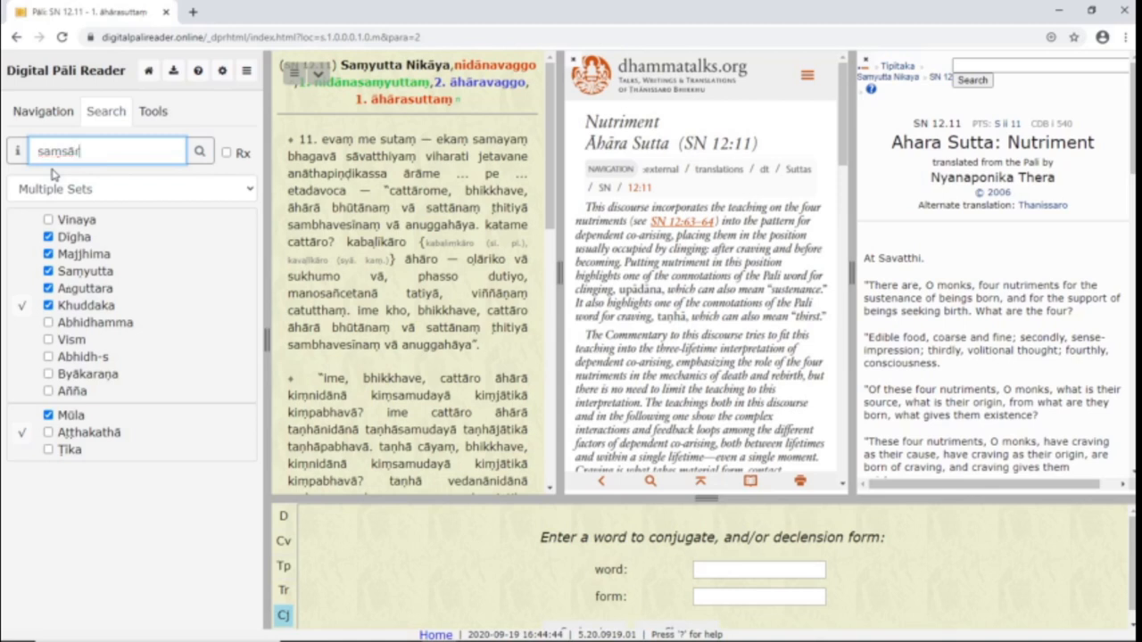
Step: Search for saṃsāra, narrow results to jātisaṃsāraṃ, and return to SN 12.11 Āhāra Sutta
click(200, 150)
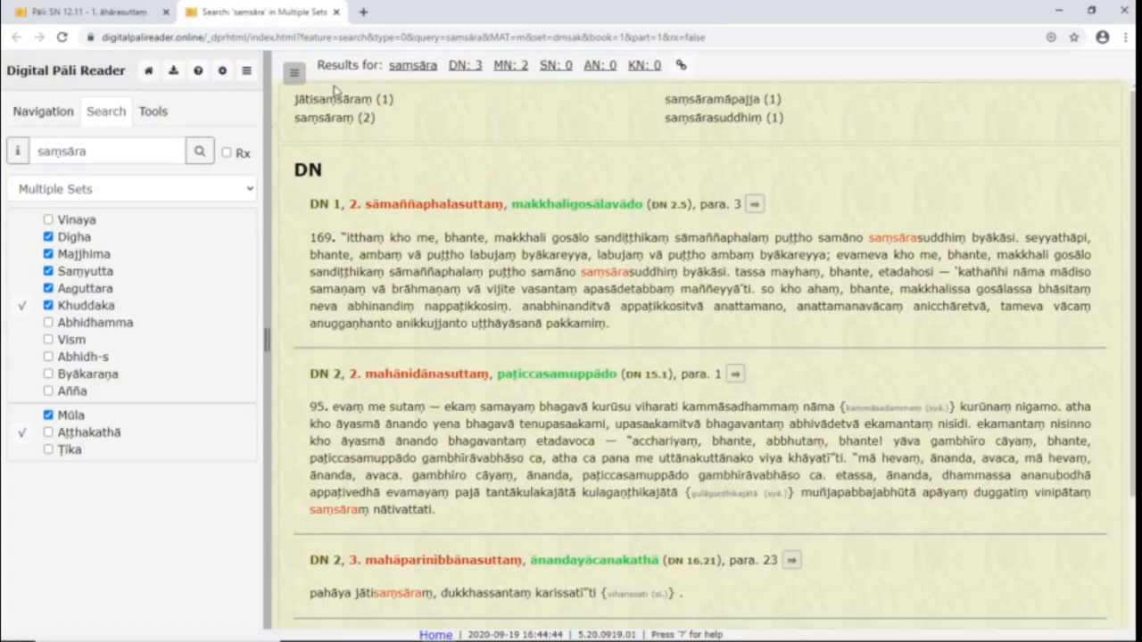
click(332, 100)
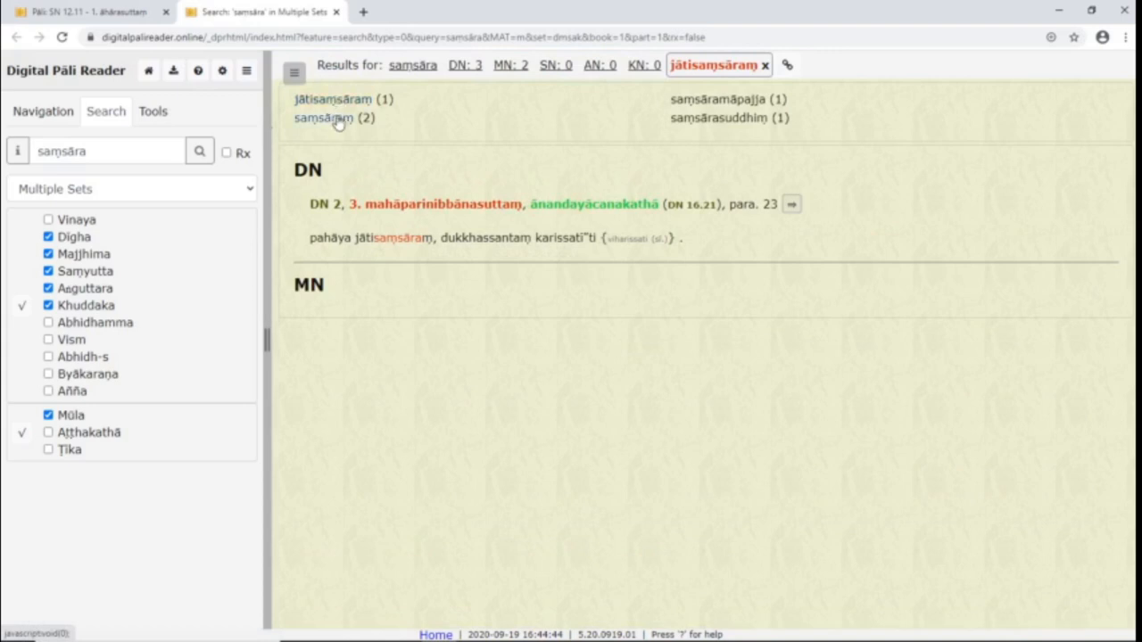
click(323, 118)
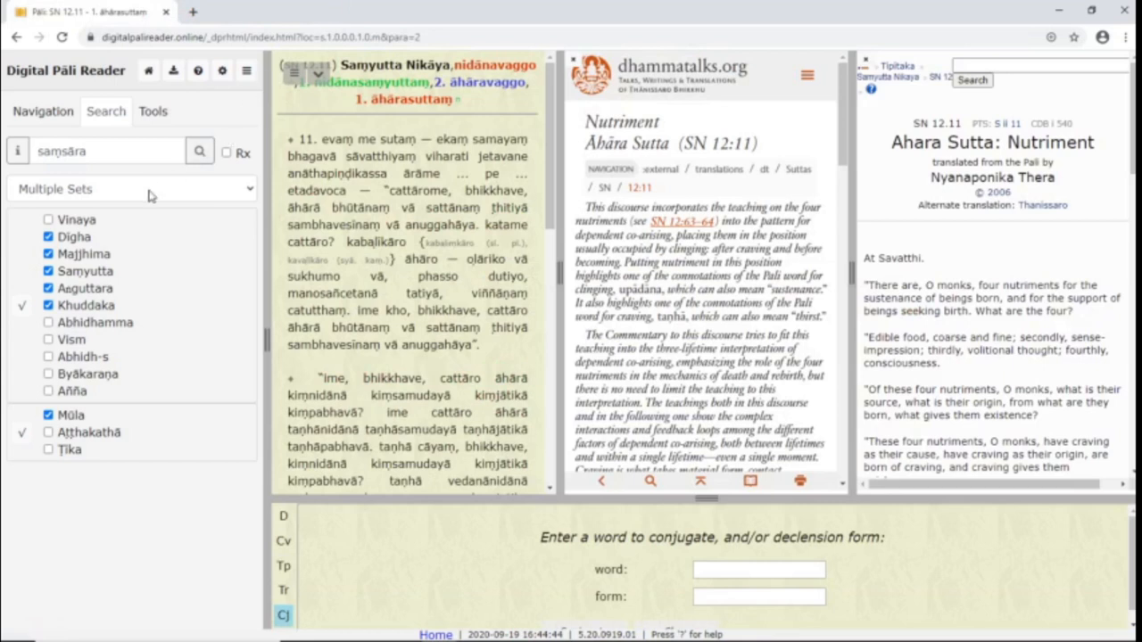
click(226, 153)
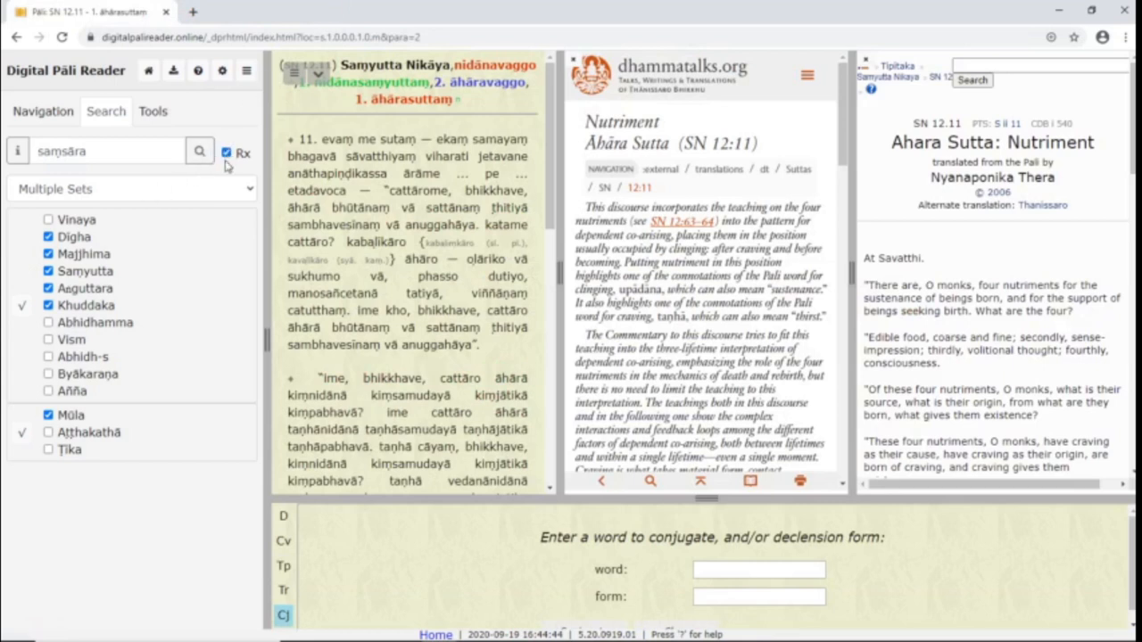
click(227, 154)
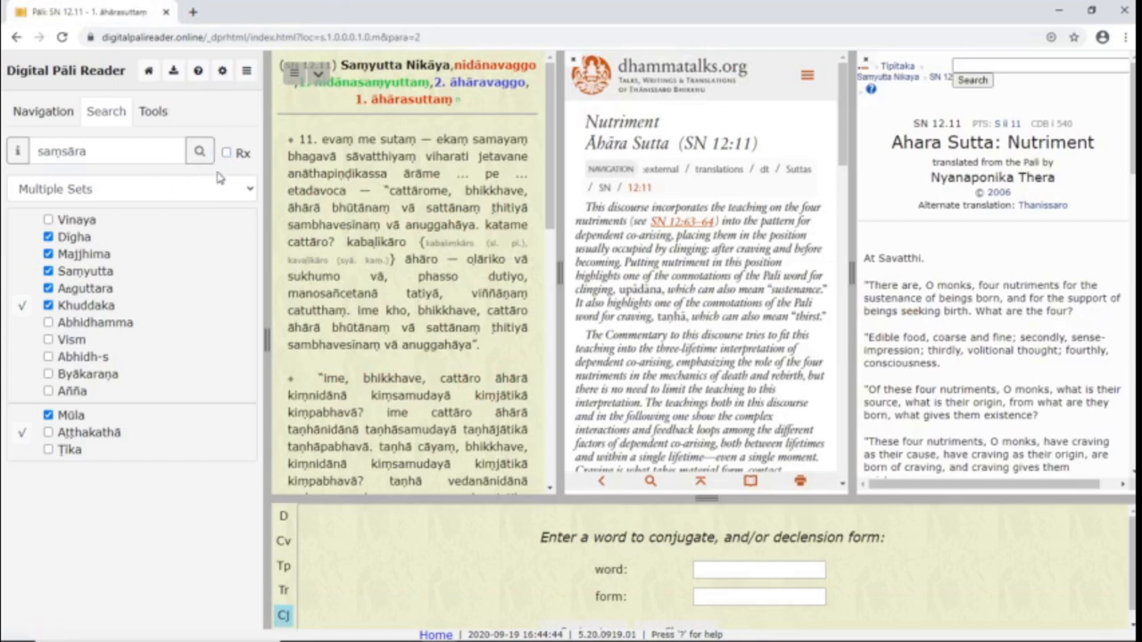
mouse_move(203, 193)
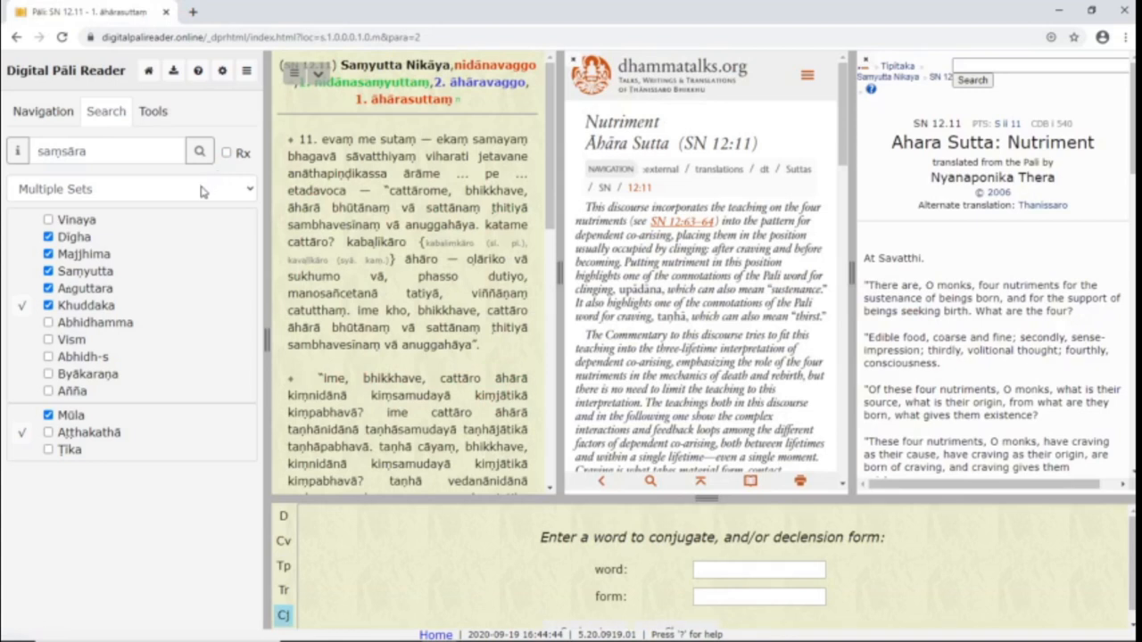
click(129, 190)
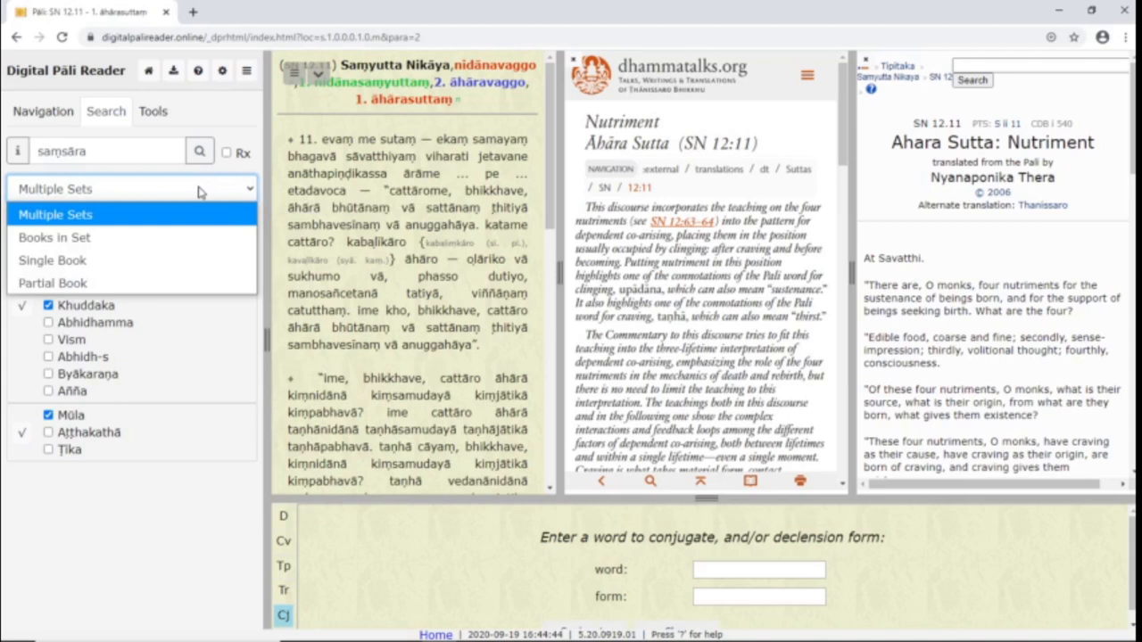
mouse_move(182, 221)
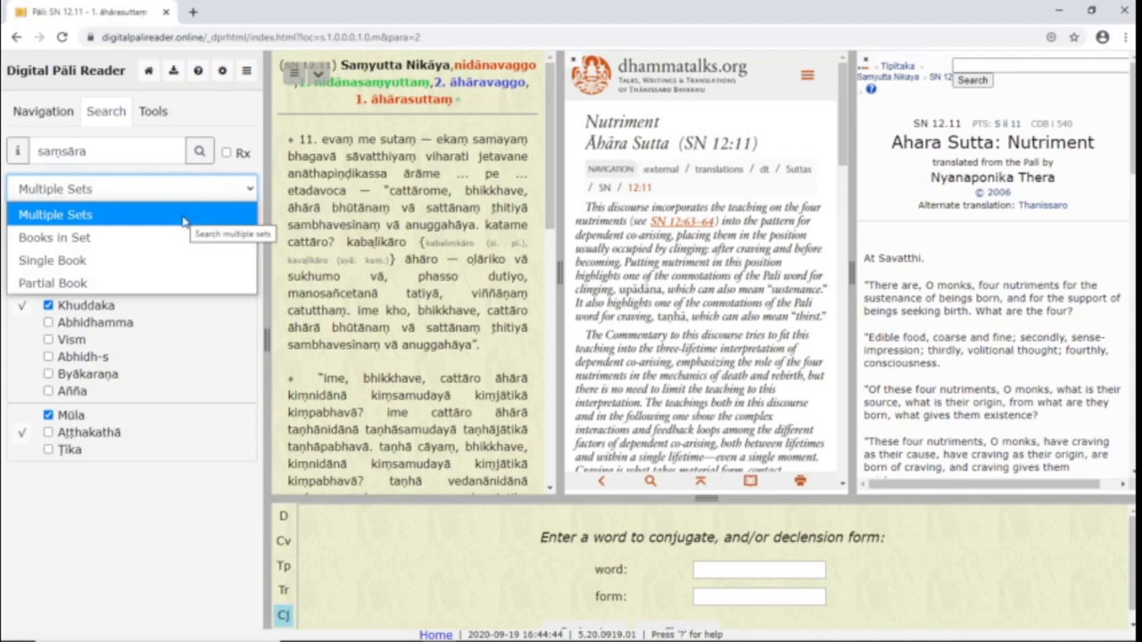
mouse_move(52, 260)
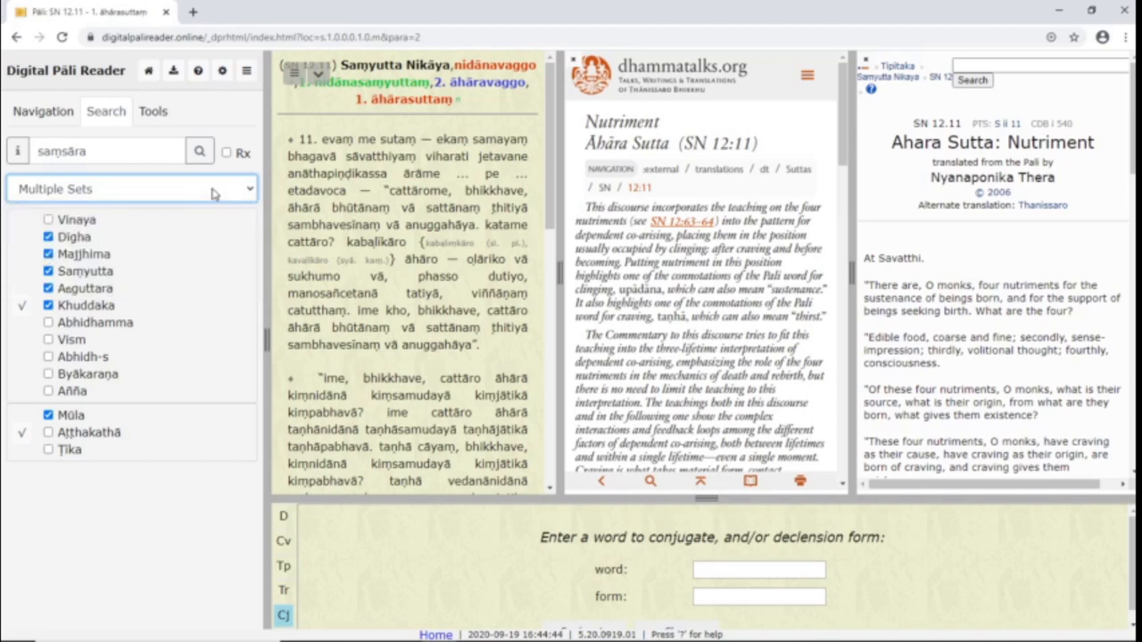
click(21, 305)
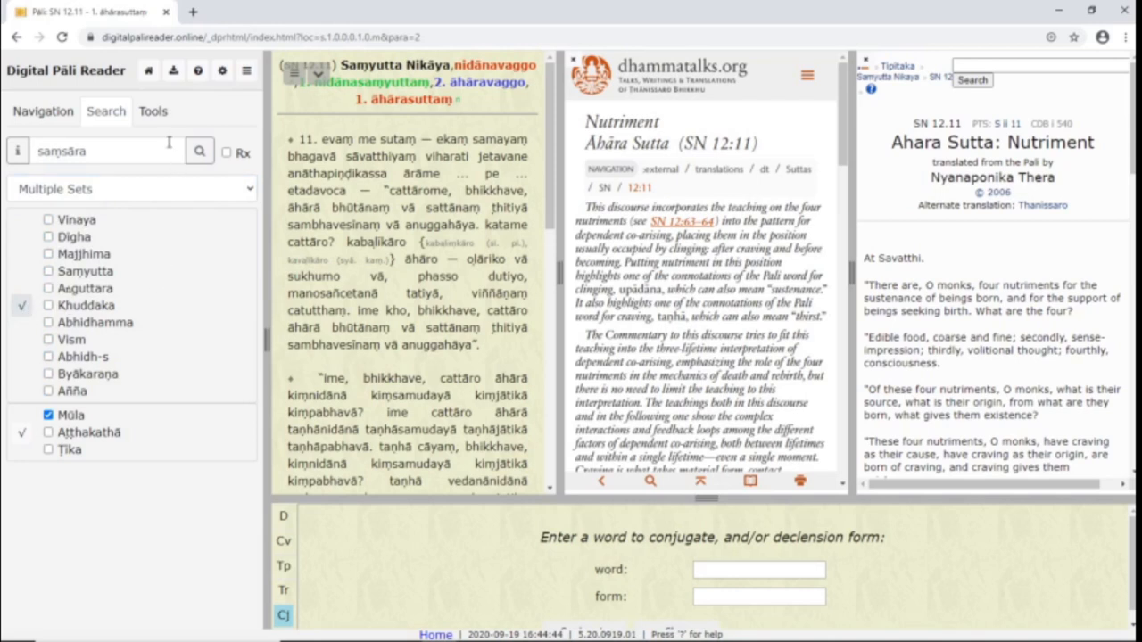
Step: Look up kāya in the dictionary to see its definition 'a heap; the body'
click(154, 111)
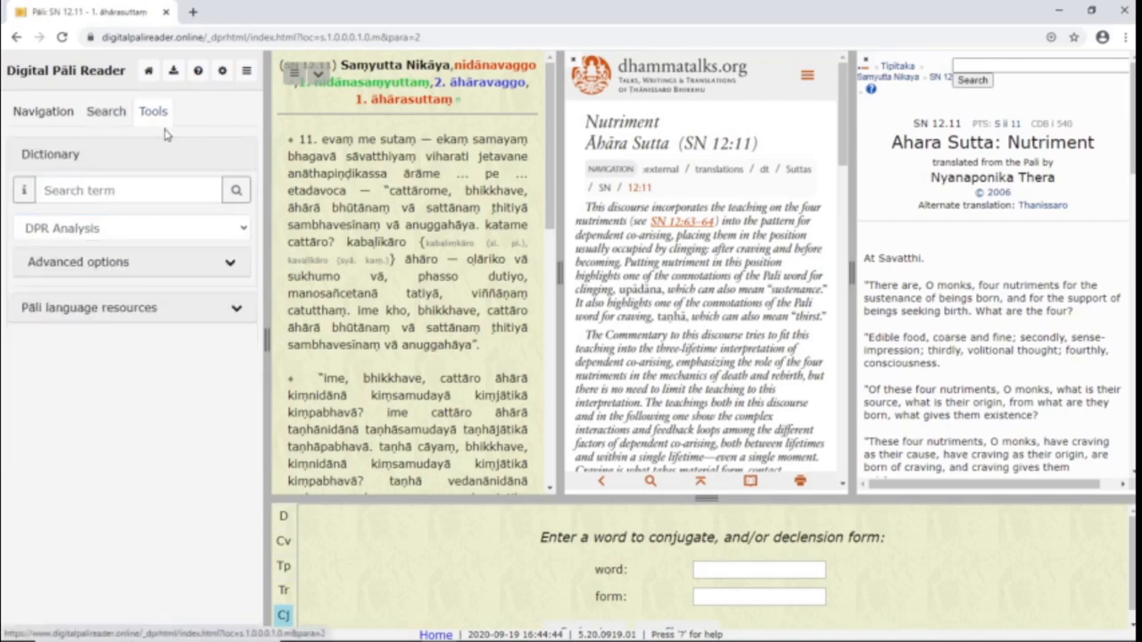
click(128, 189)
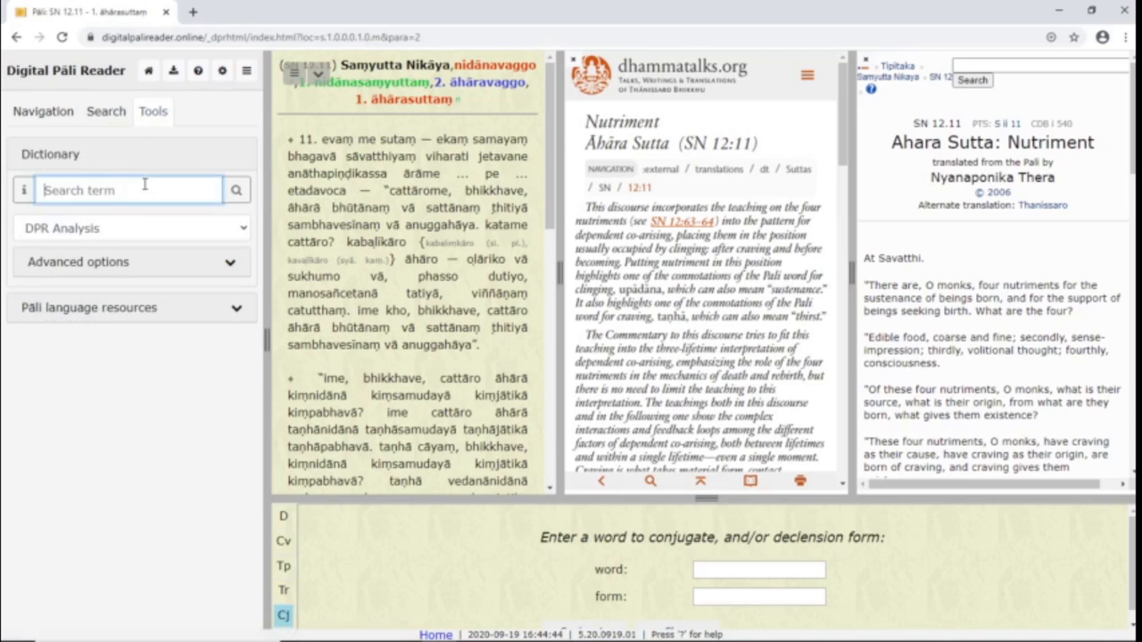
text(kāya)
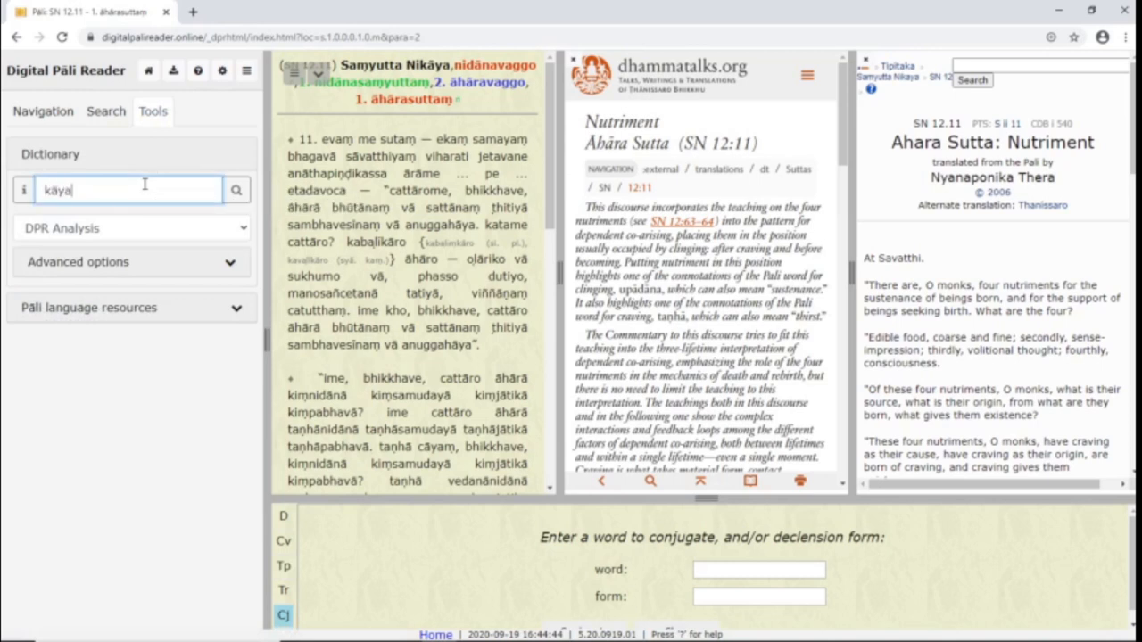
mouse_move(175, 211)
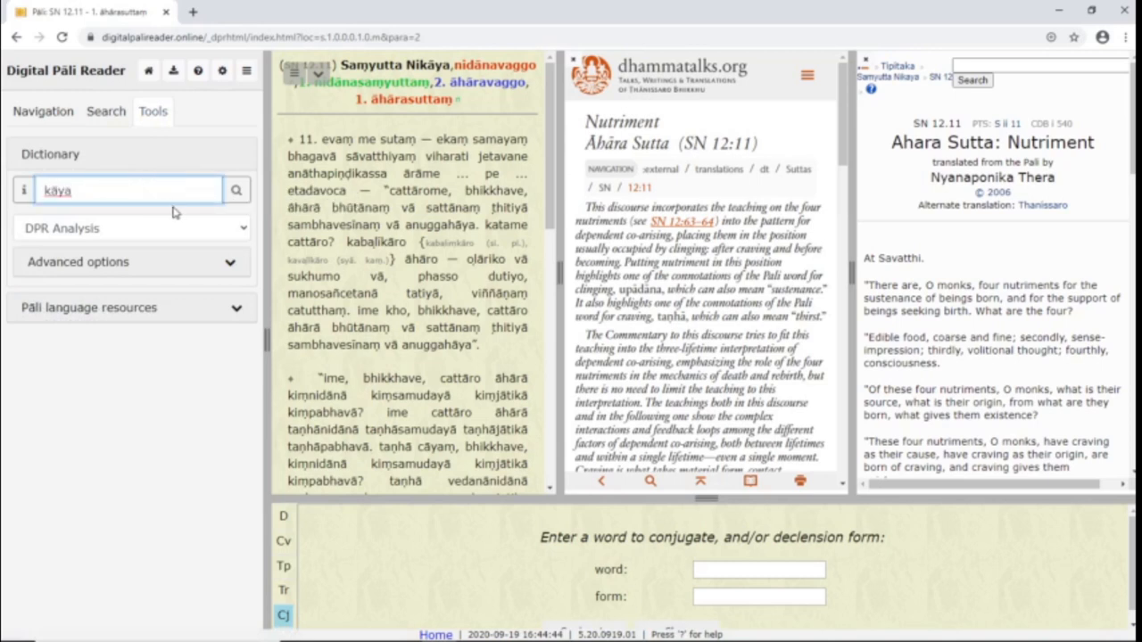
click(132, 229)
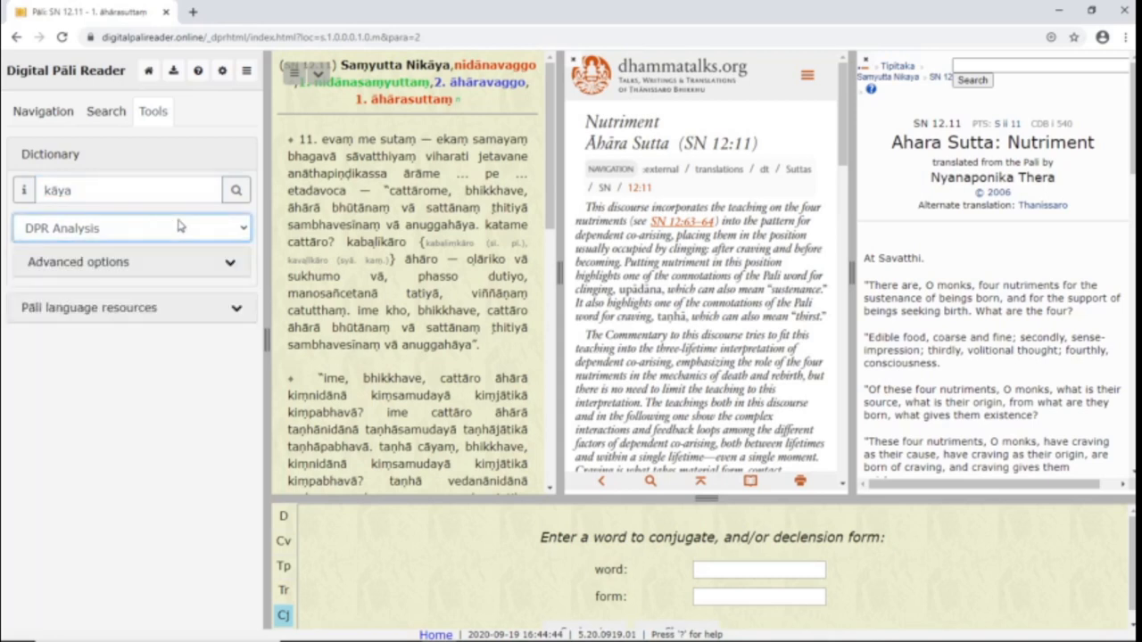
click(236, 189)
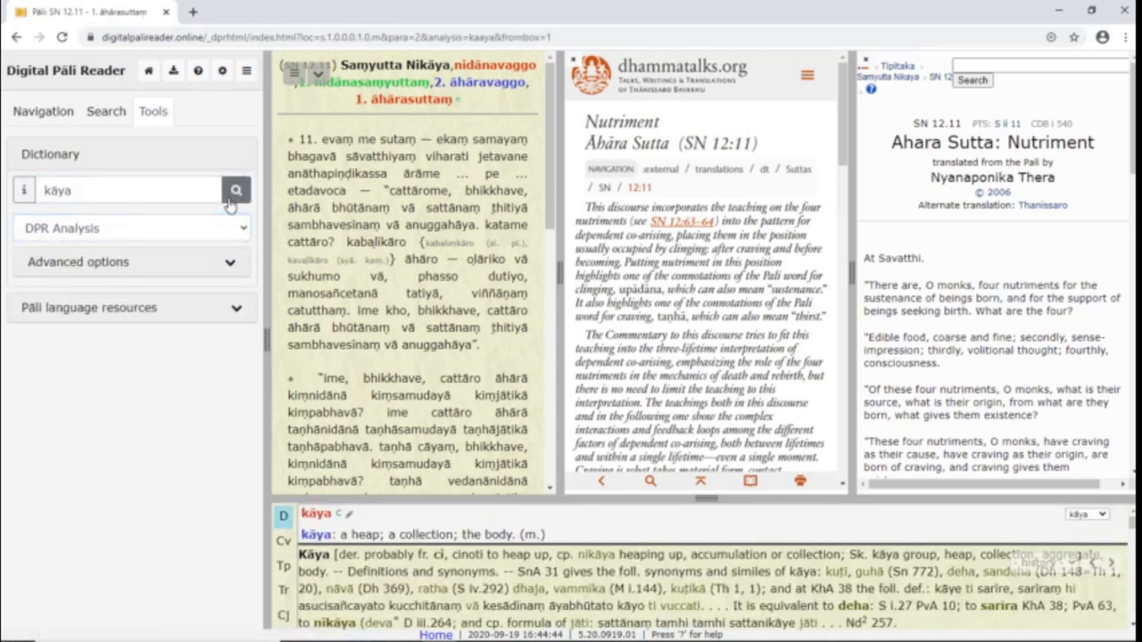
mouse_move(200, 189)
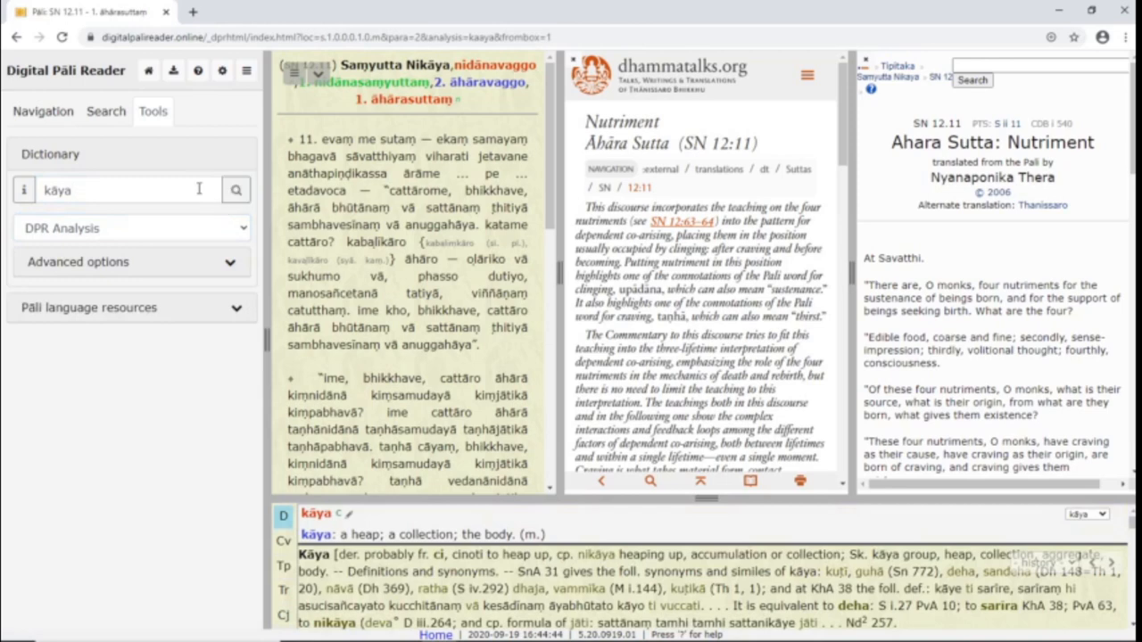
Step: Enter kayya as the dictionary term and list the searchable dictionary types
click(116, 190)
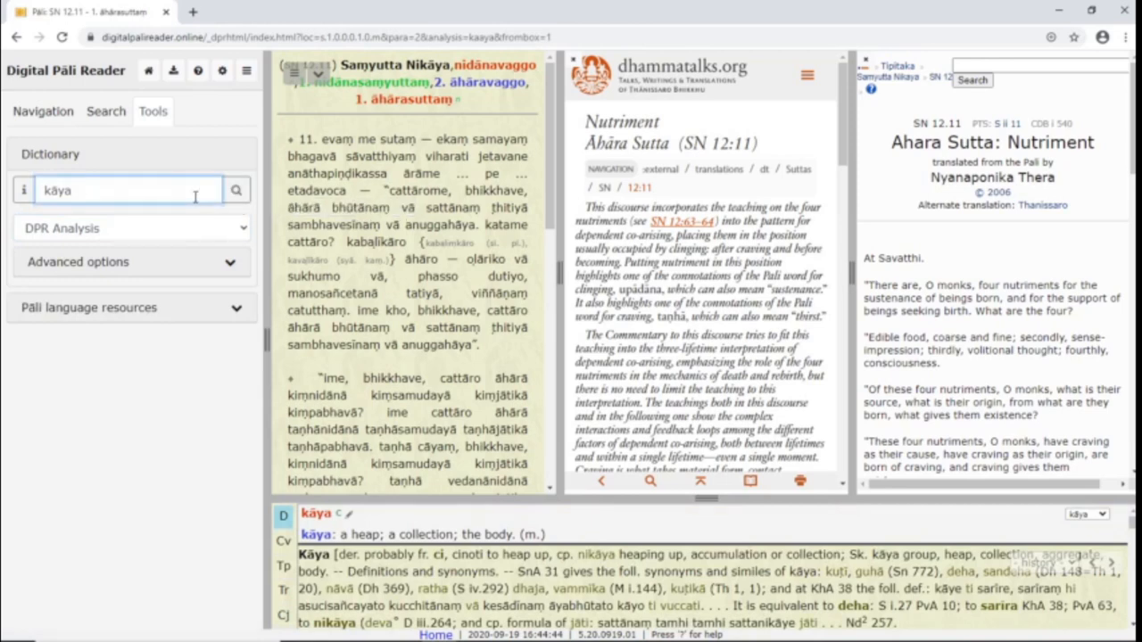
text(kayya)
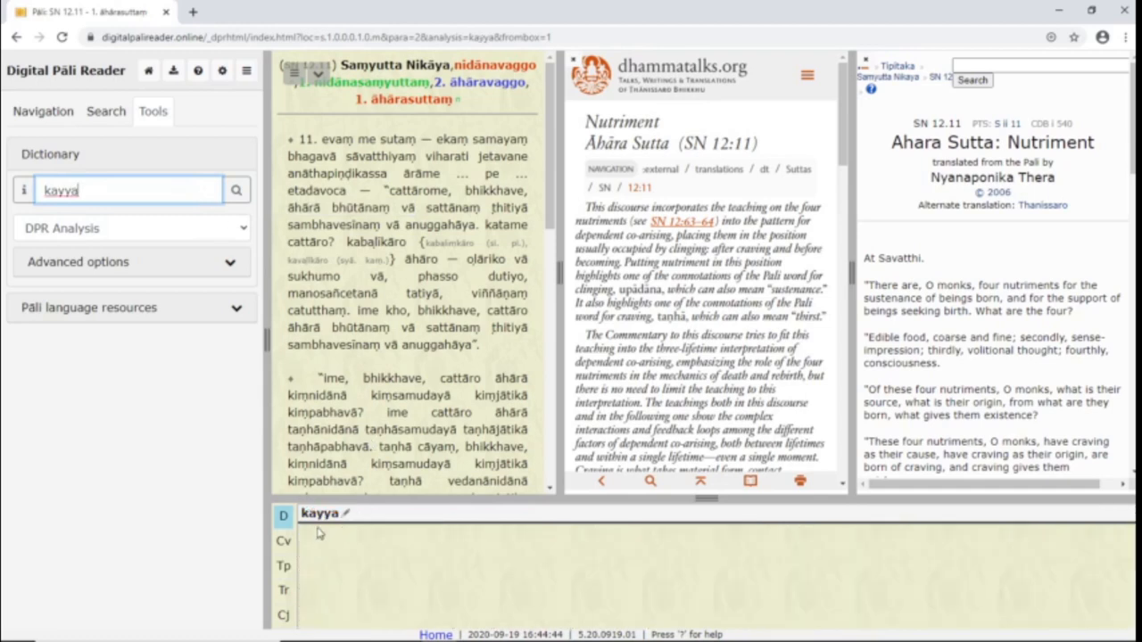
click(132, 228)
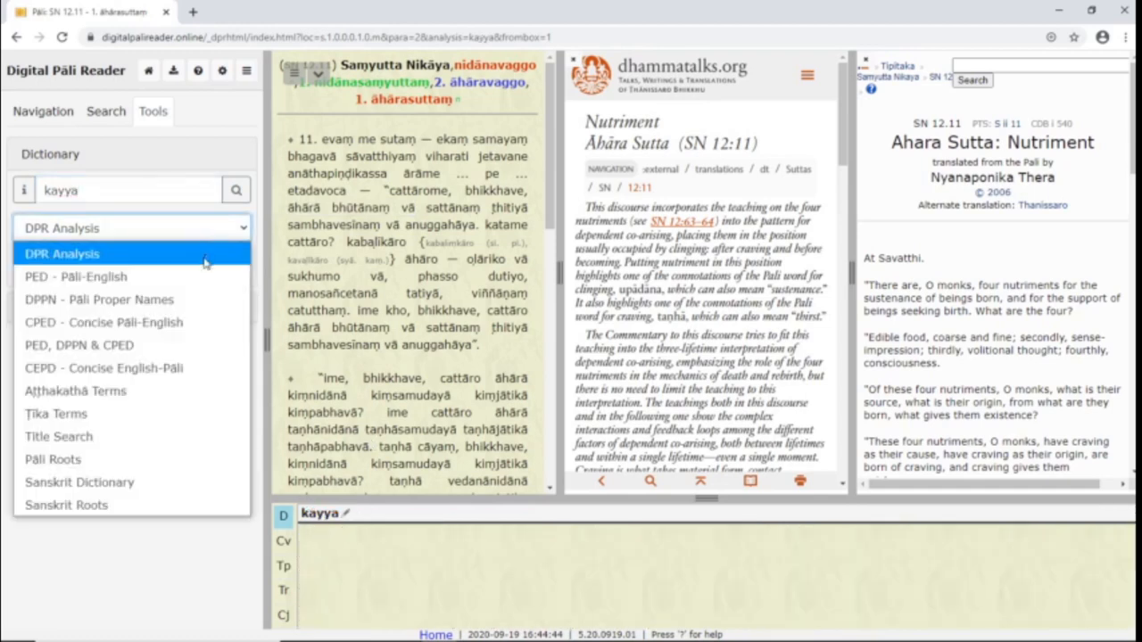
Step: Look up kayya in the PED dictionary with advanced options, enabling fuzzy matching
click(77, 276)
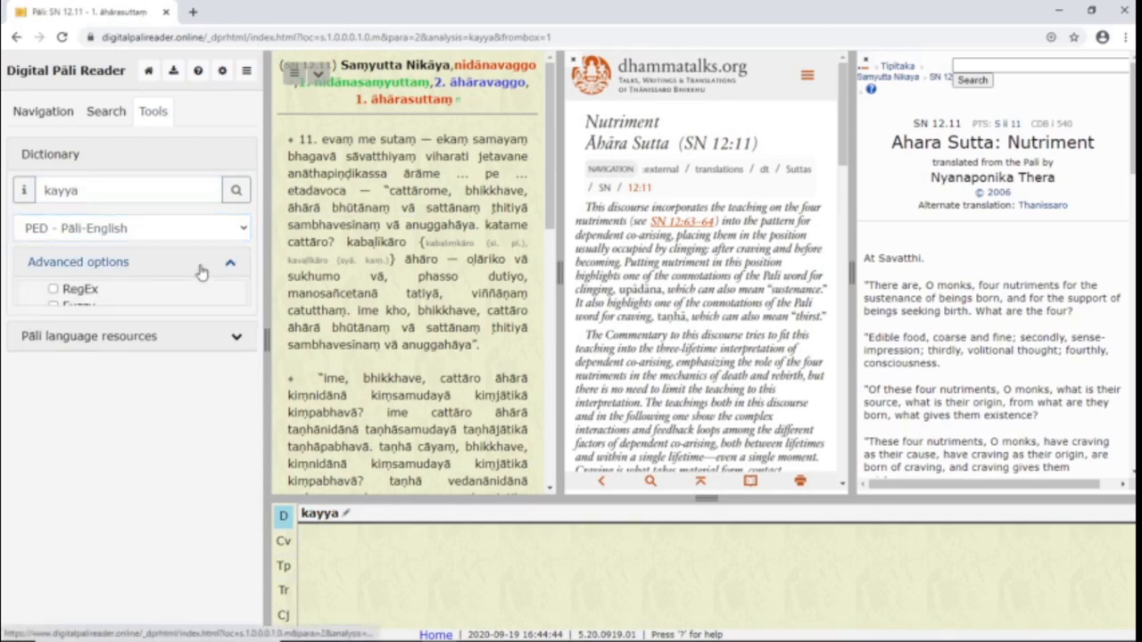
click(53, 314)
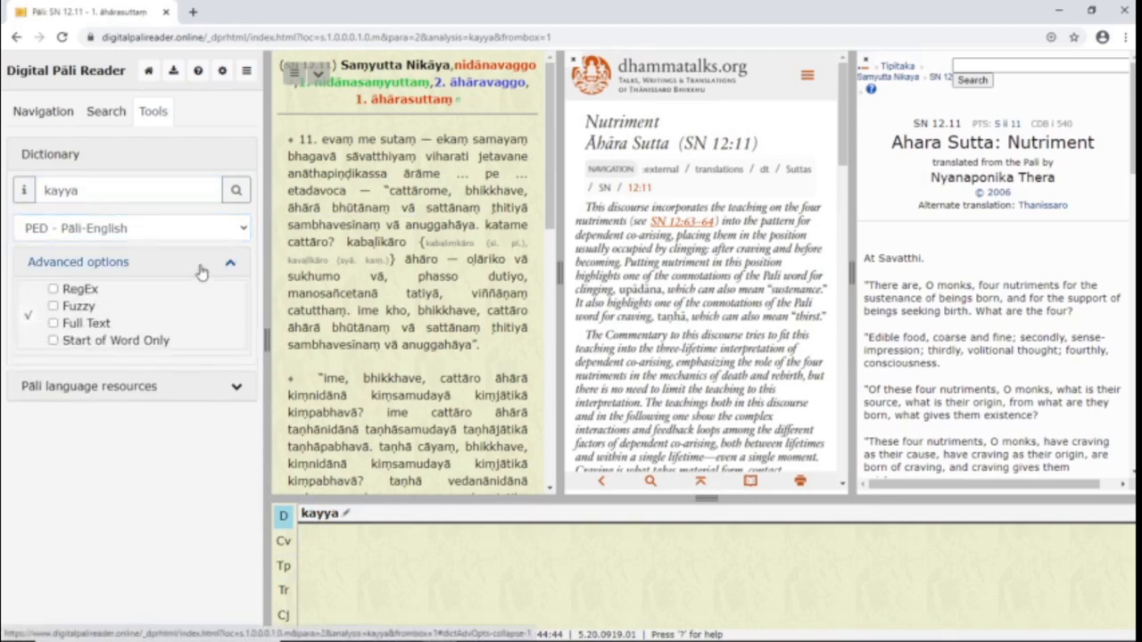
click(235, 189)
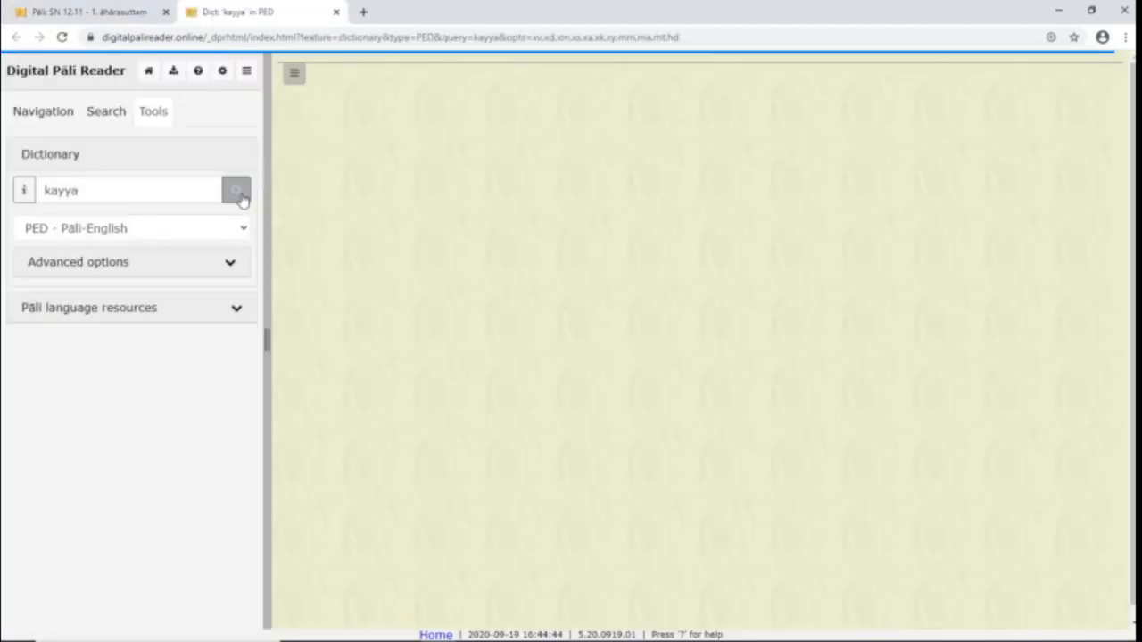
click(236, 189)
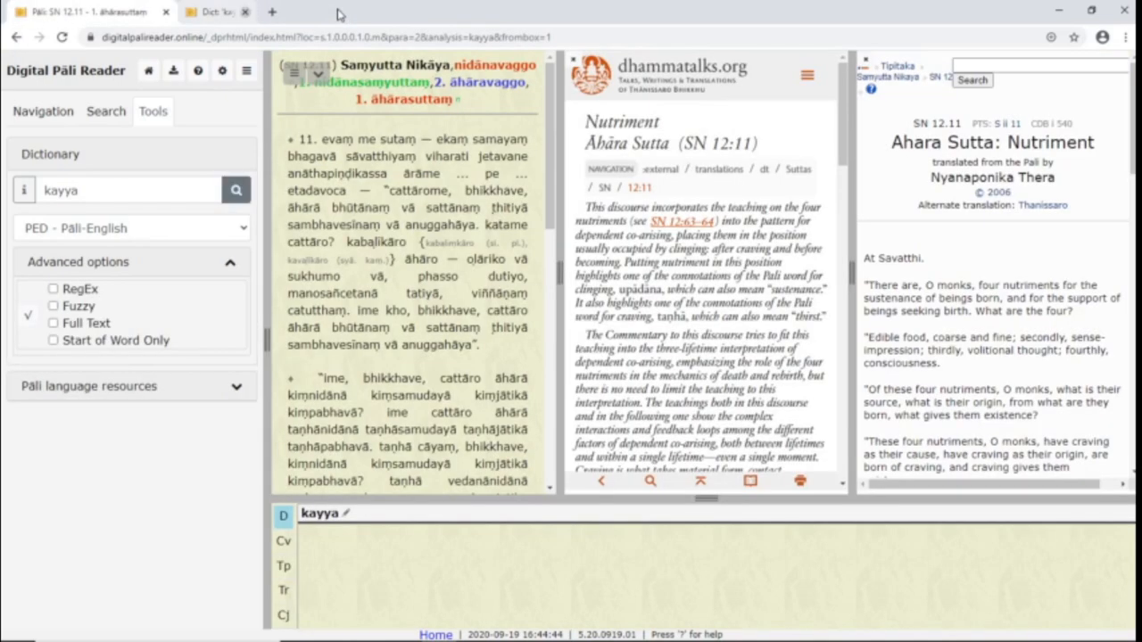
click(54, 307)
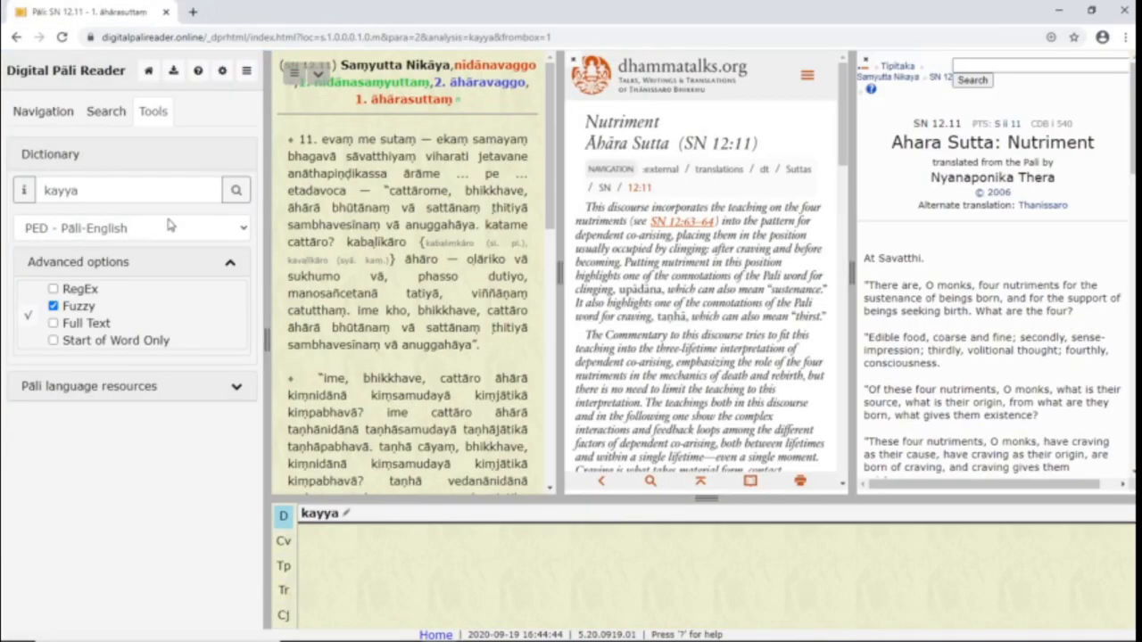
Step: Run a full-text PED search for kāya, listing many matching entries
click(54, 323)
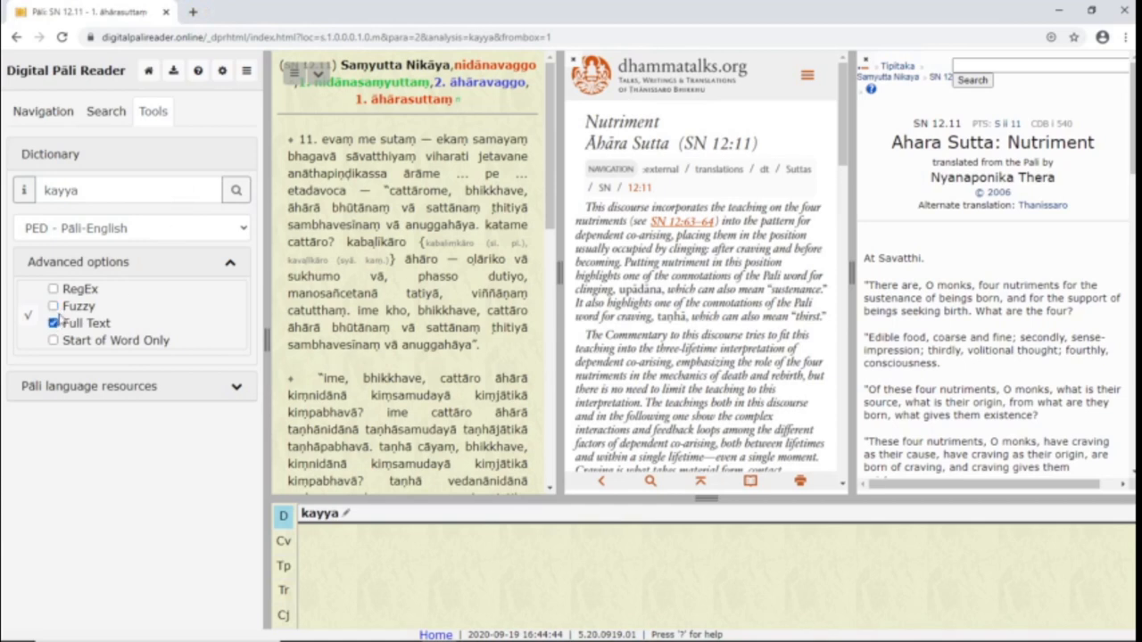
text(kāya)
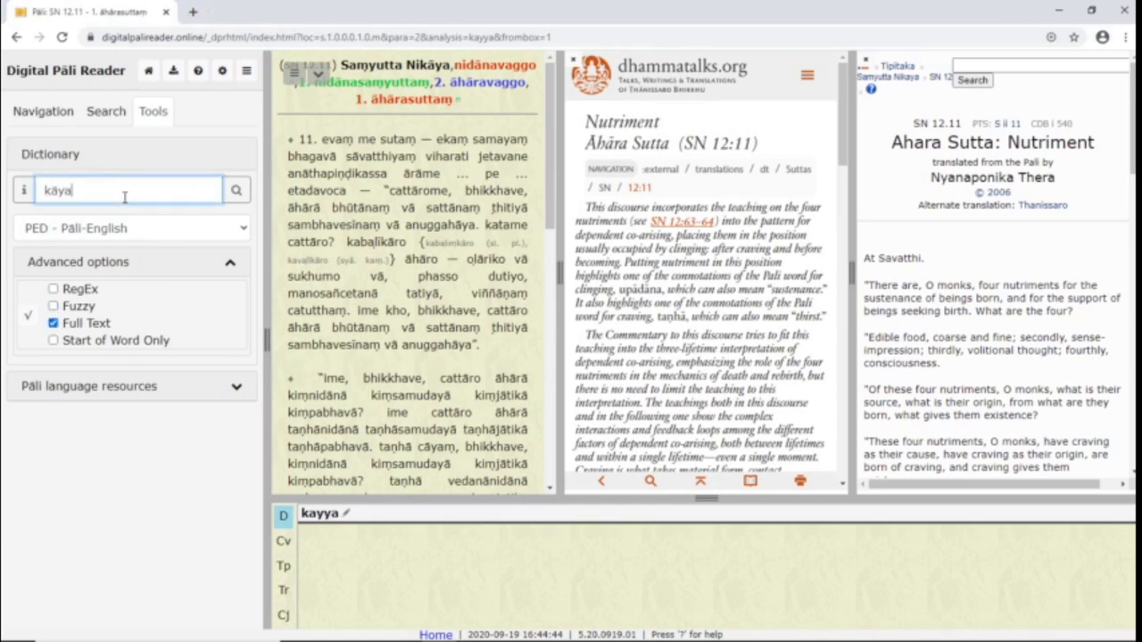
click(235, 189)
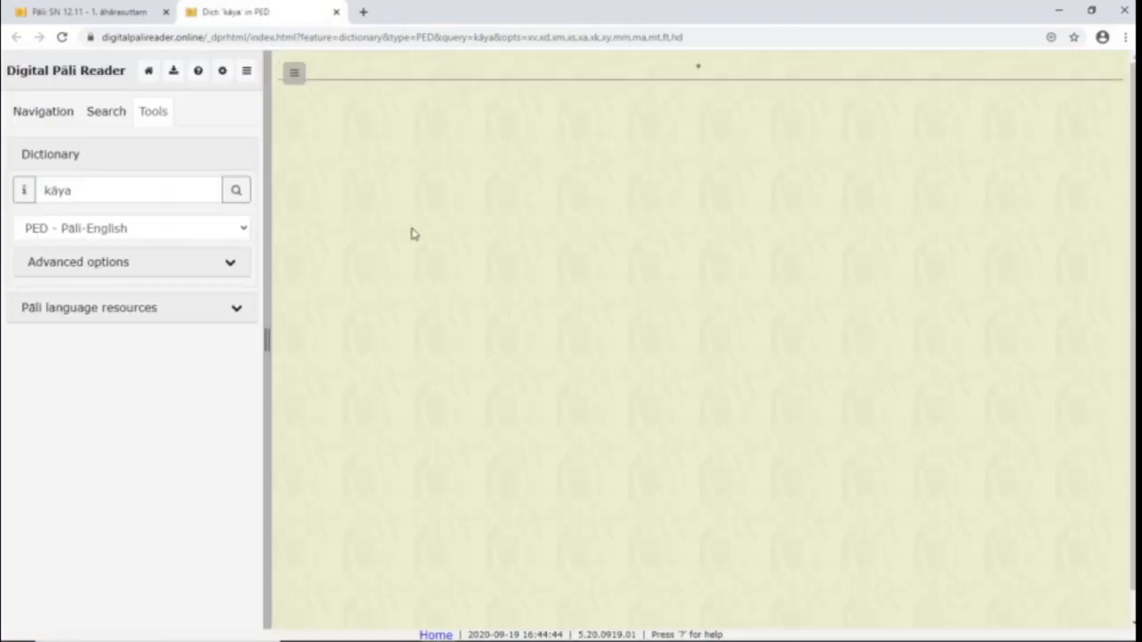
click(236, 189)
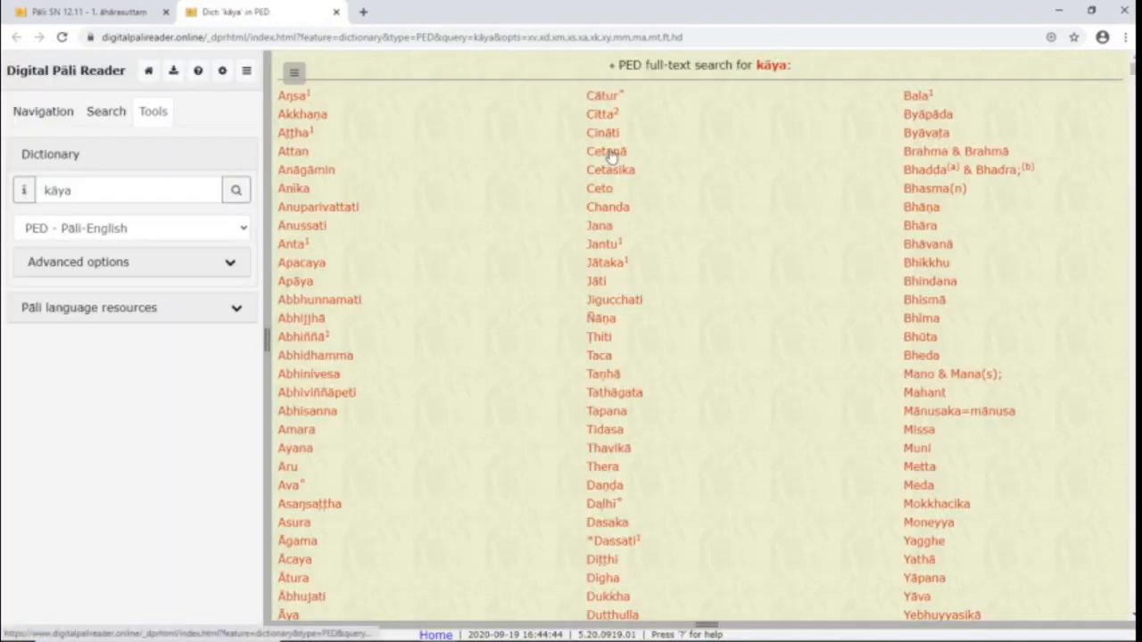
click(606, 150)
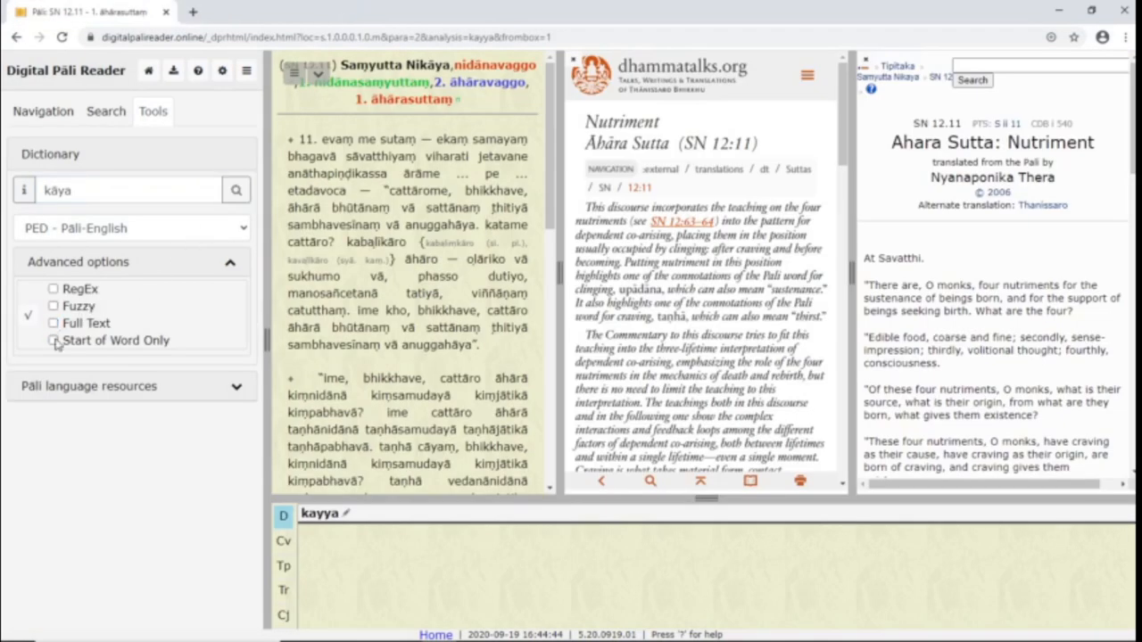
Step: Restrict PED matching to the start of words with the query 'kāy'
click(53, 339)
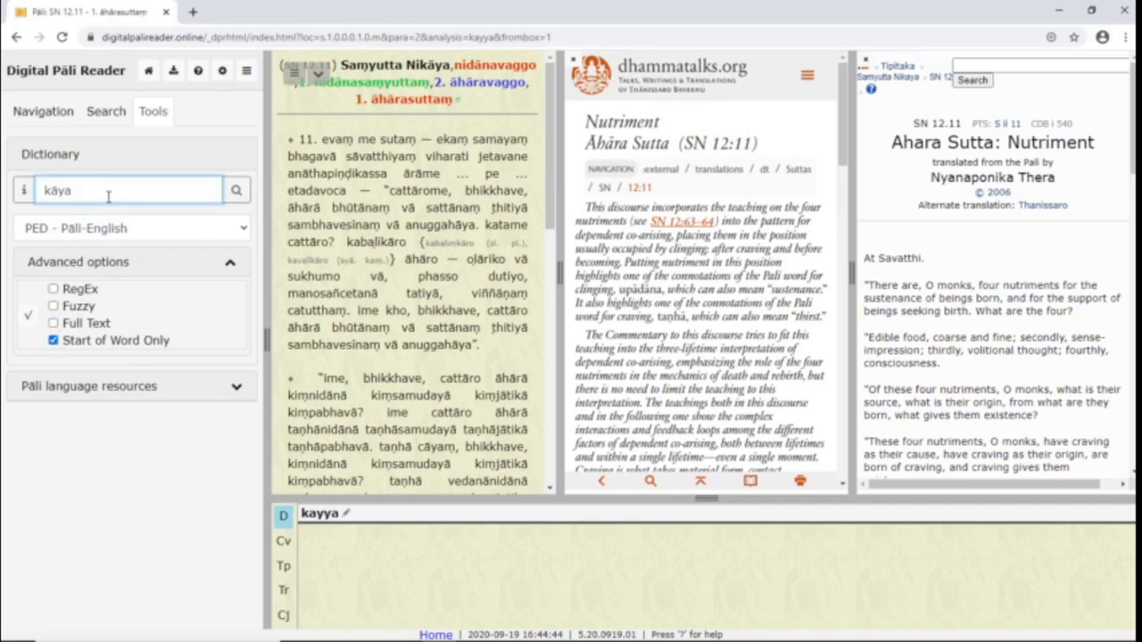
click(235, 189)
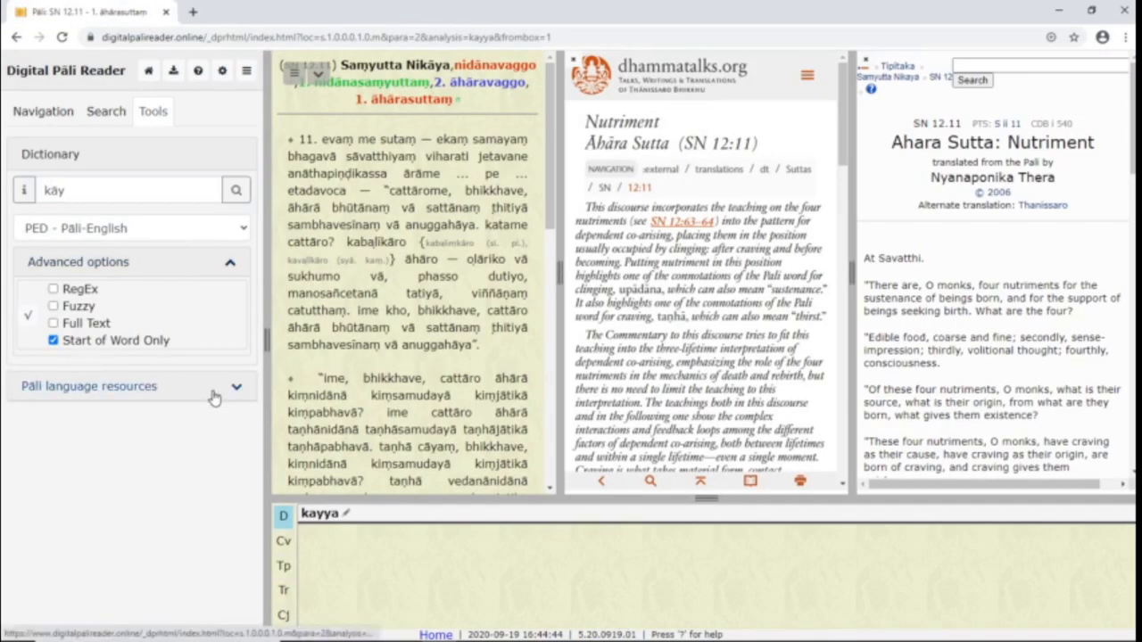
click(89, 386)
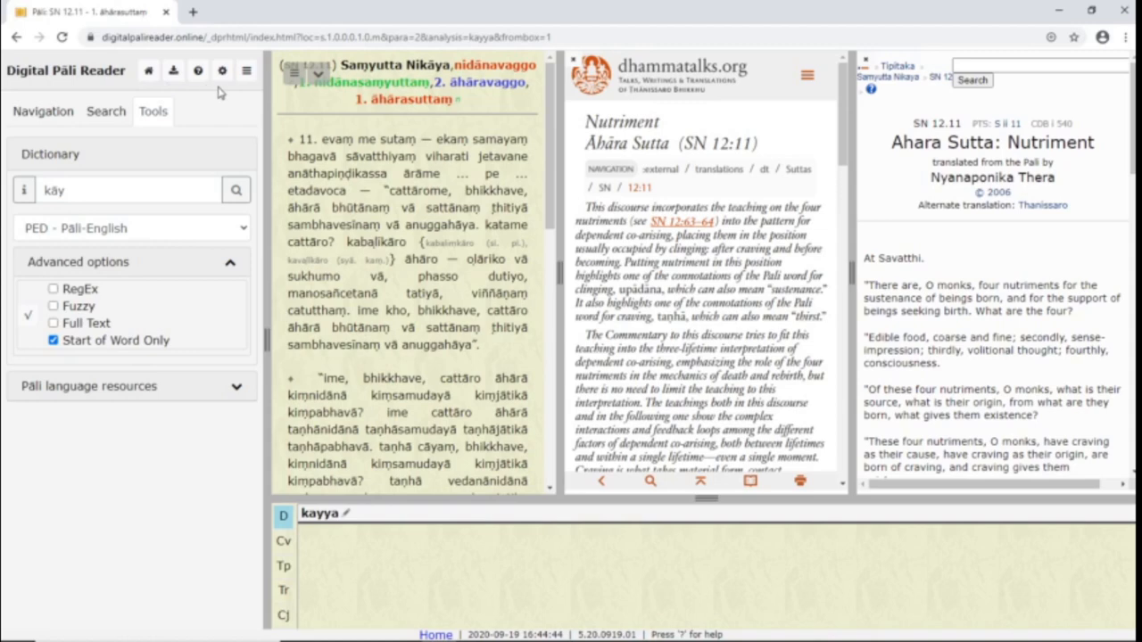
click(148, 72)
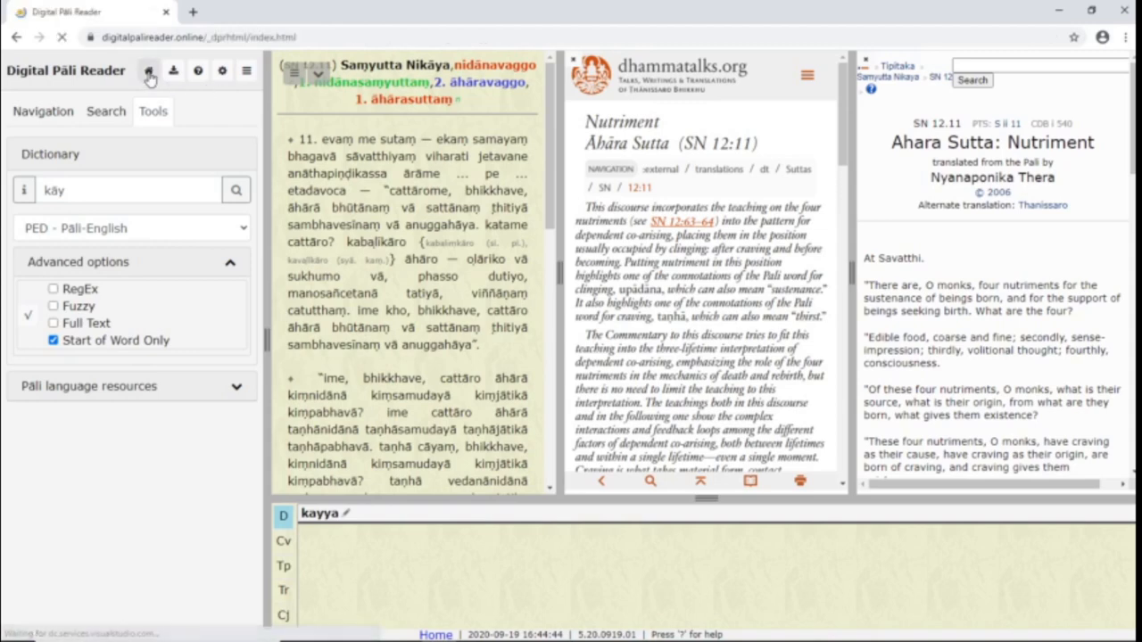
Step: Install the Myanmar and Thai tipiṭaka components for offline use
click(148, 69)
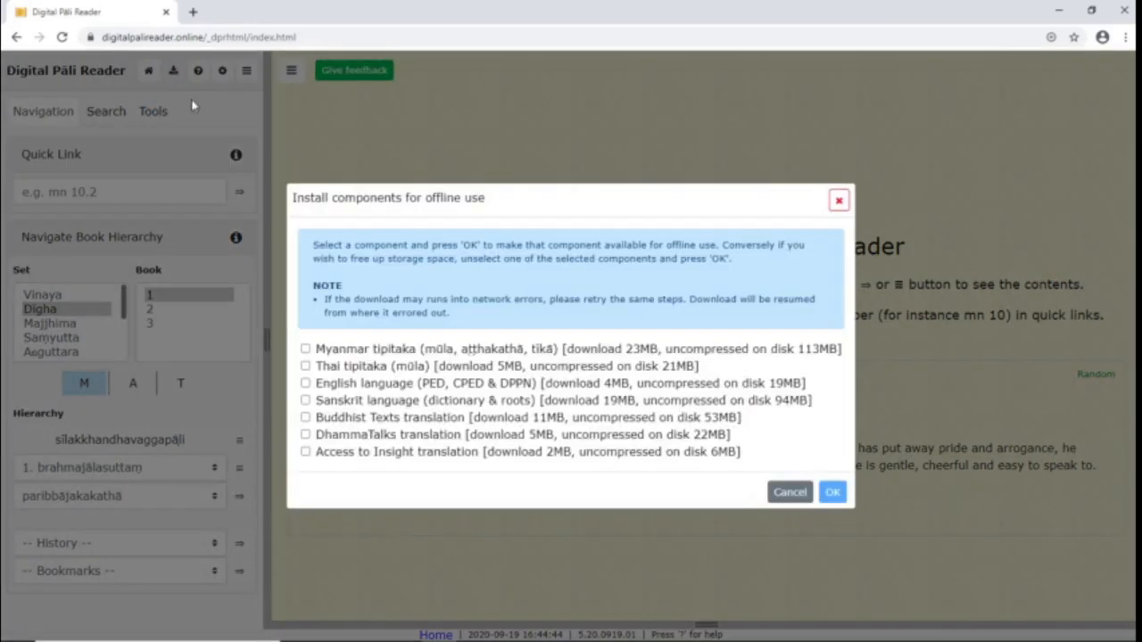
mouse_move(299, 349)
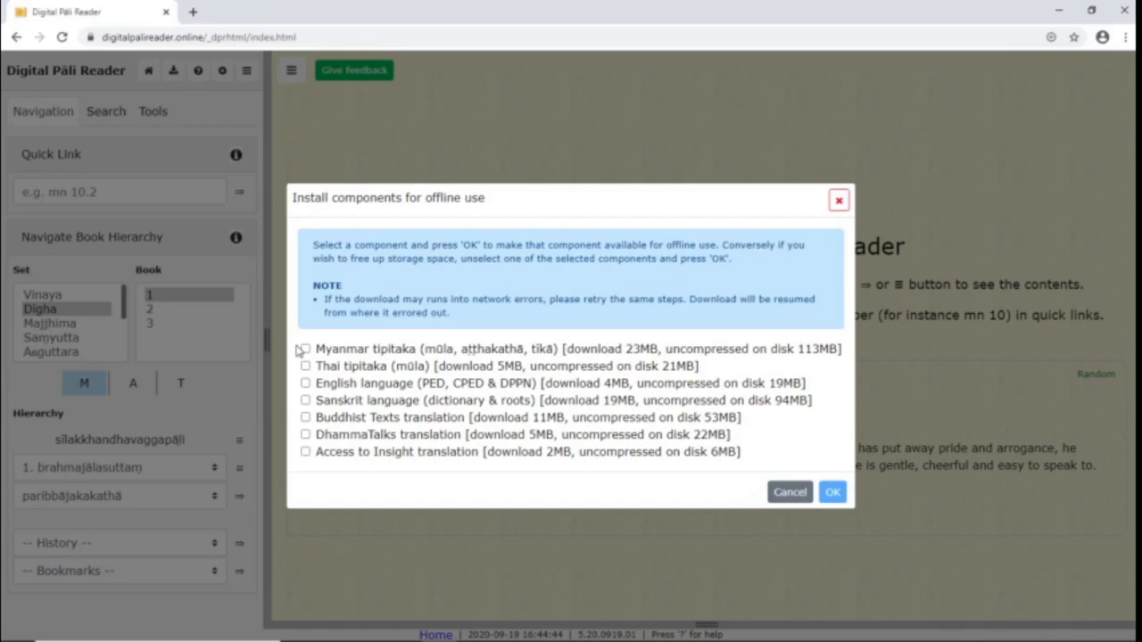
click(305, 348)
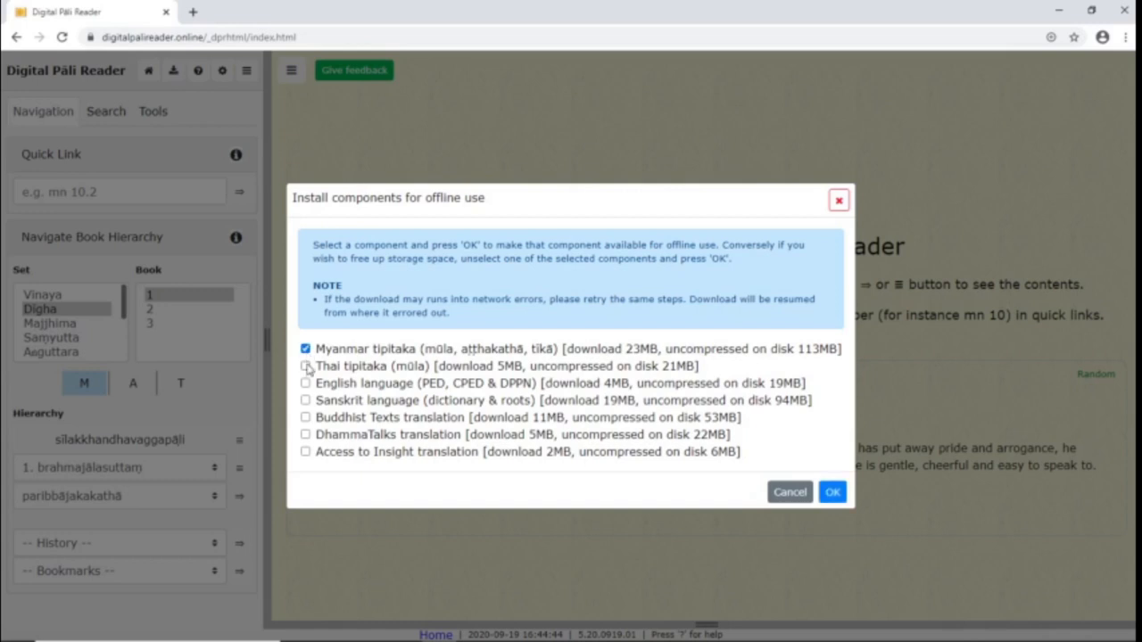
click(307, 366)
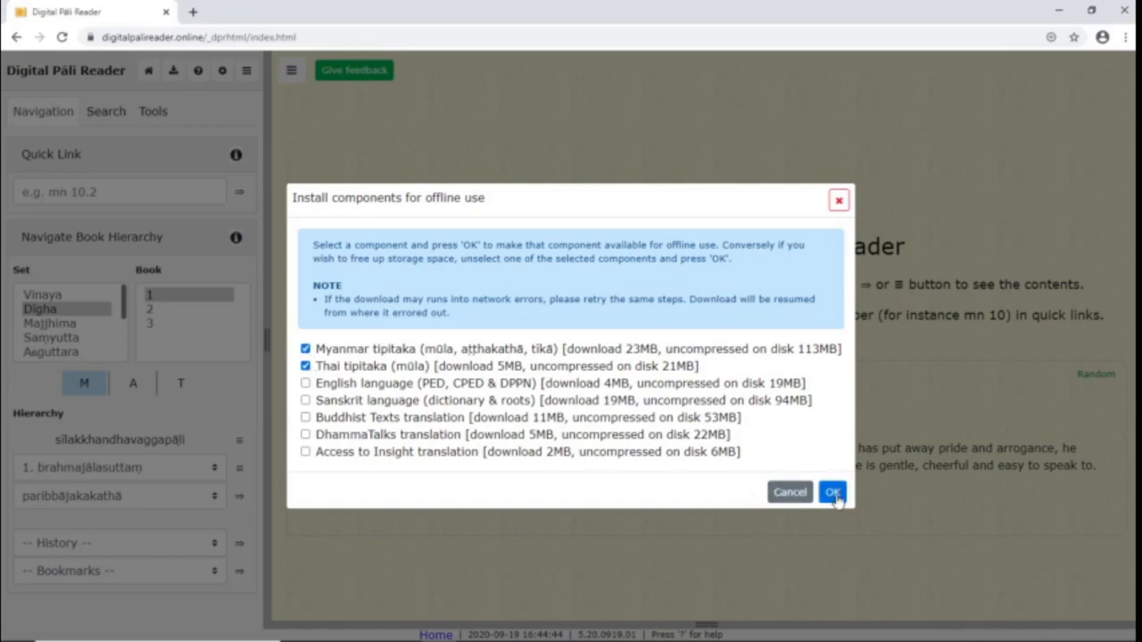
click(831, 492)
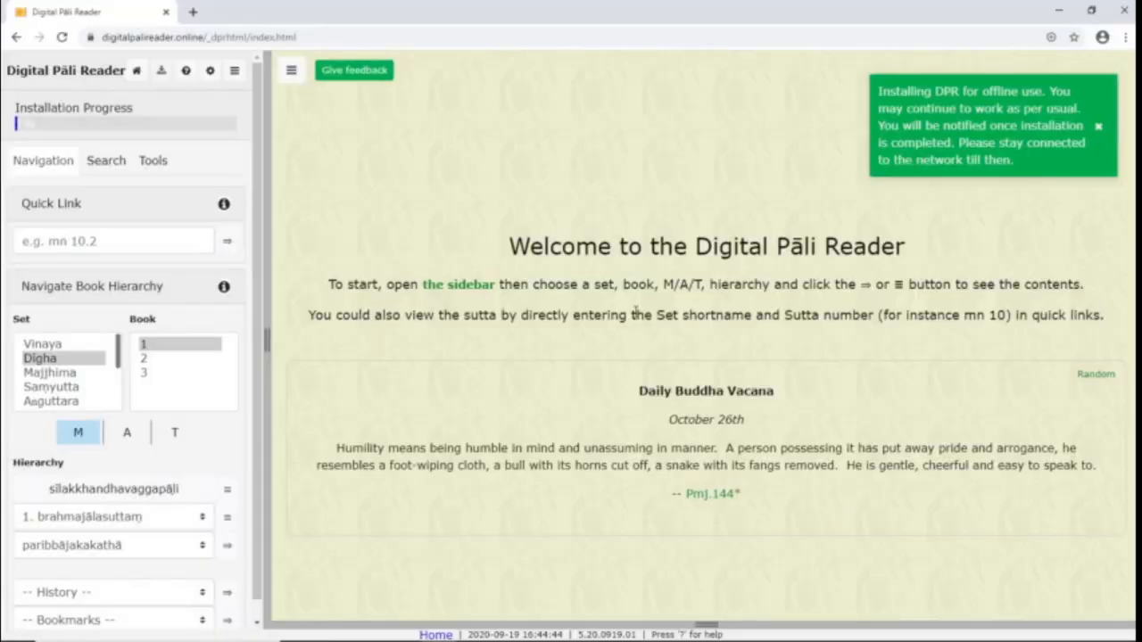
mouse_move(216, 116)
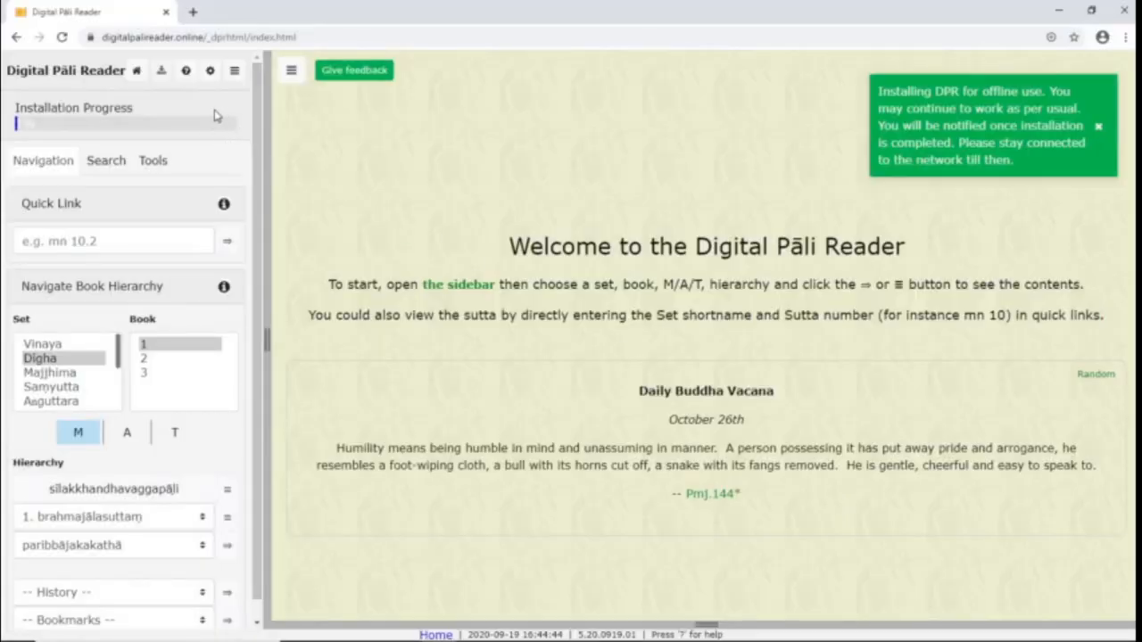
mouse_move(282, 136)
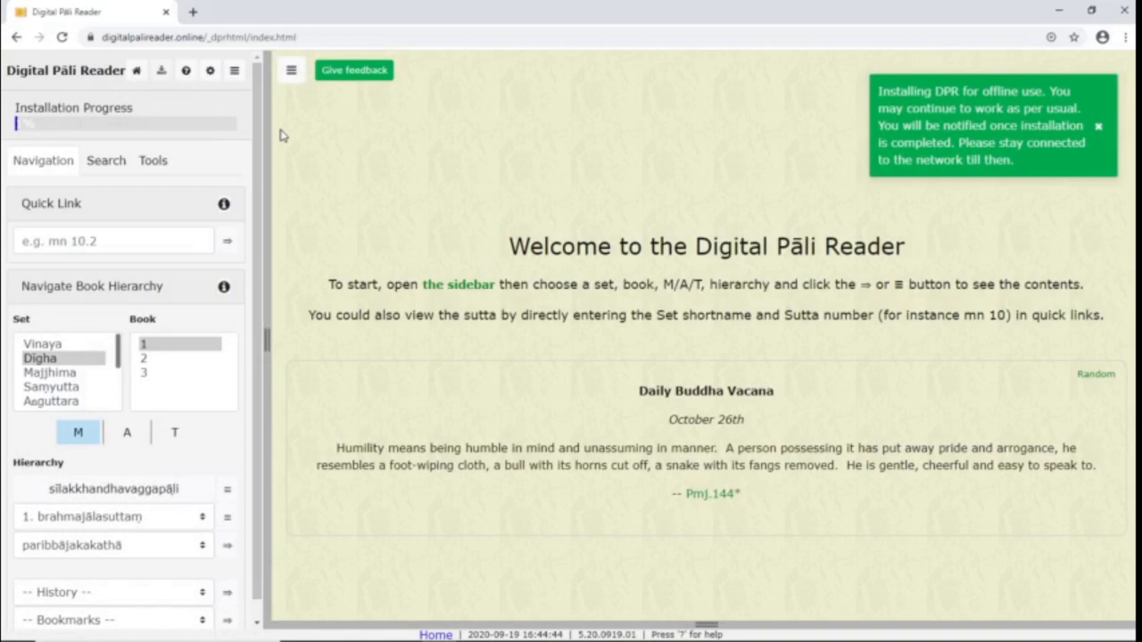
mouse_move(403, 111)
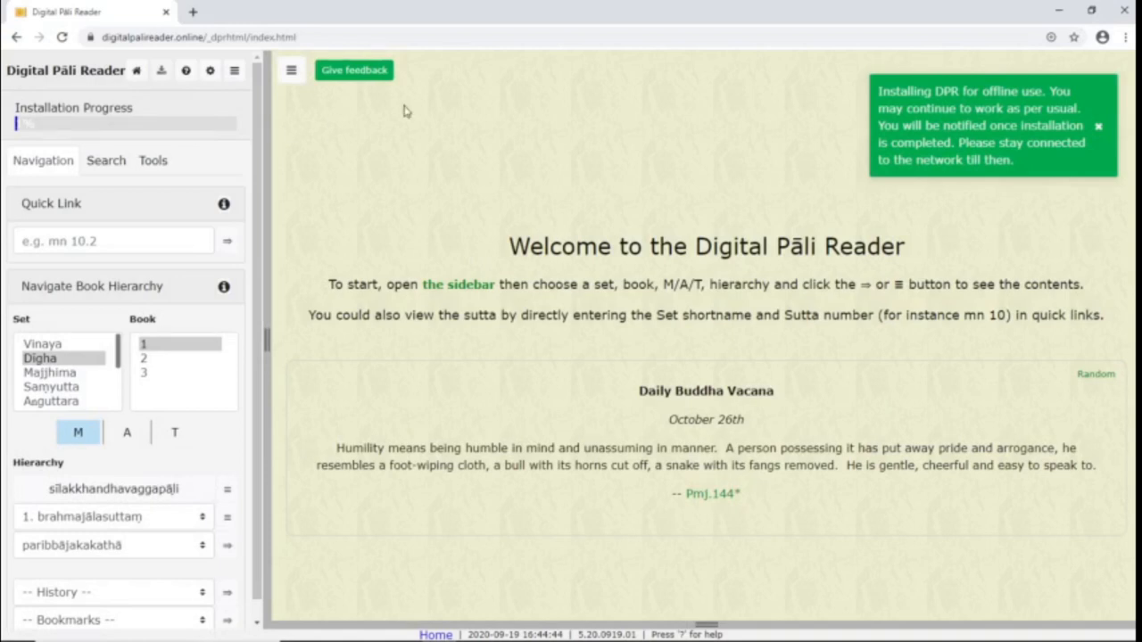
mouse_move(1053, 52)
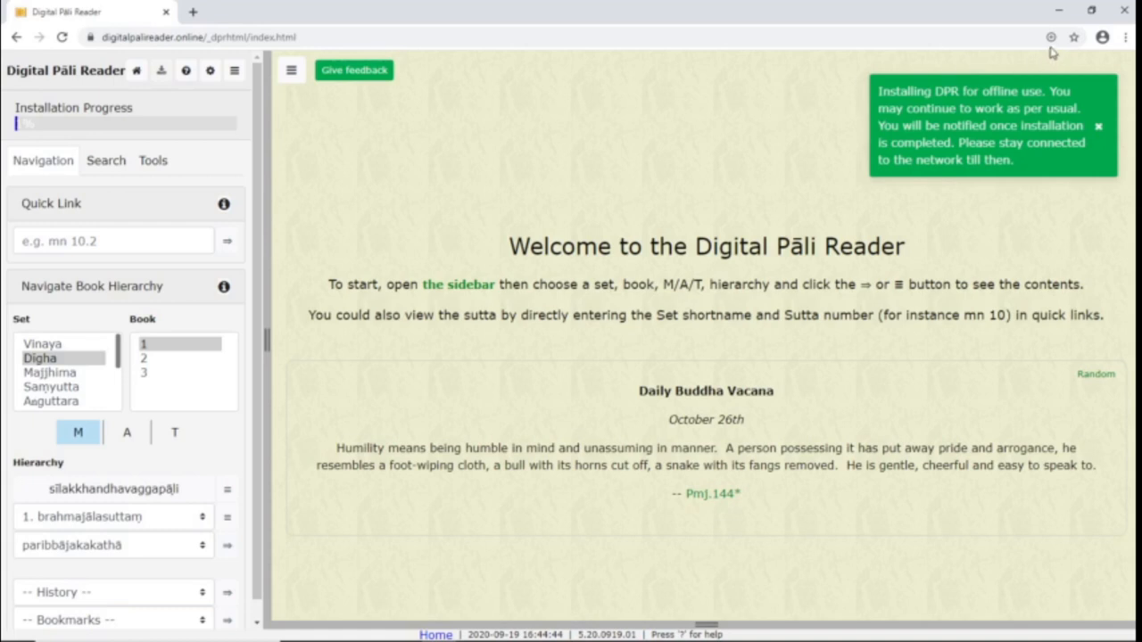
Step: Install Digital Pāli Reader as a standalone Chrome app
click(1050, 37)
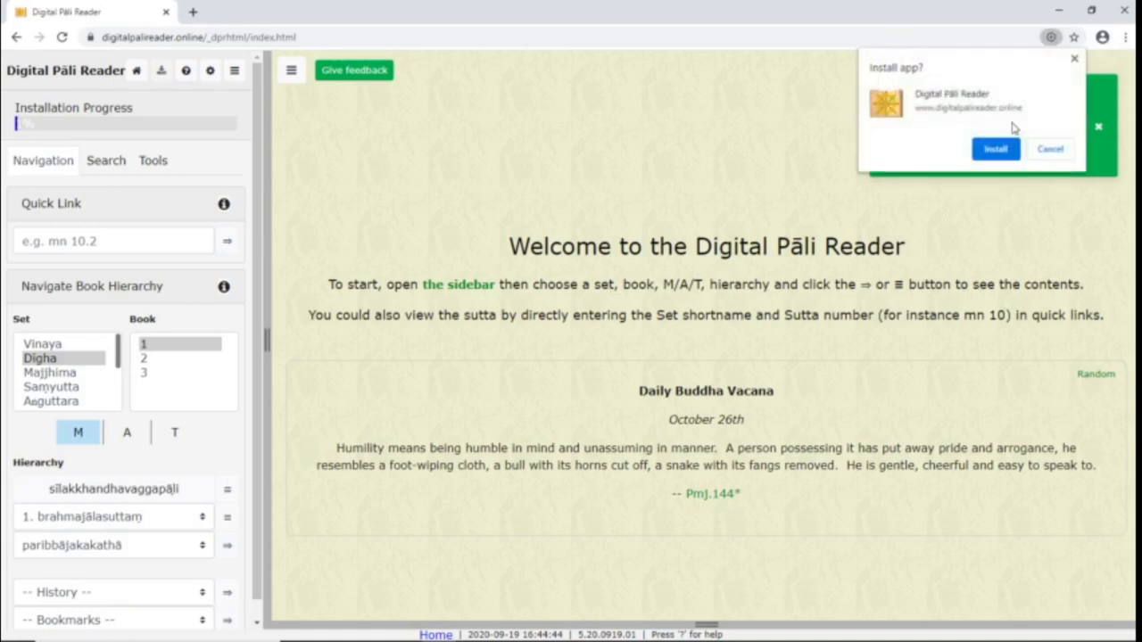
click(995, 150)
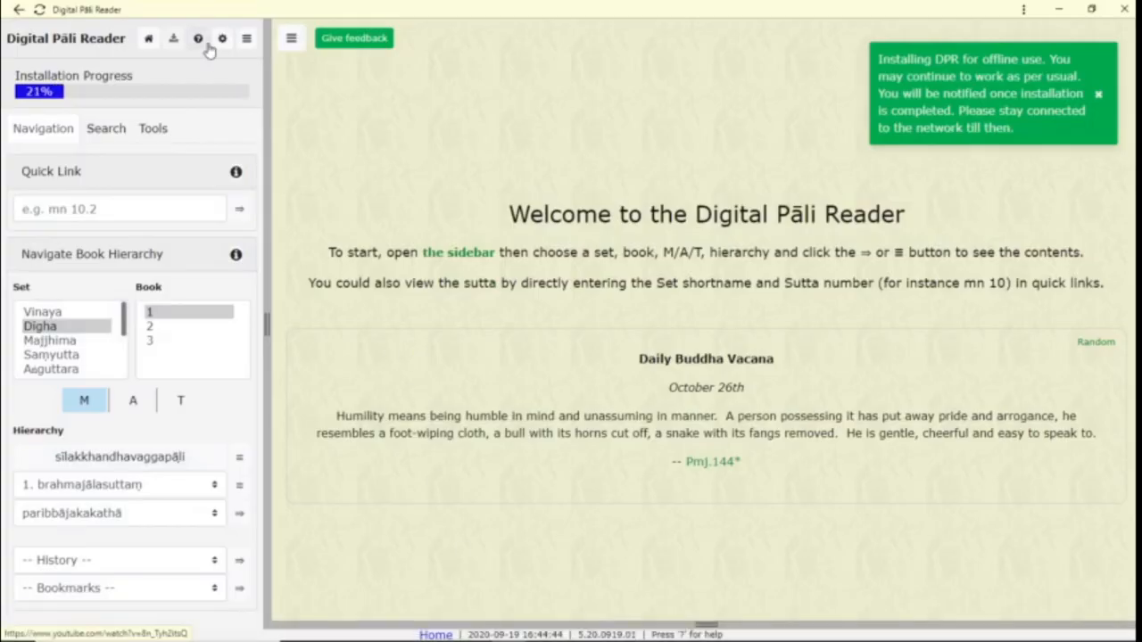
mouse_move(198, 39)
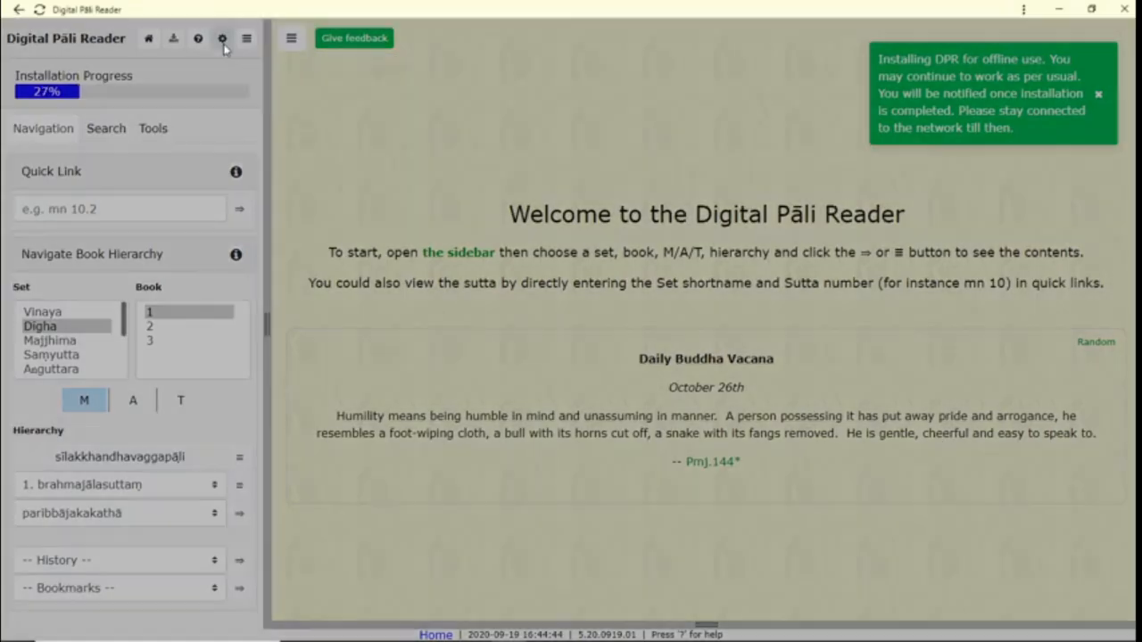
click(222, 39)
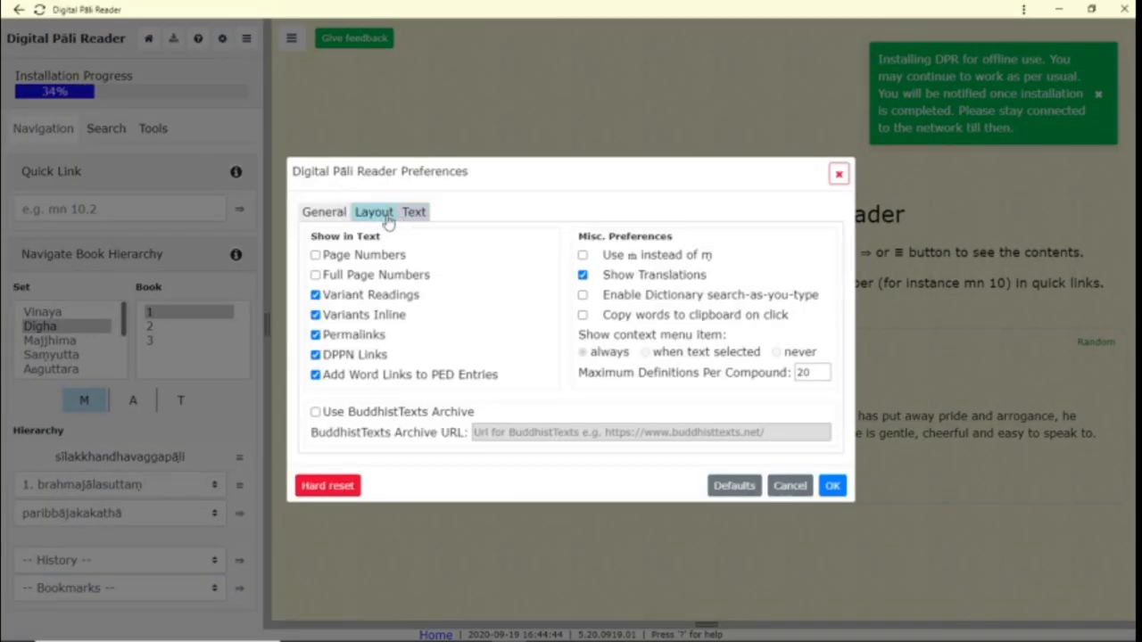
click(414, 210)
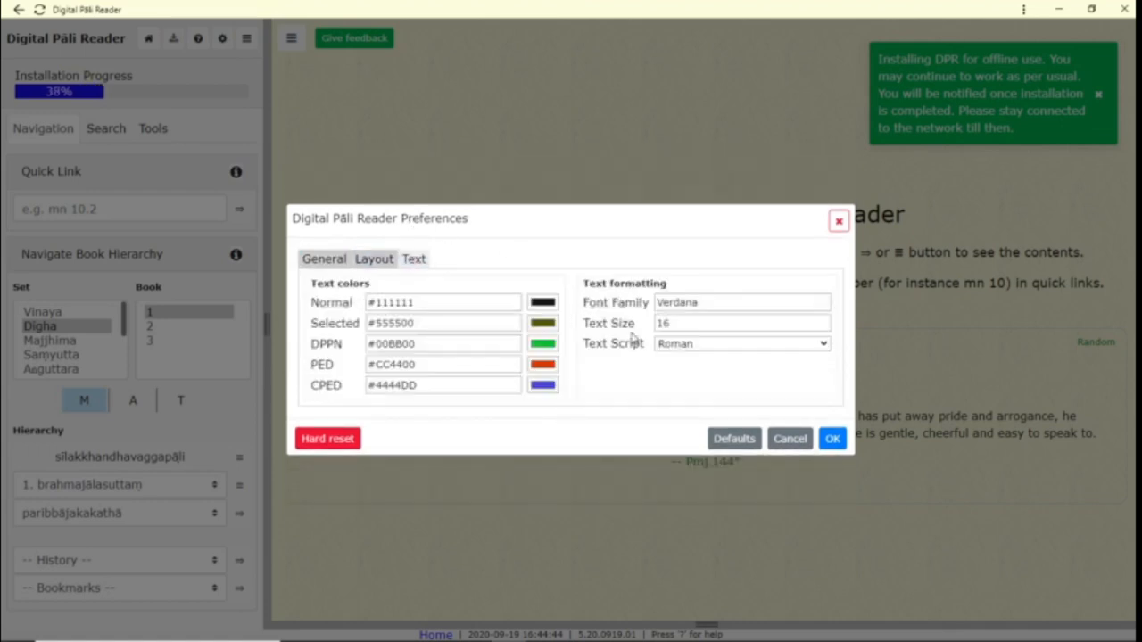
click(740, 343)
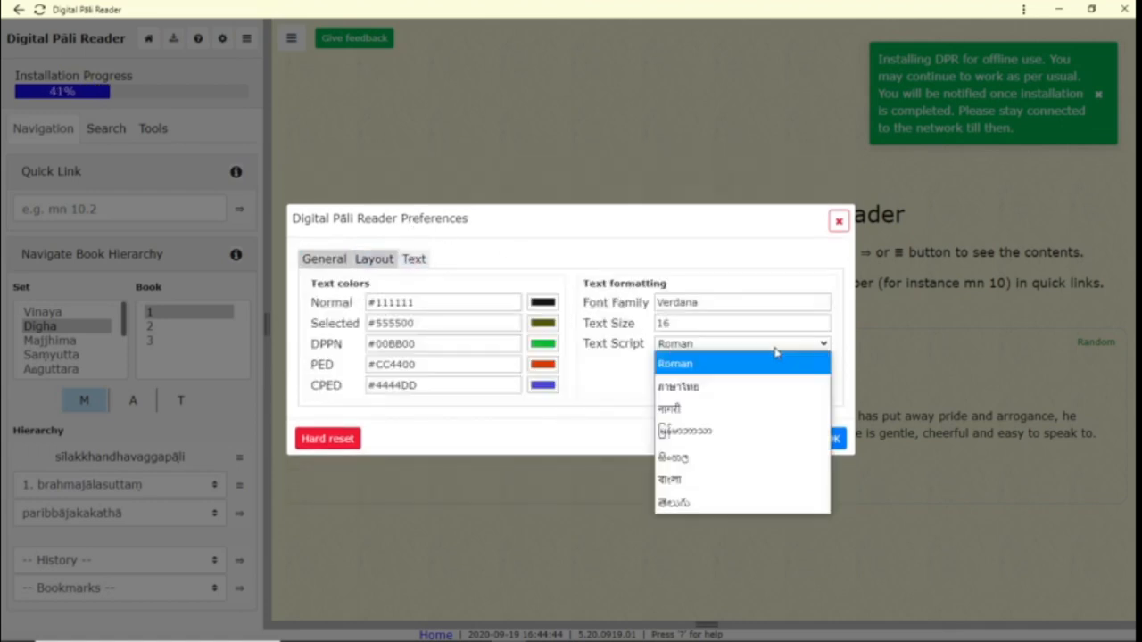
mouse_move(769, 386)
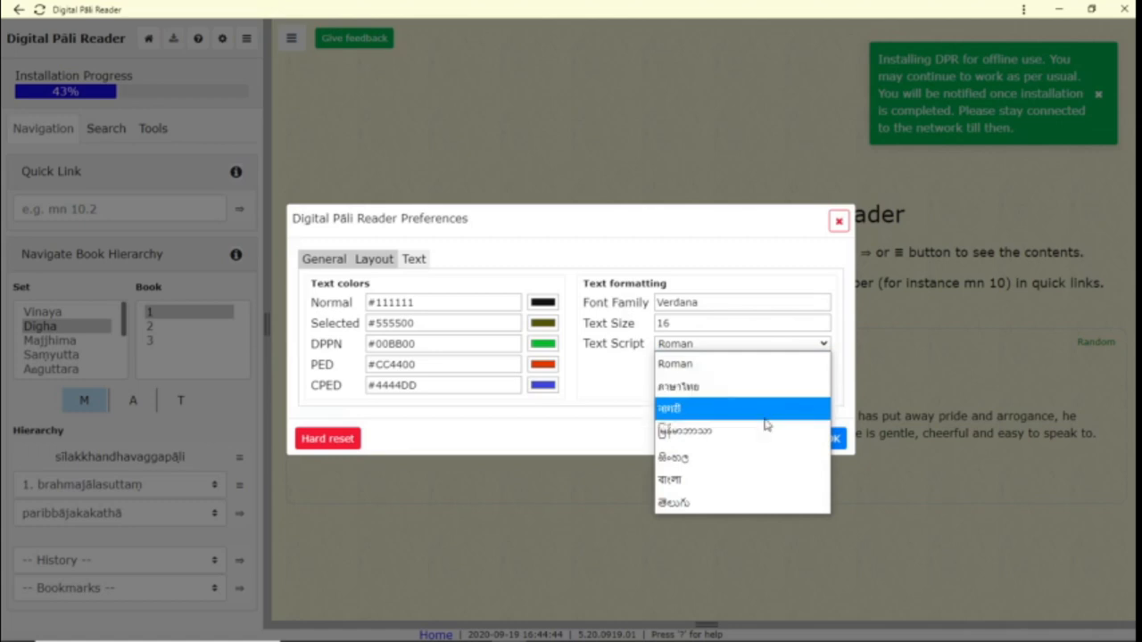
mouse_move(763, 456)
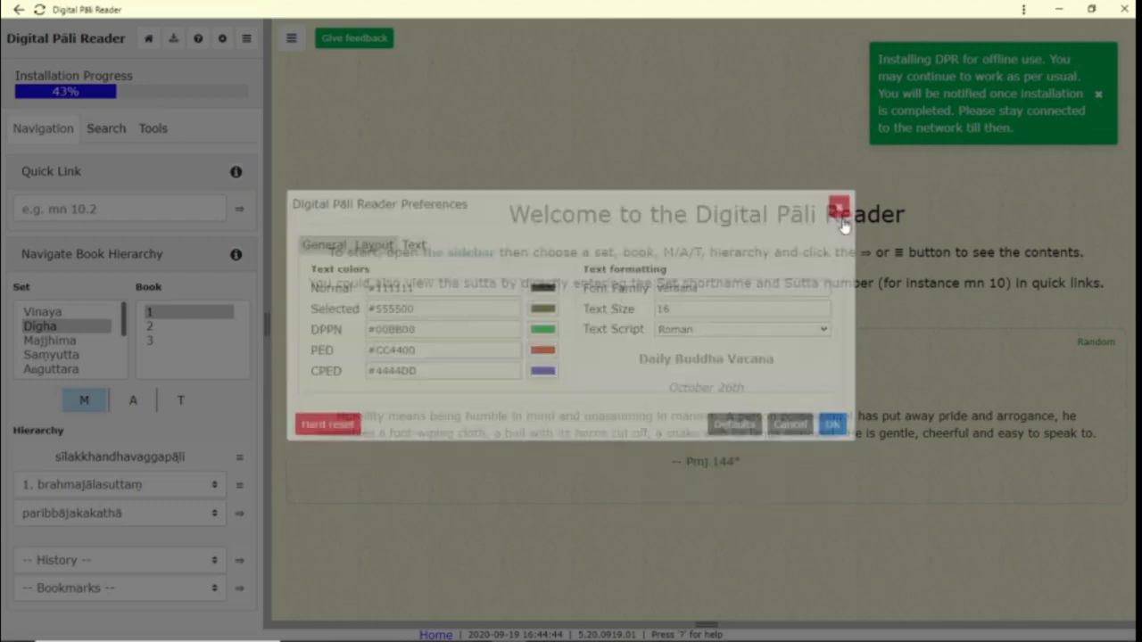
Step: Hide the sidebar, review the keyboard shortcuts list, and launch the feedback form
click(836, 207)
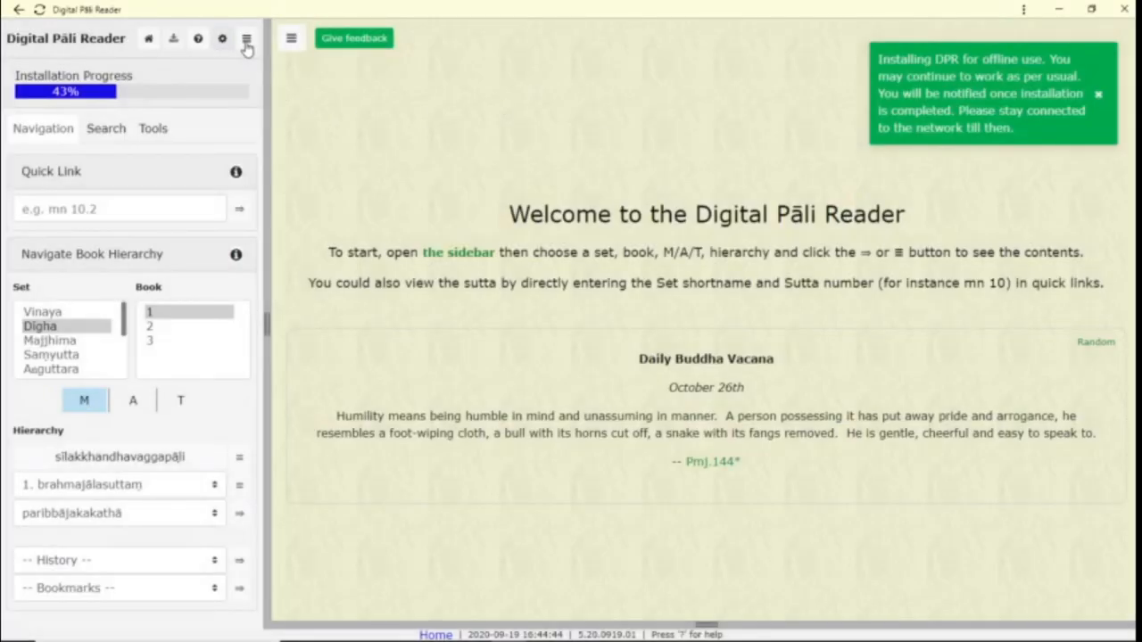
click(246, 39)
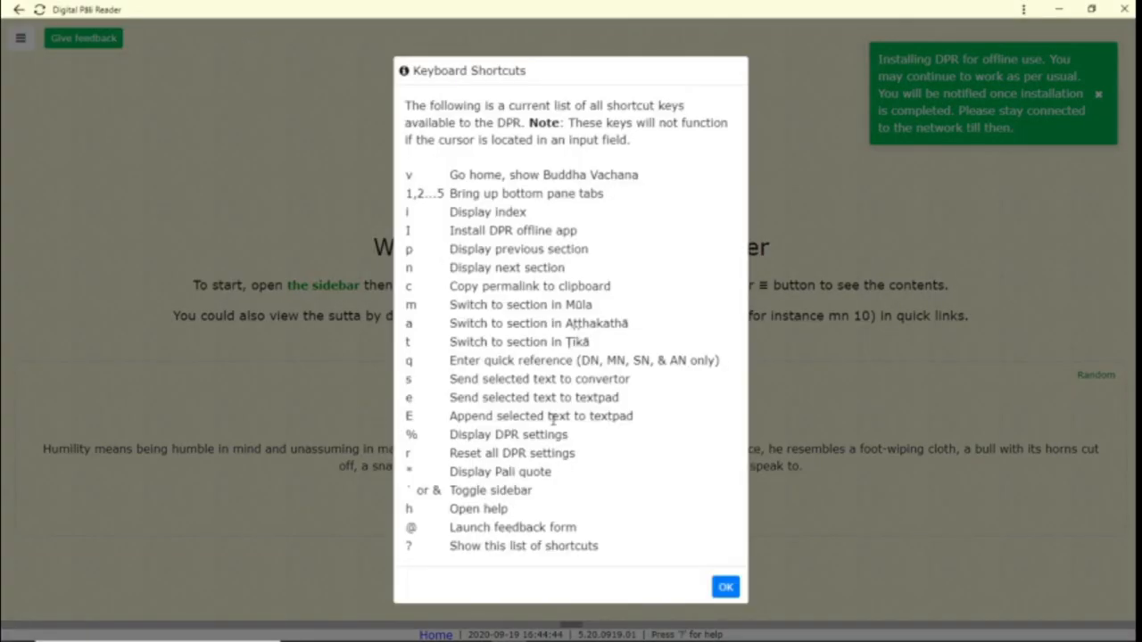
click(725, 585)
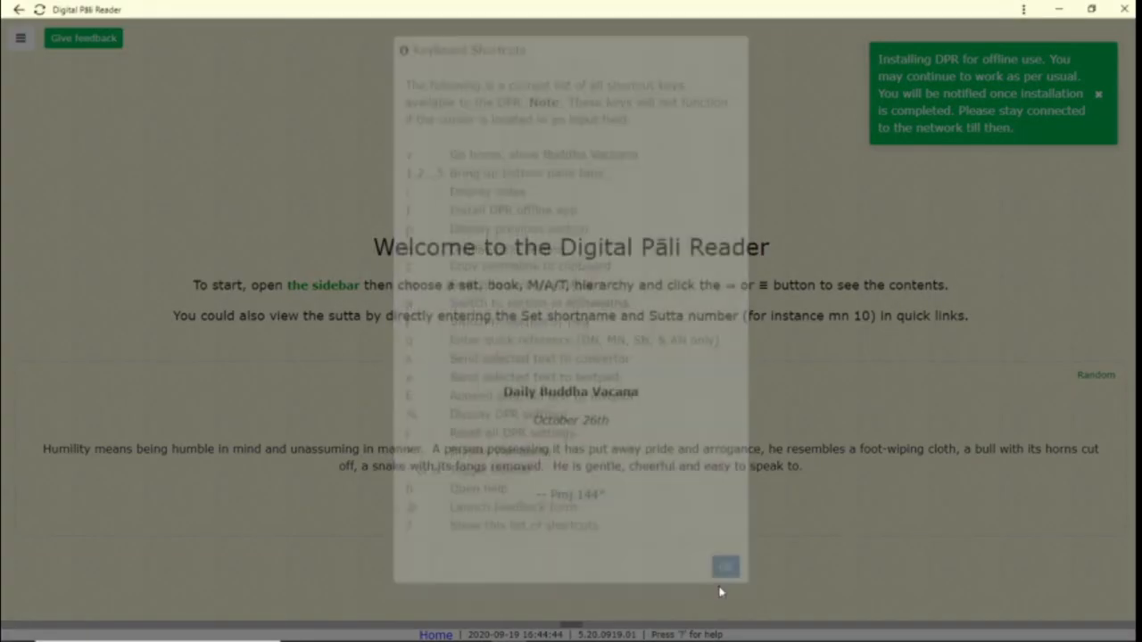
click(724, 567)
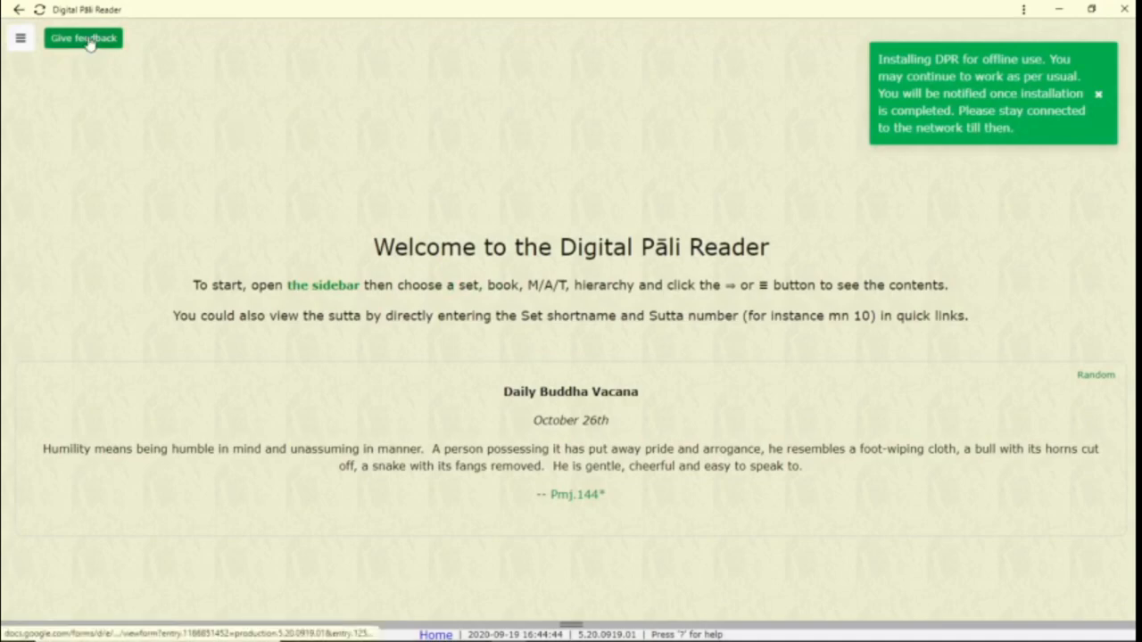
click(82, 37)
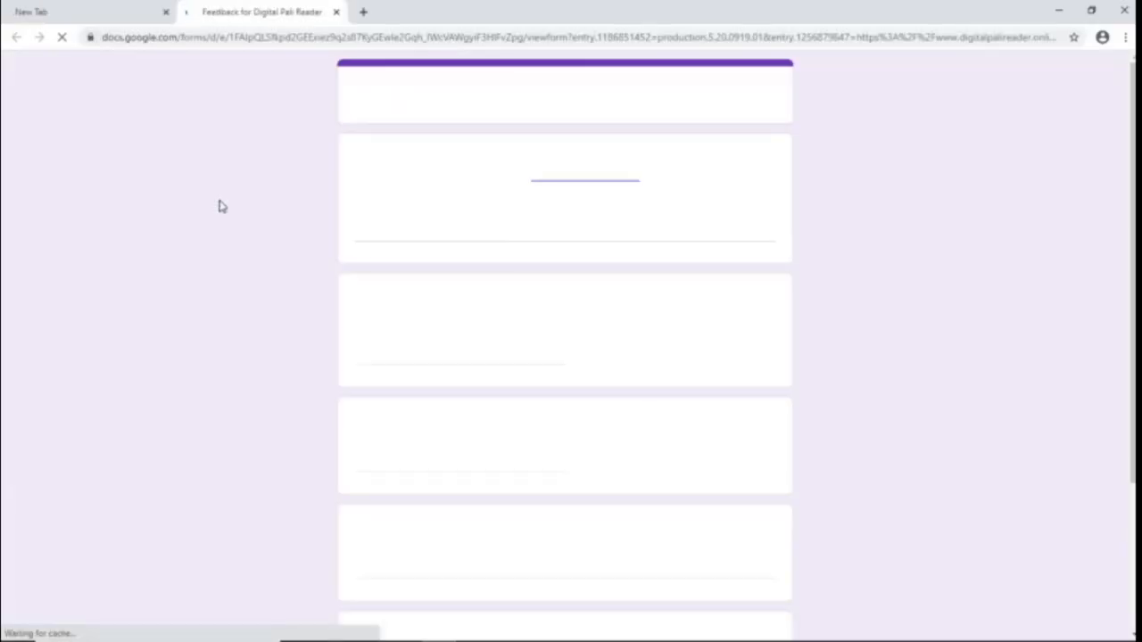